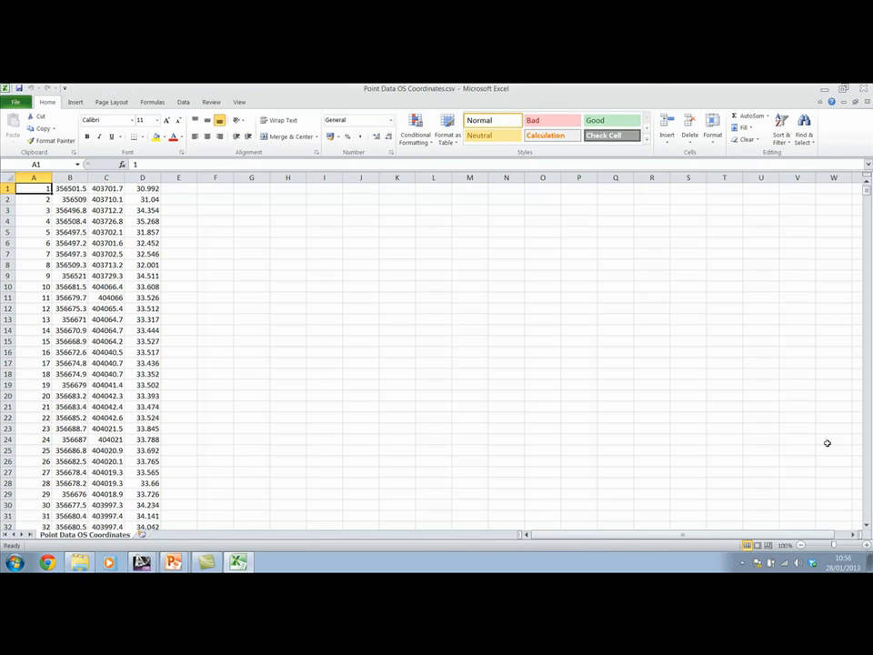
mouse_move(451, 298)
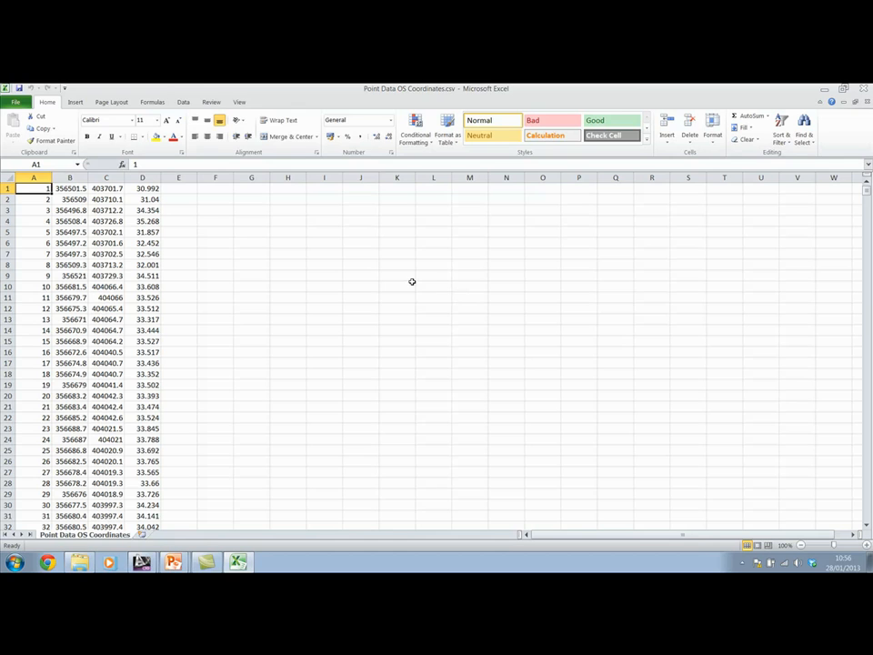
- Review the point number, easting, northing and level columns, then return to the Civil 3D drawing
left_click(32, 179)
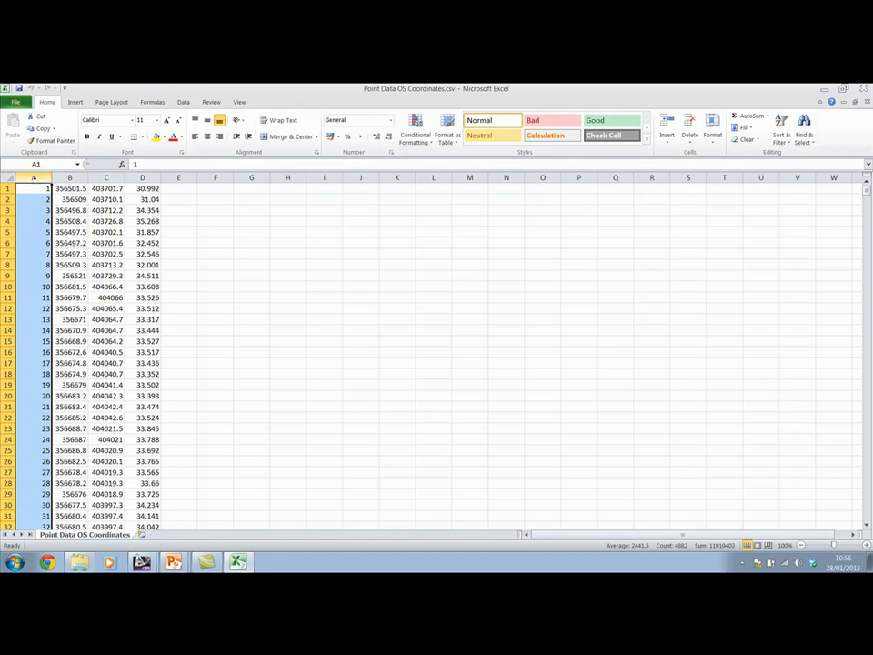
left_click(69, 178)
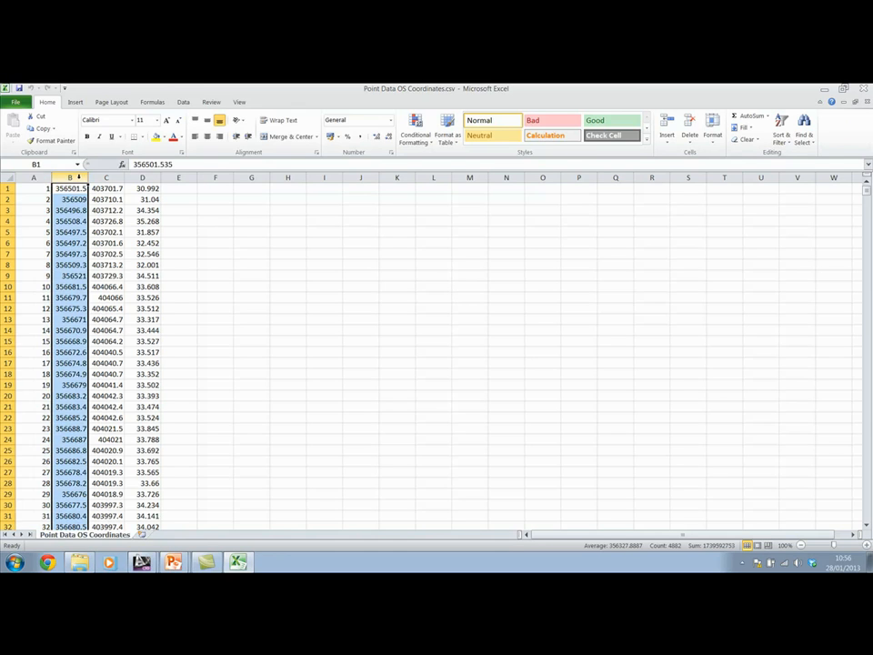
left_click(106, 178)
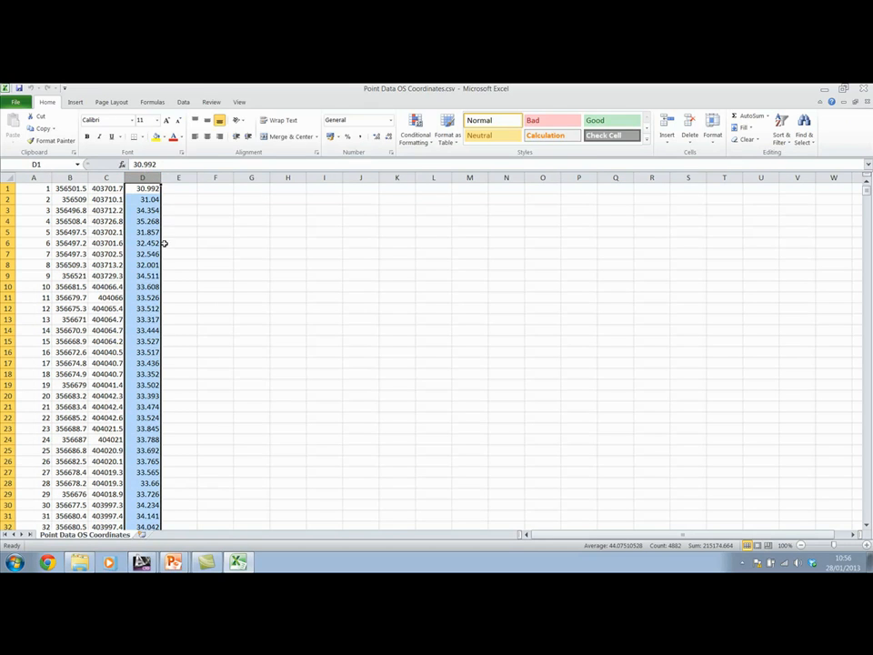
mouse_move(251, 262)
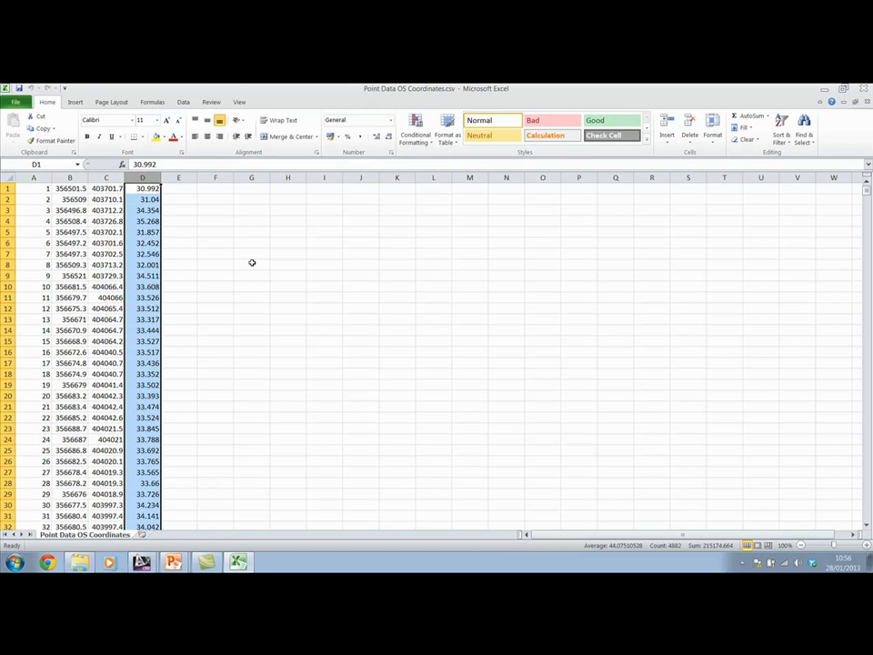
mouse_move(256, 276)
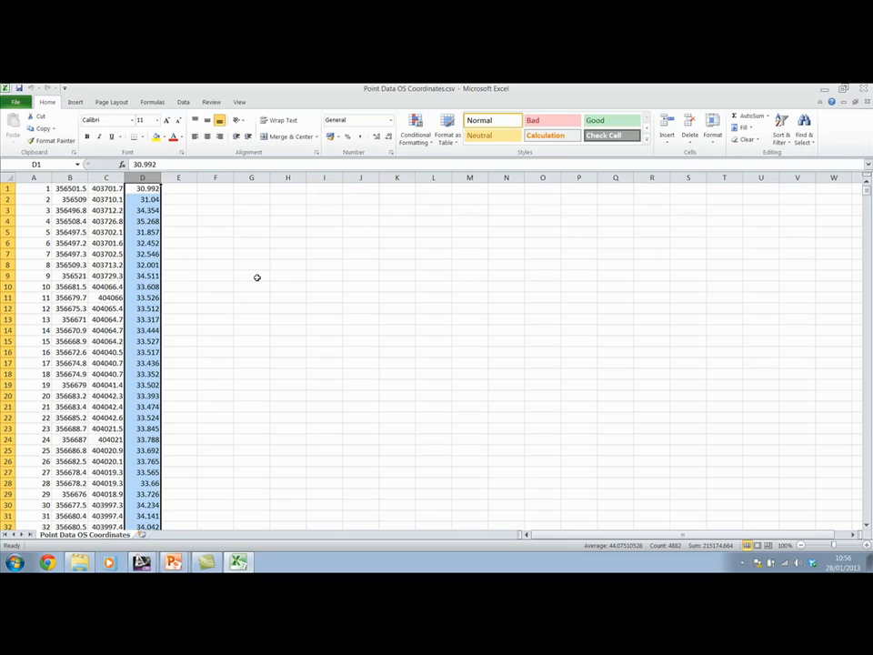
mouse_move(248, 272)
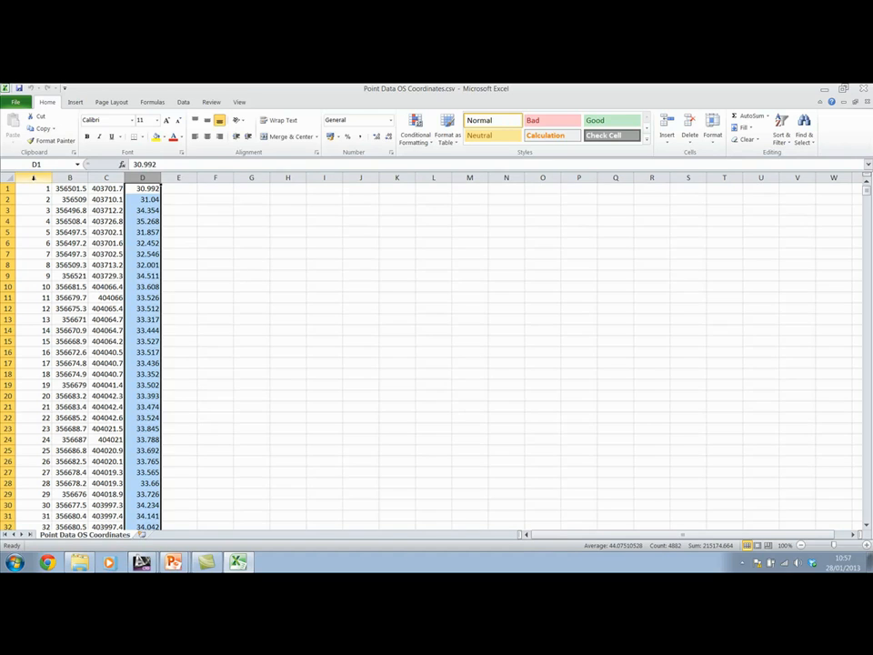
left_click(106, 187)
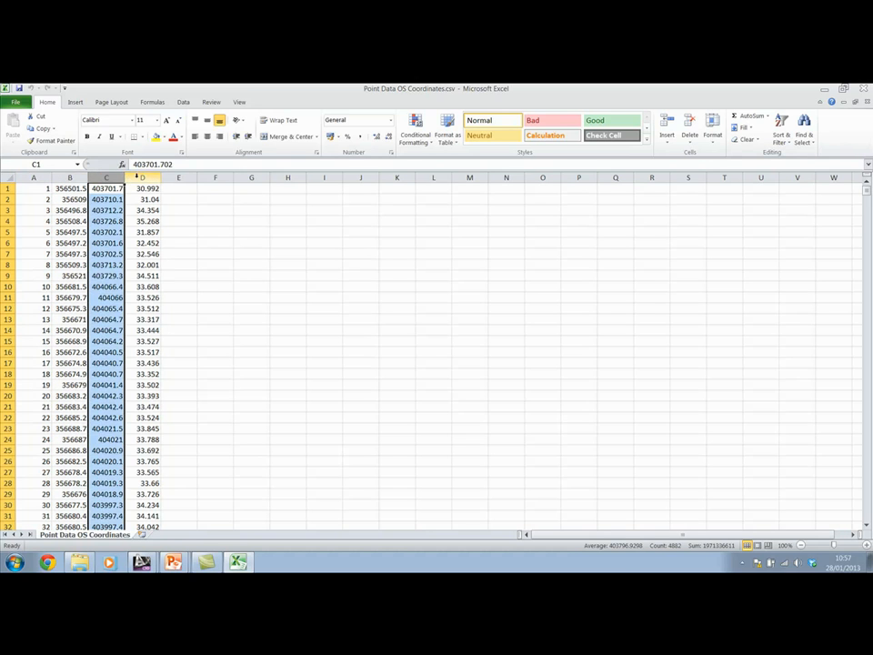
left_click(142, 187)
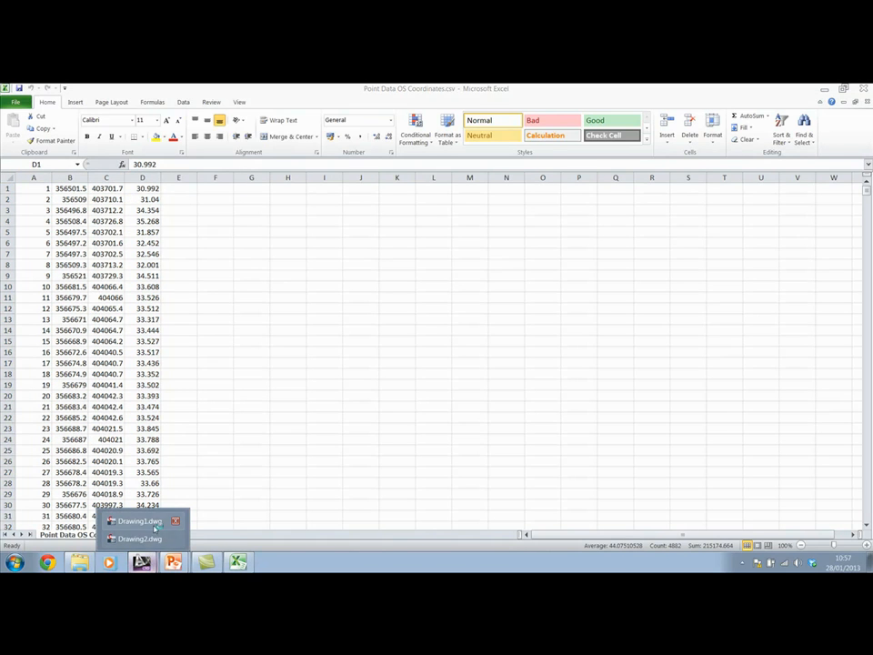
left_click(139, 520)
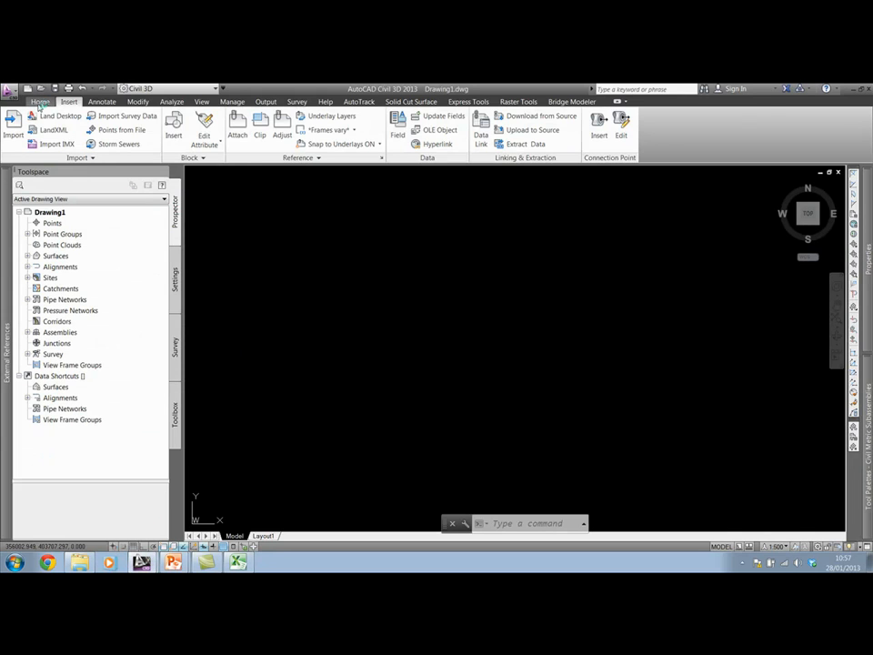
left_click(40, 102)
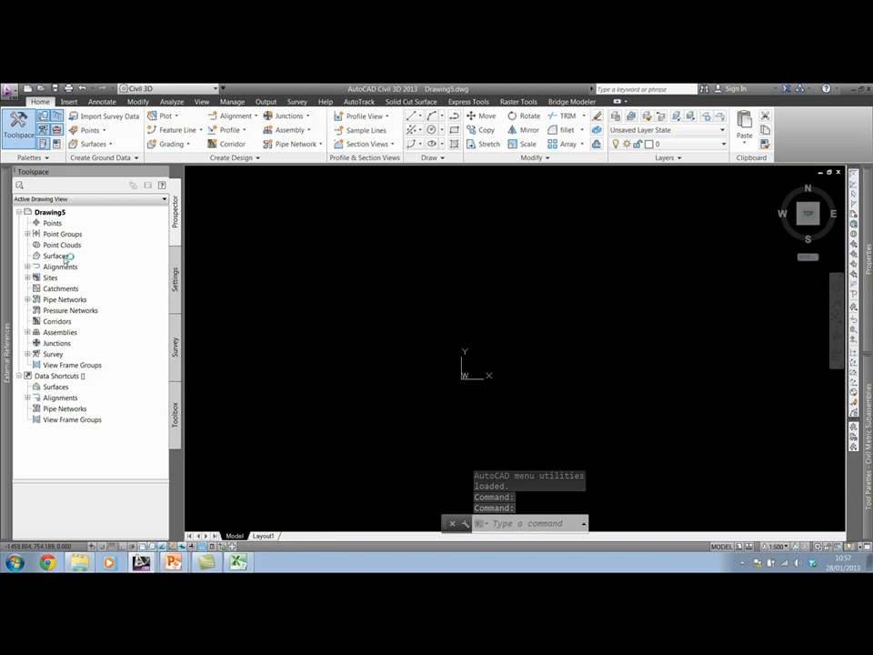
- Create a new triangulation surface named EG from the Surfaces collection and expand its Definition
left_click(55, 254)
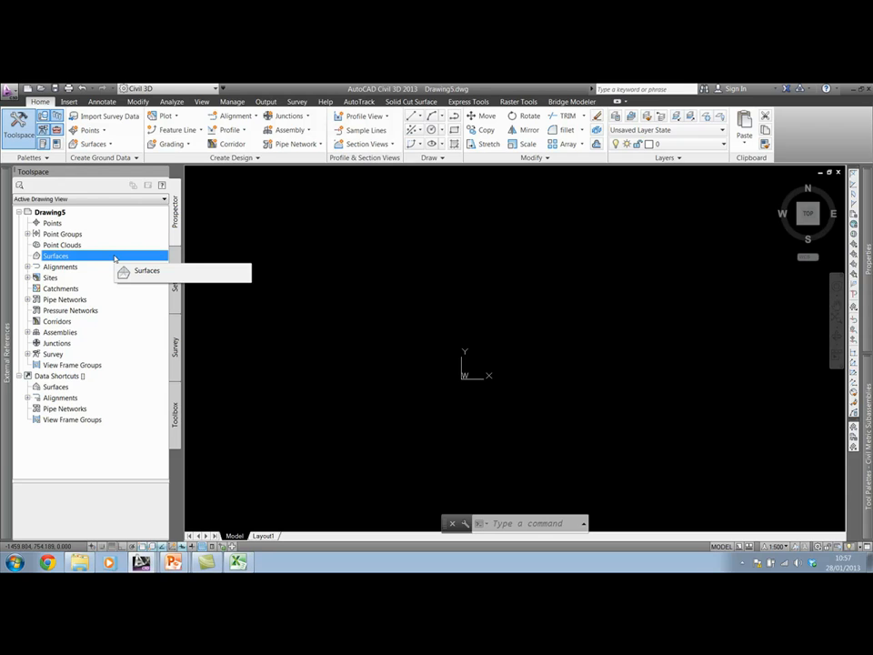
right_click(55, 255)
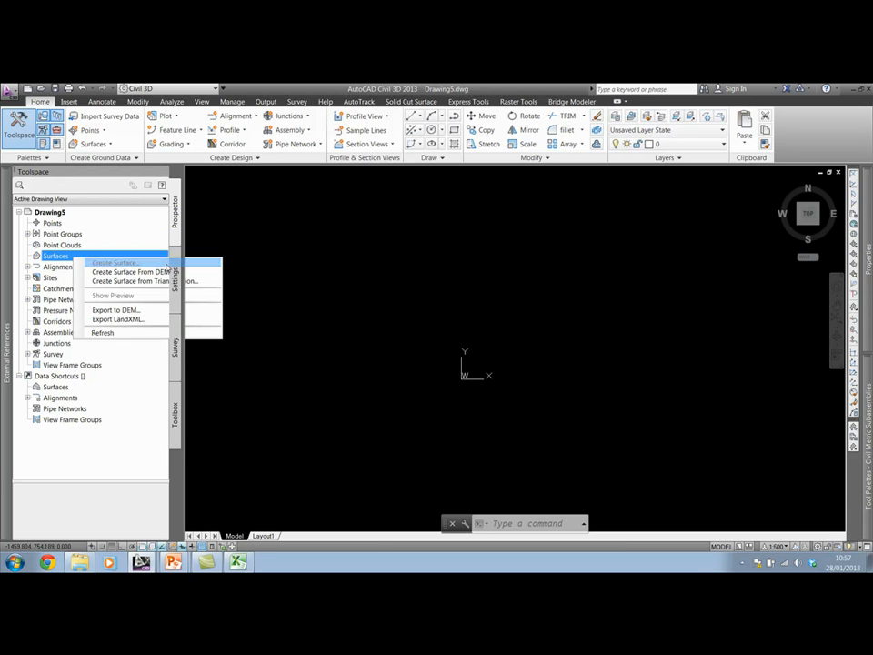
left_click(116, 262)
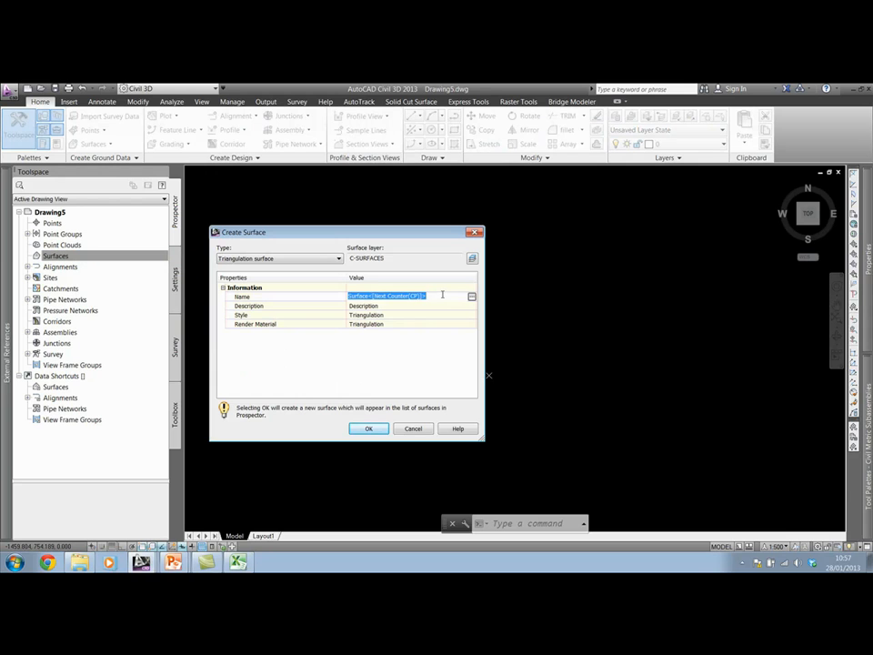
type("EG")
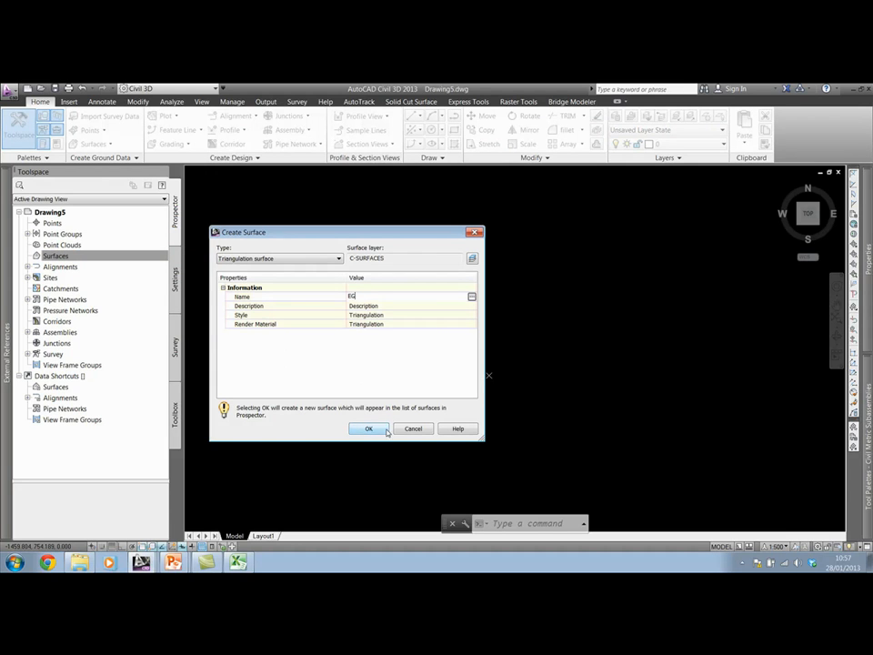
left_click(368, 430)
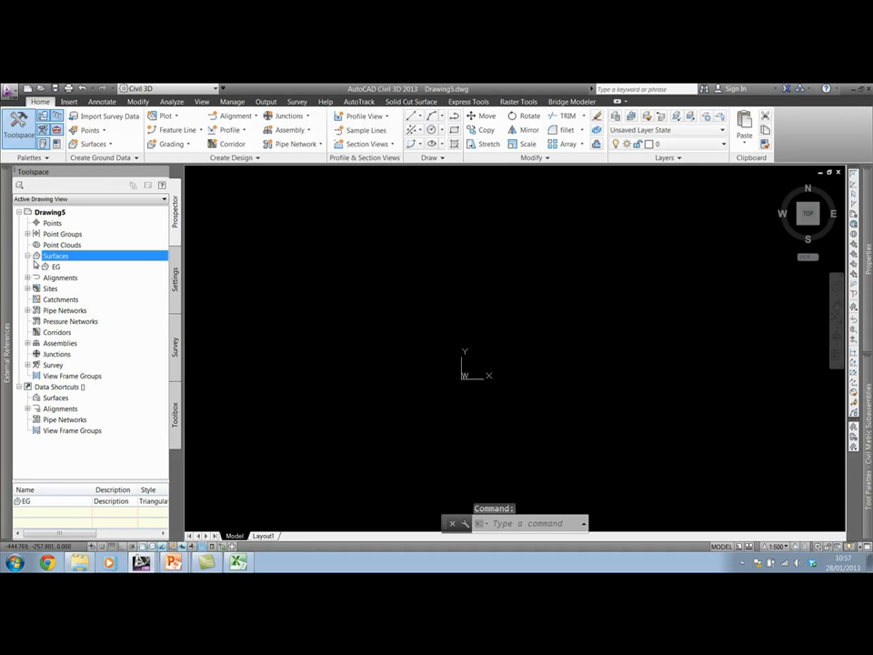
left_click(30, 265)
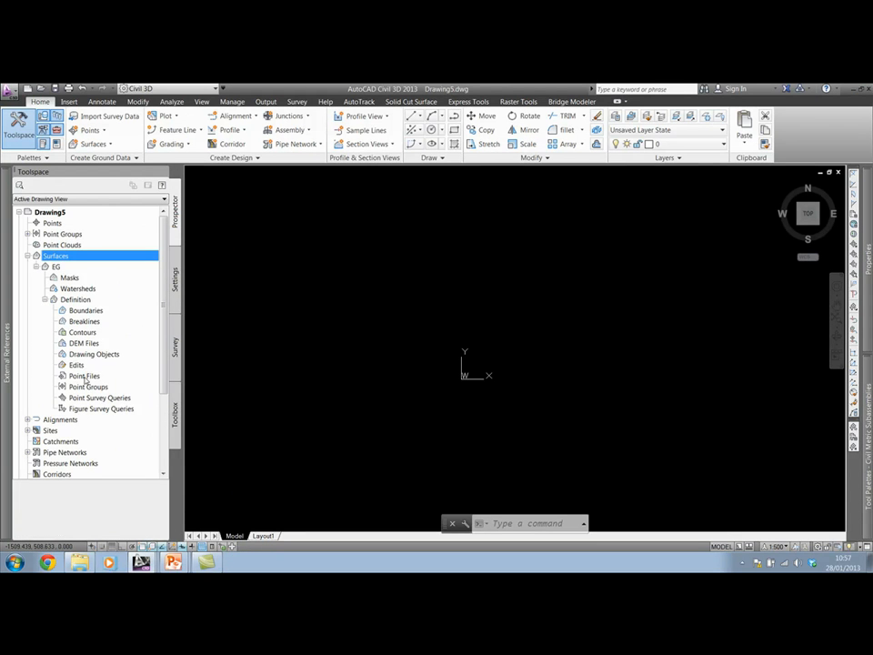
- Add Point Data OS Coordinates.csv as a PENZ comma-delimited point file to the EG surface
right_click(84, 375)
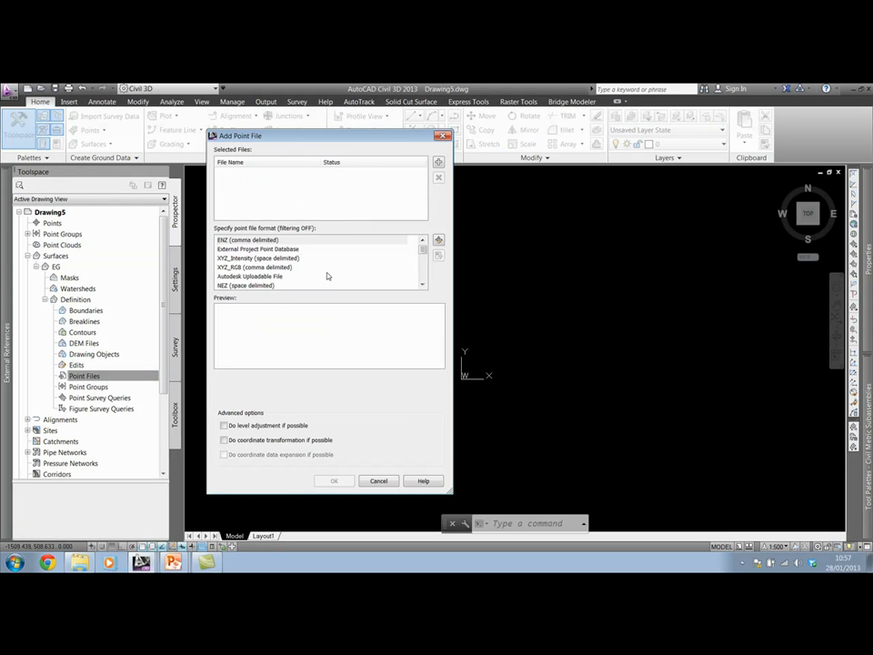
left_click(255, 265)
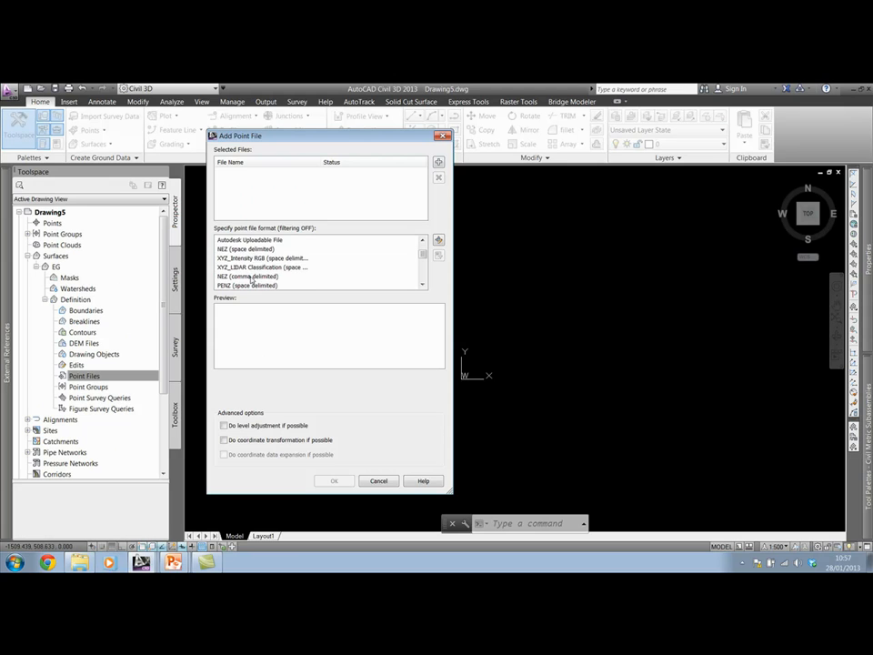
left_click(264, 277)
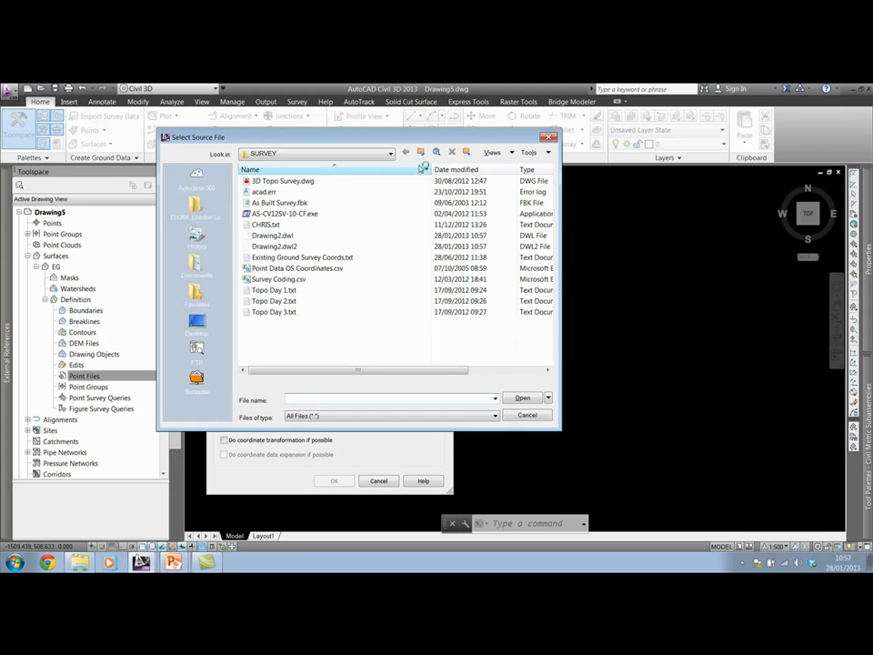
left_click(298, 268)
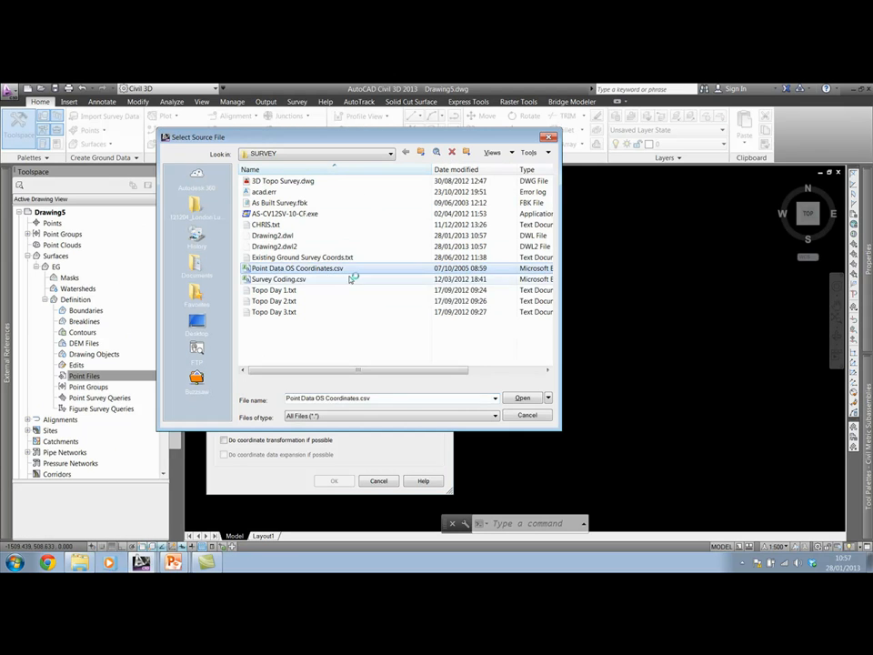
left_click(522, 397)
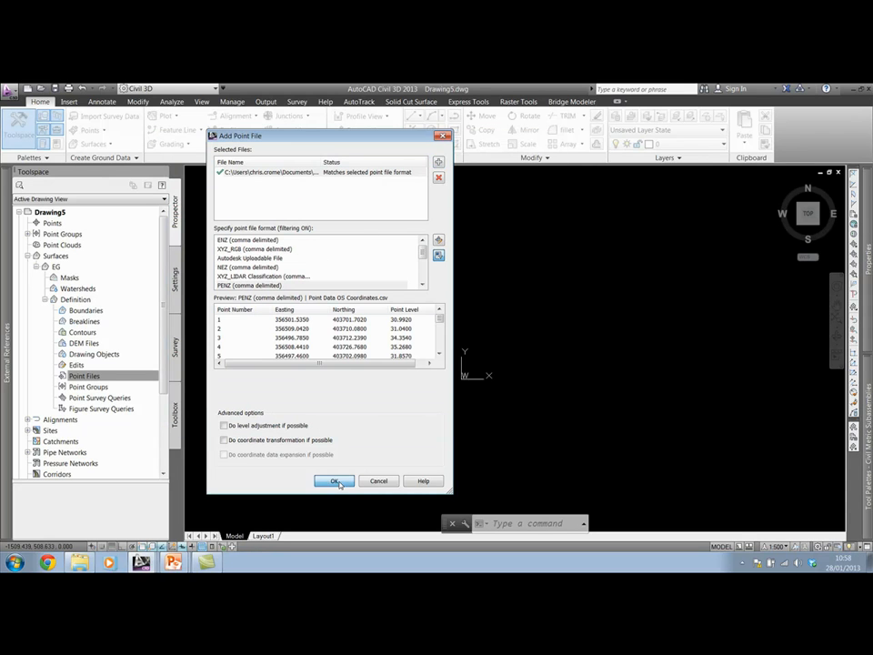
left_click(335, 480)
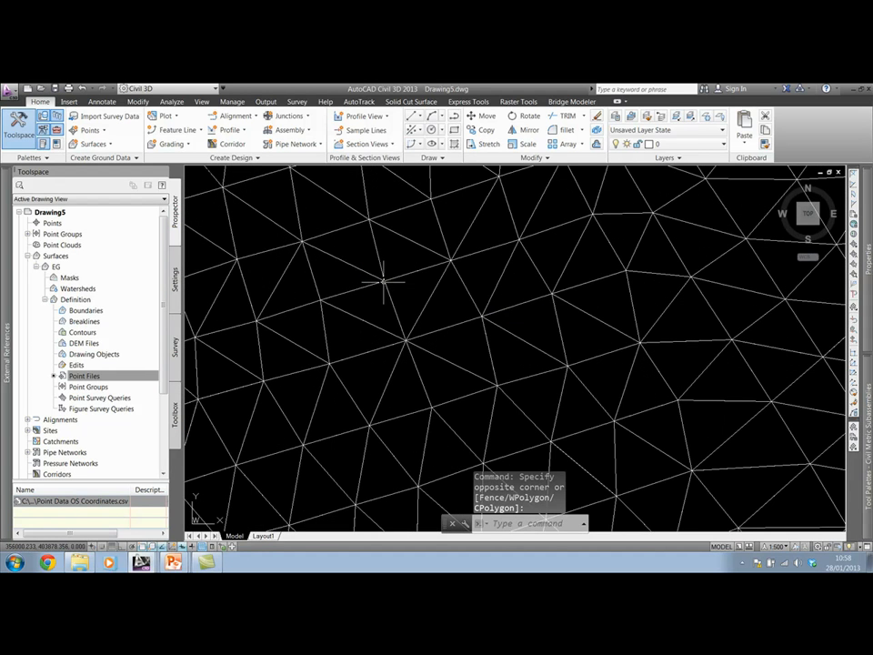
mouse_move(382, 227)
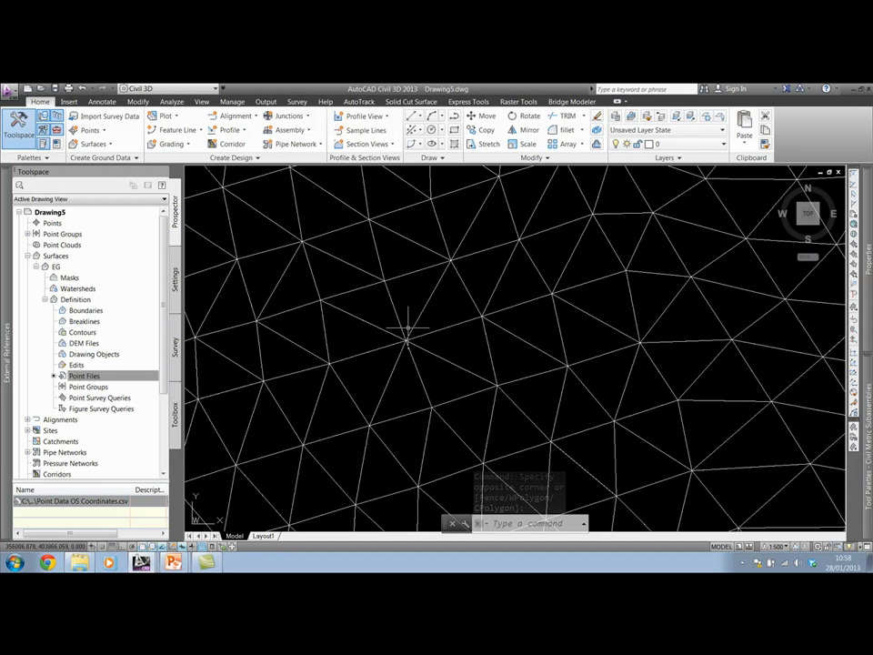
mouse_move(324, 377)
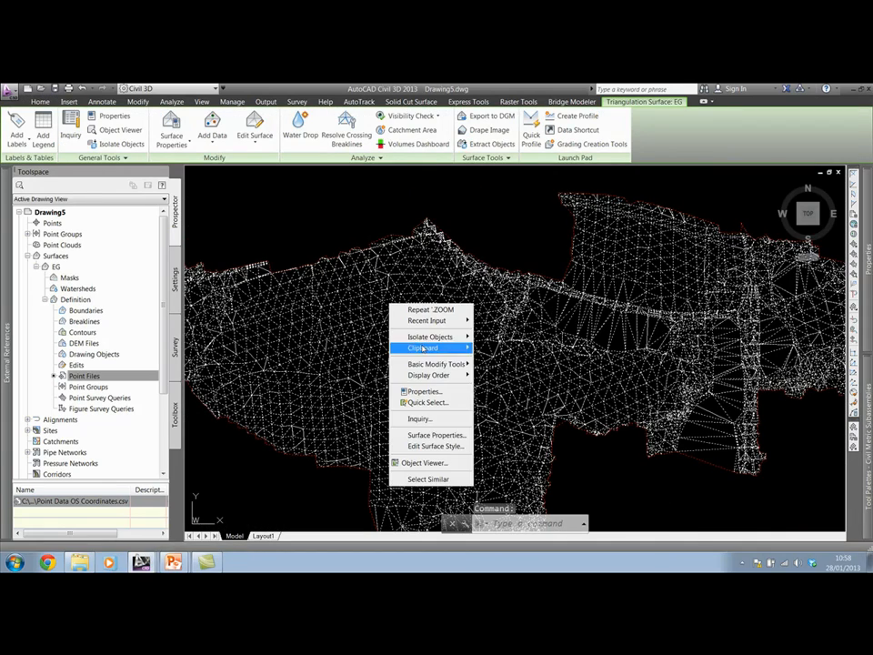
- Set the EG surface style to No Display so the triangulated mesh is hidden
left_click(436, 433)
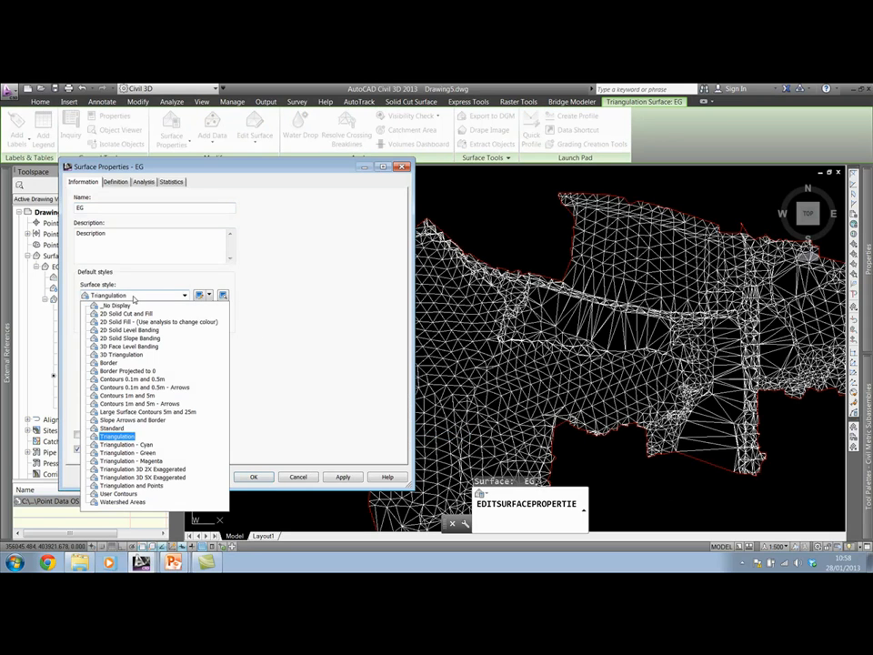
left_click(118, 305)
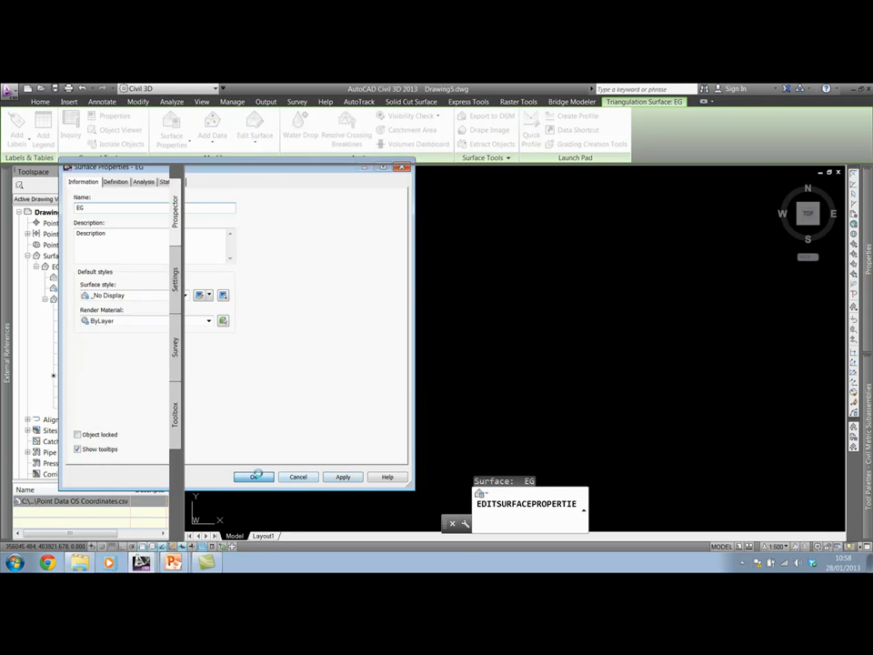
left_click(254, 477)
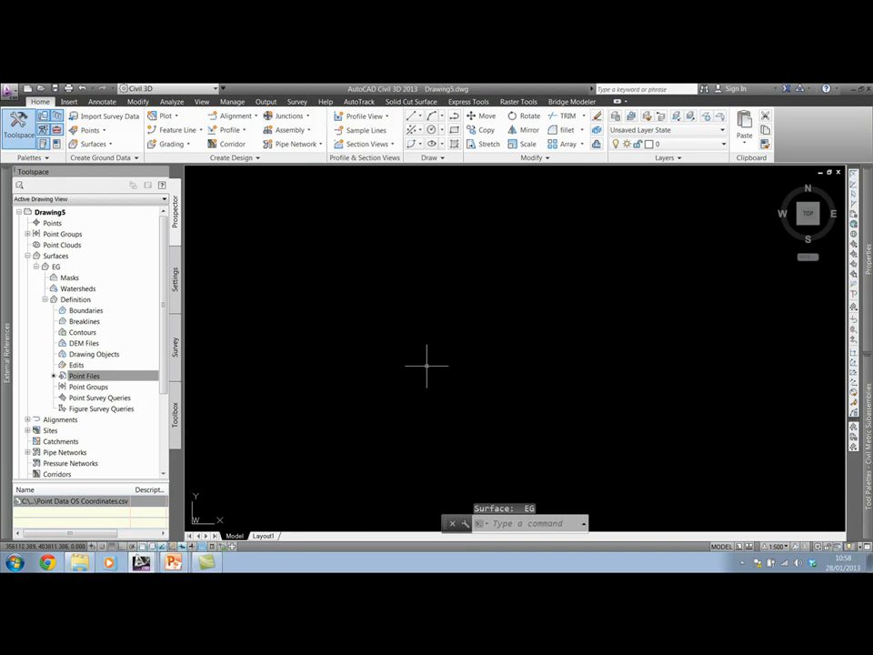
mouse_move(327, 238)
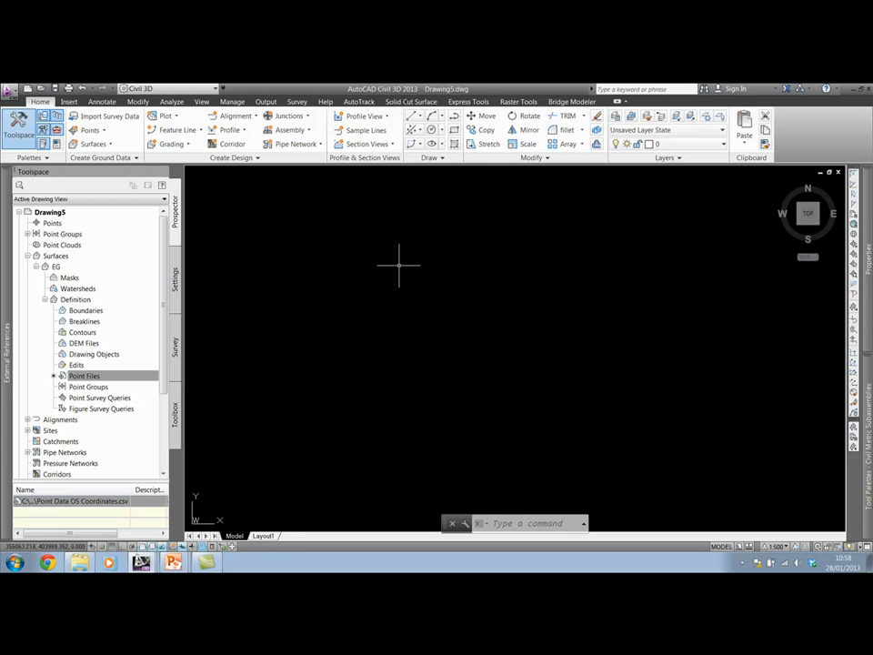
mouse_move(398, 265)
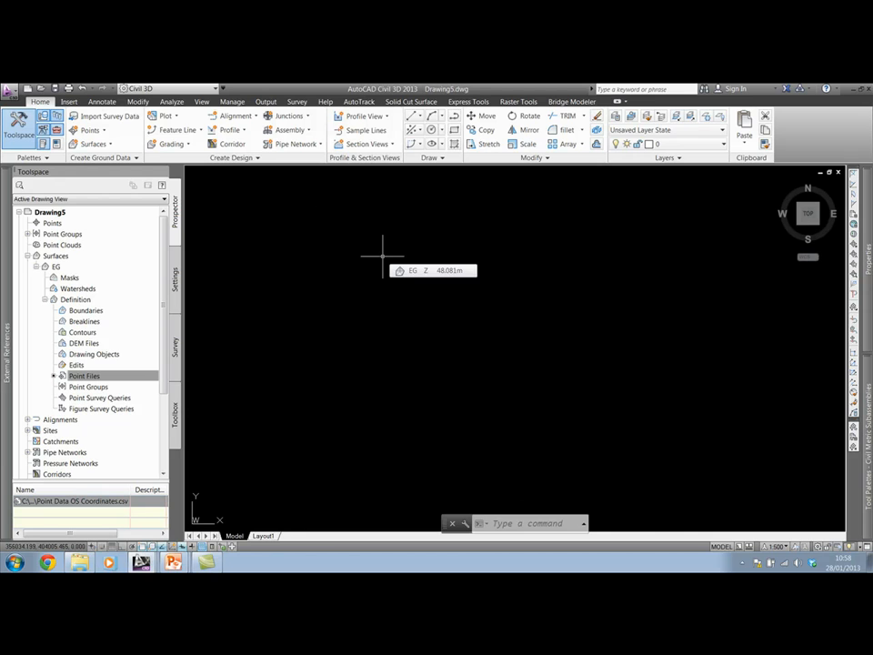
mouse_move(378, 255)
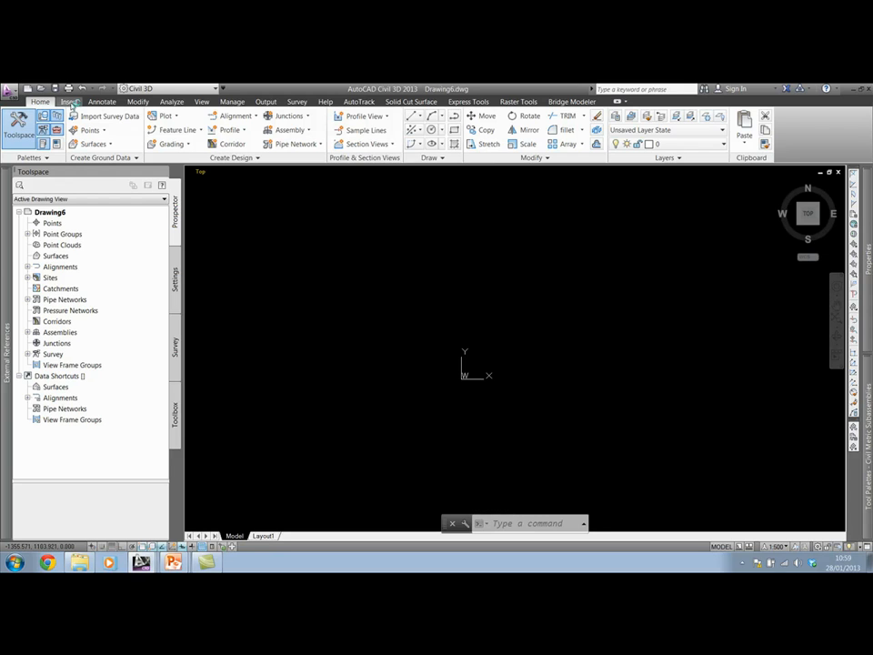
- Import the Point Data OS Coordinates.csv points into the drawing as Civil 3D point markers
left_click(69, 101)
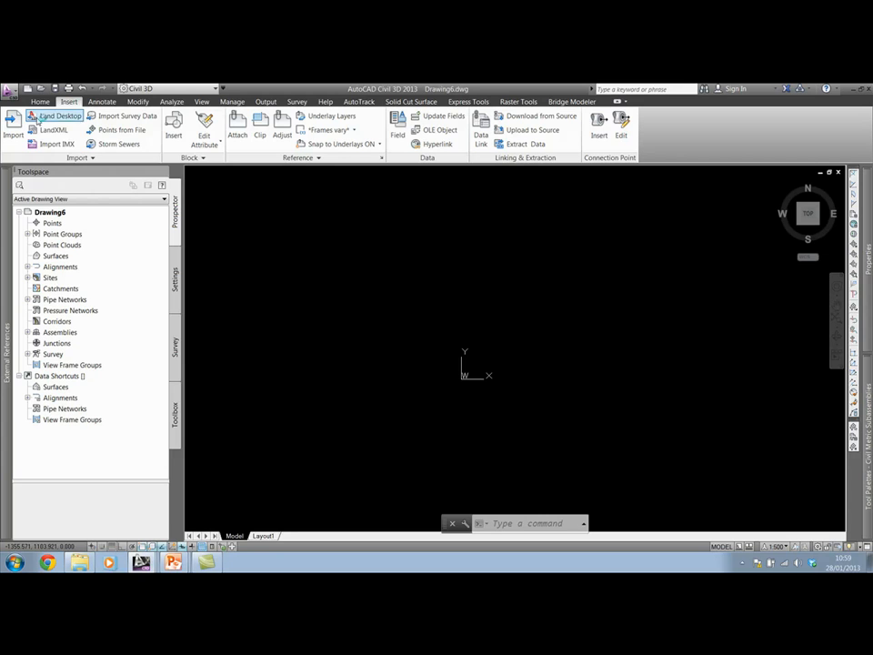
mouse_move(118, 129)
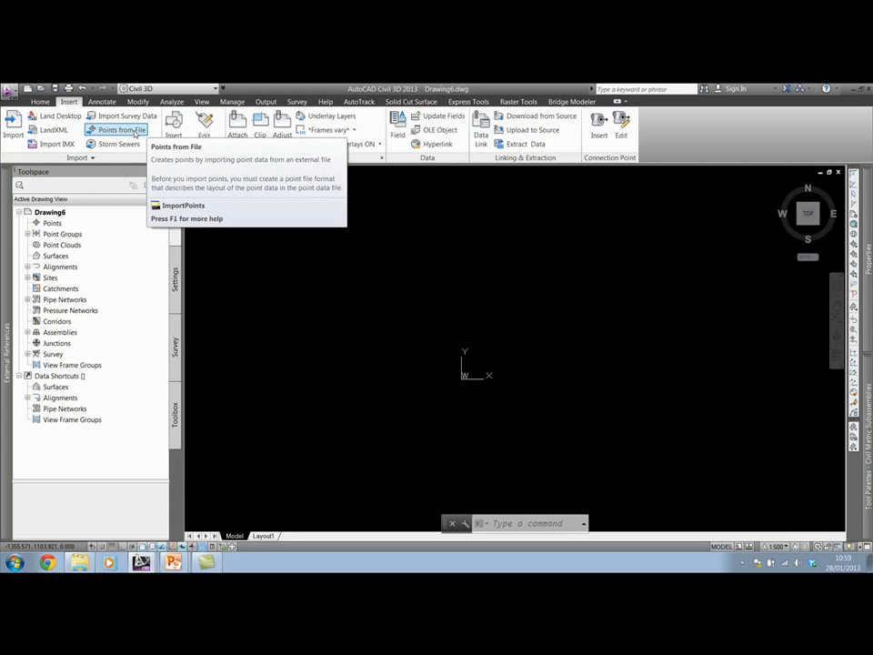
left_click(120, 131)
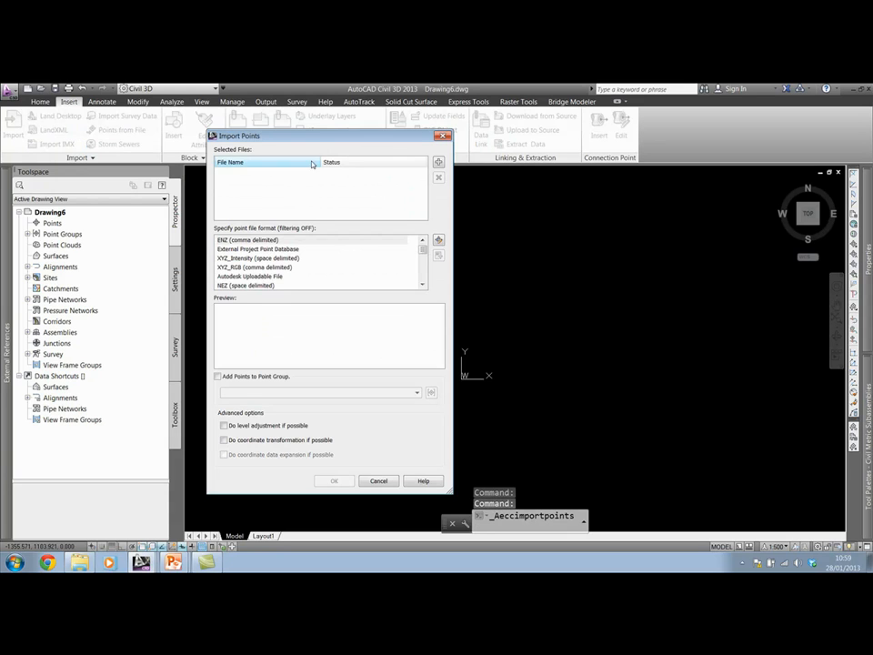
left_click(269, 249)
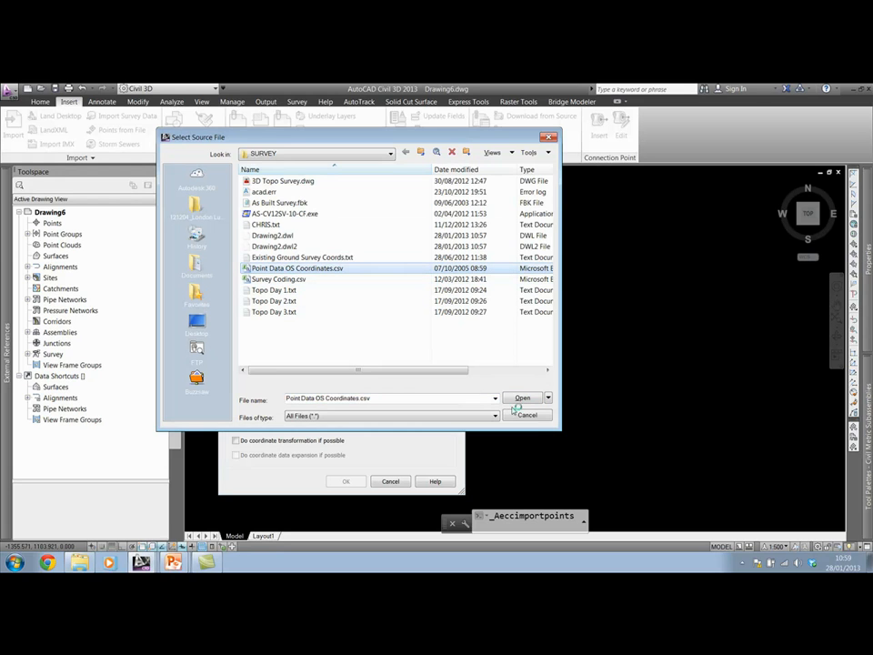
left_click(547, 396)
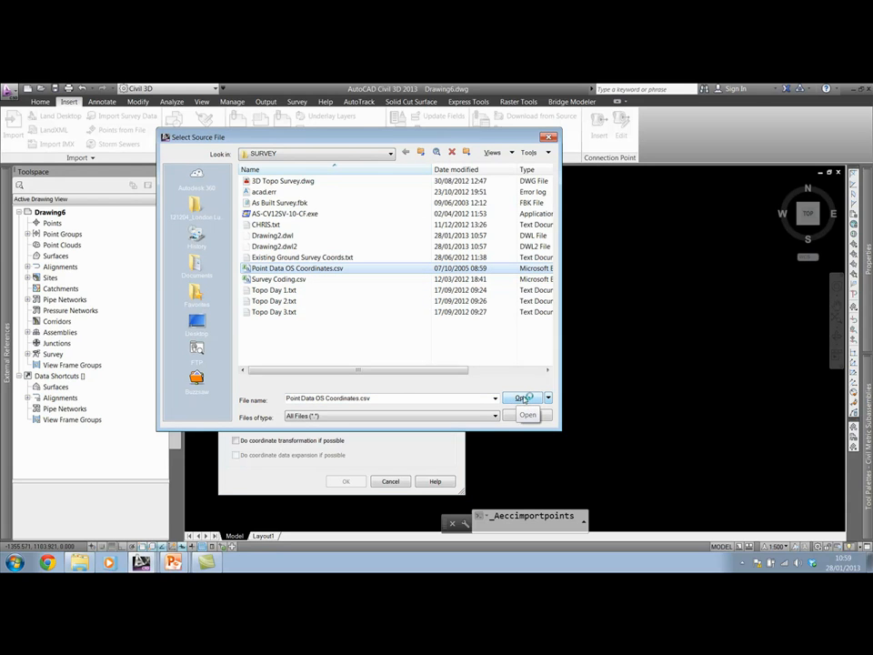
left_click(527, 397)
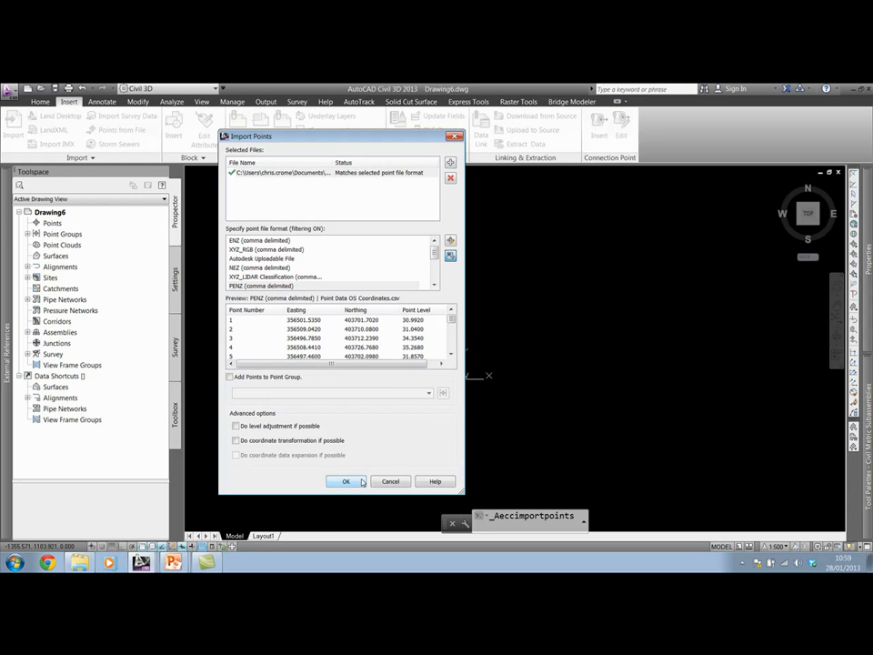
left_click(346, 480)
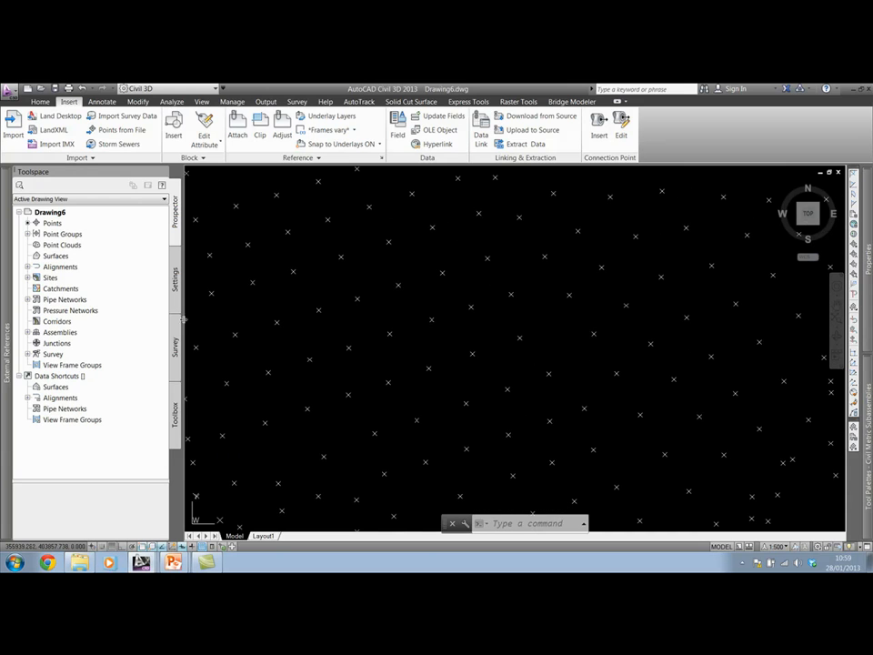
mouse_move(373, 288)
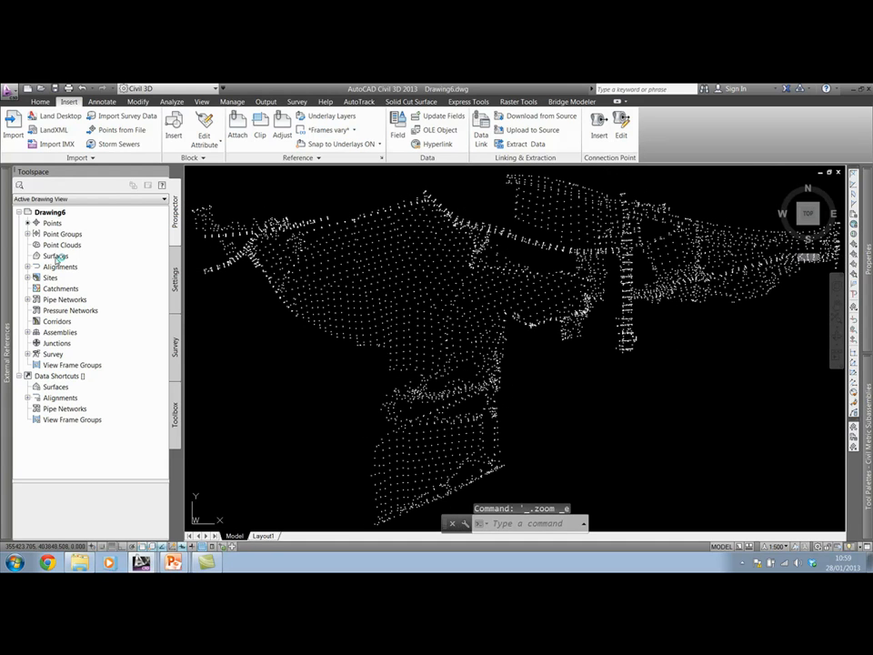
- Create a new triangulation surface EG and expand its contents
right_click(54, 254)
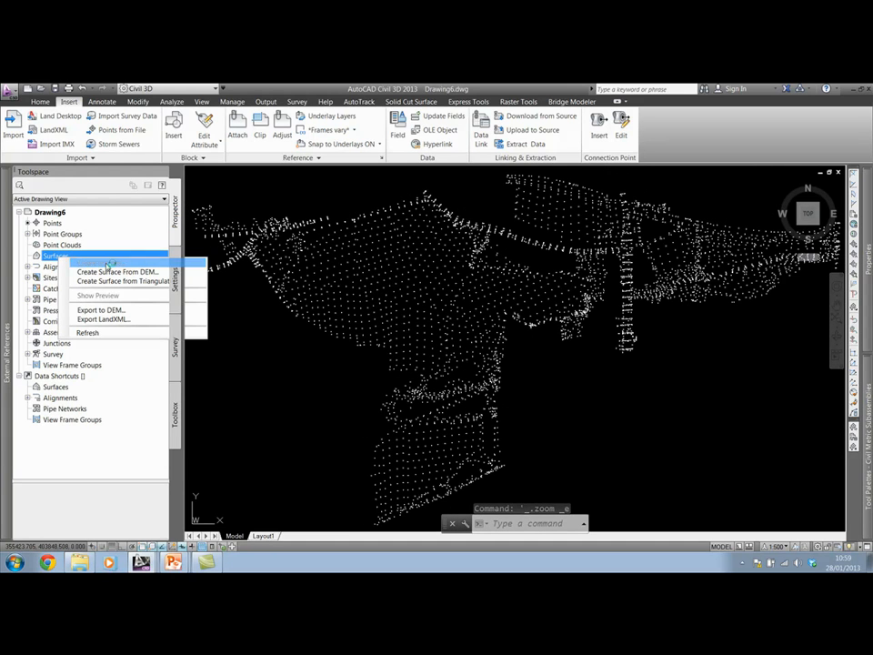
left_click(123, 280)
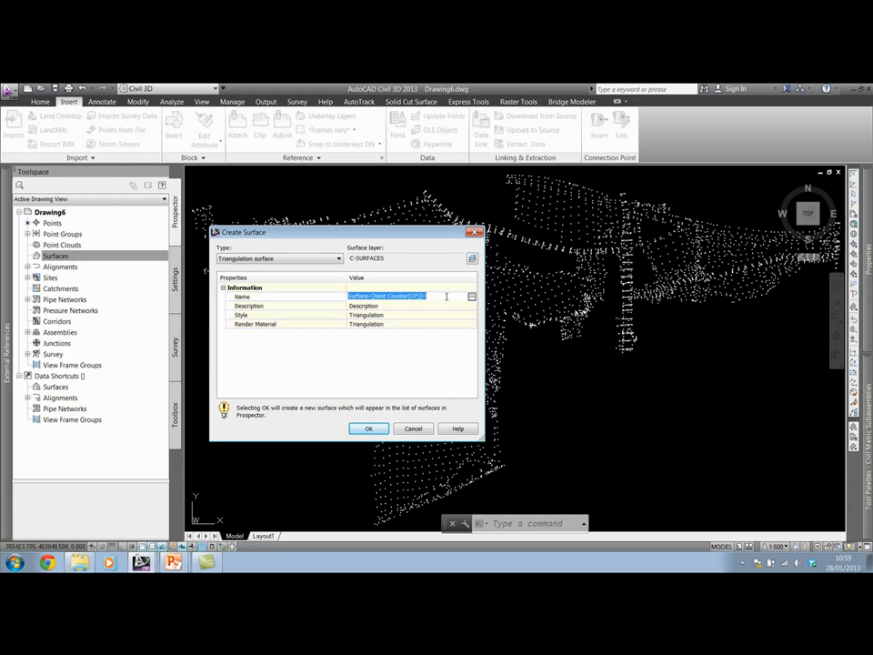
left_click(367, 429)
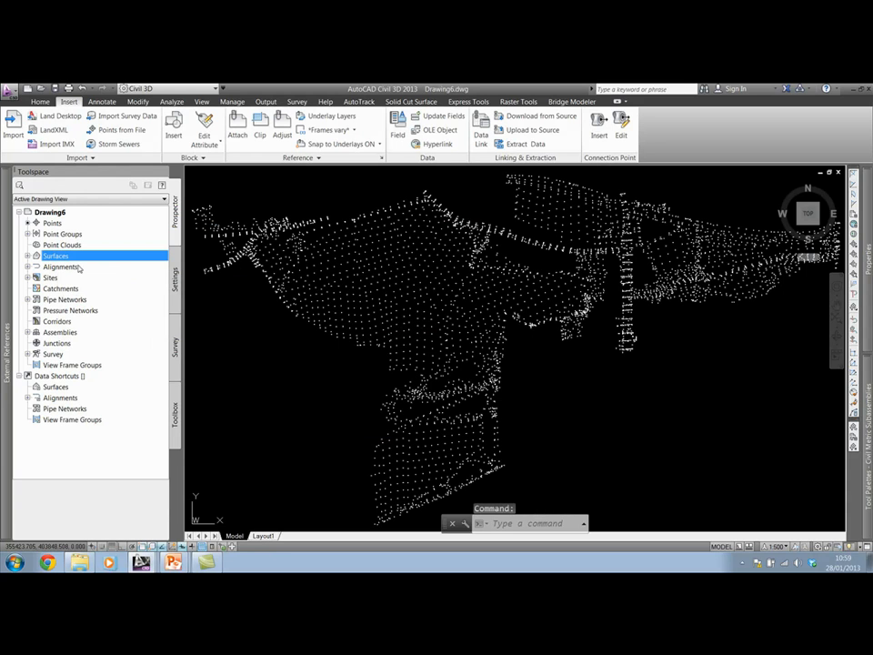
left_click(29, 255)
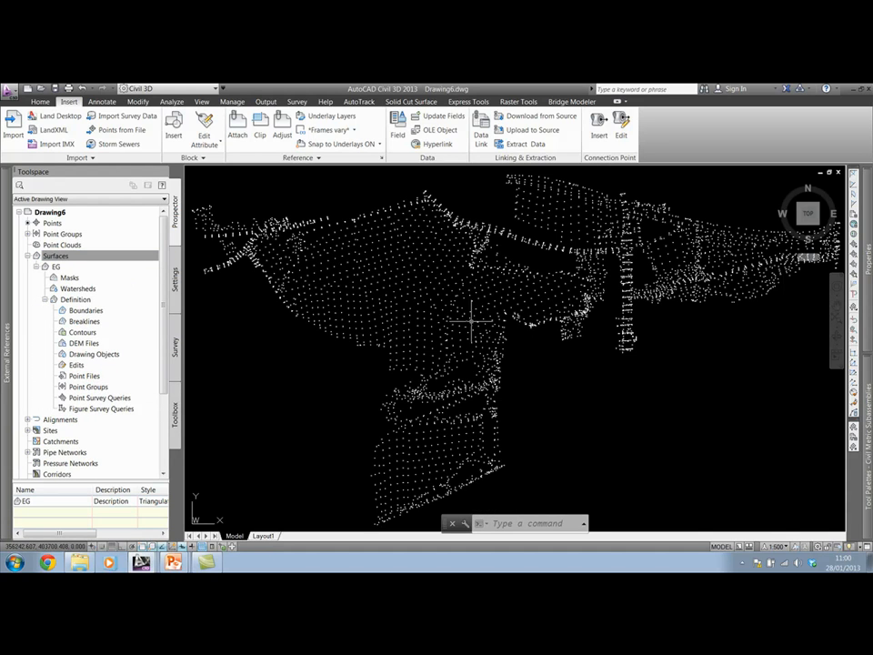
mouse_move(391, 273)
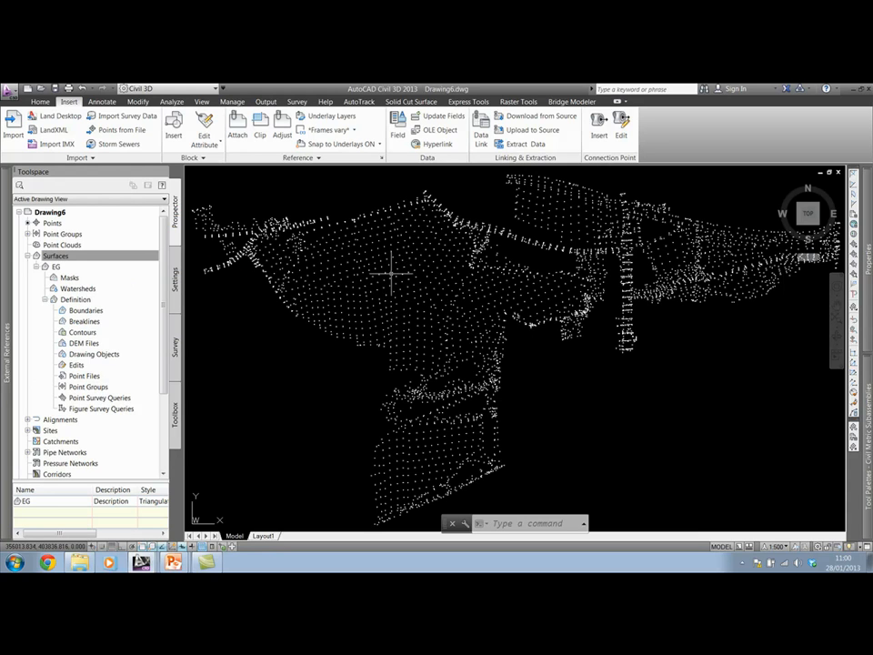
mouse_move(371, 280)
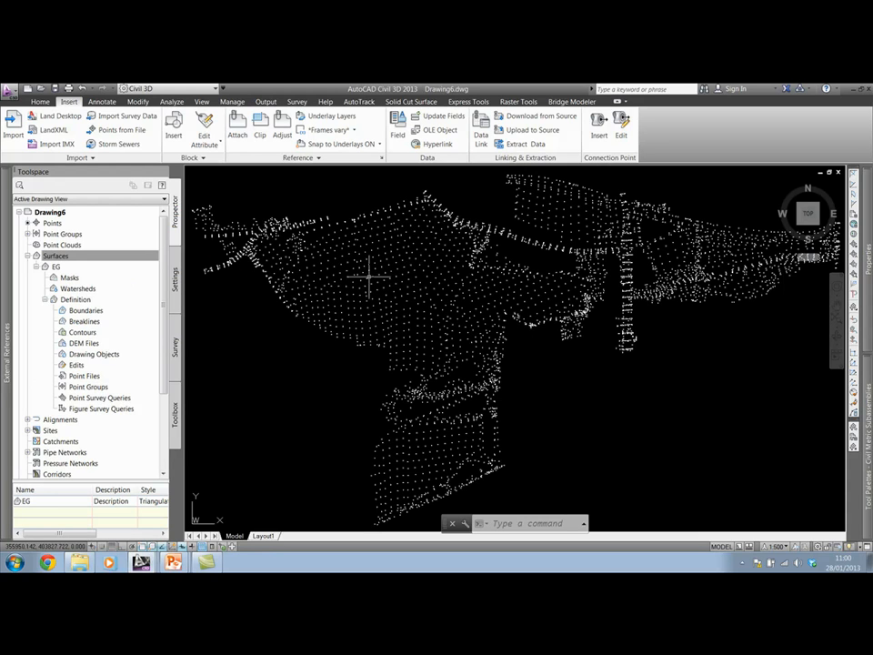
- Add the _All Points point group to the EG surface definition so it triangulates
left_click(56, 254)
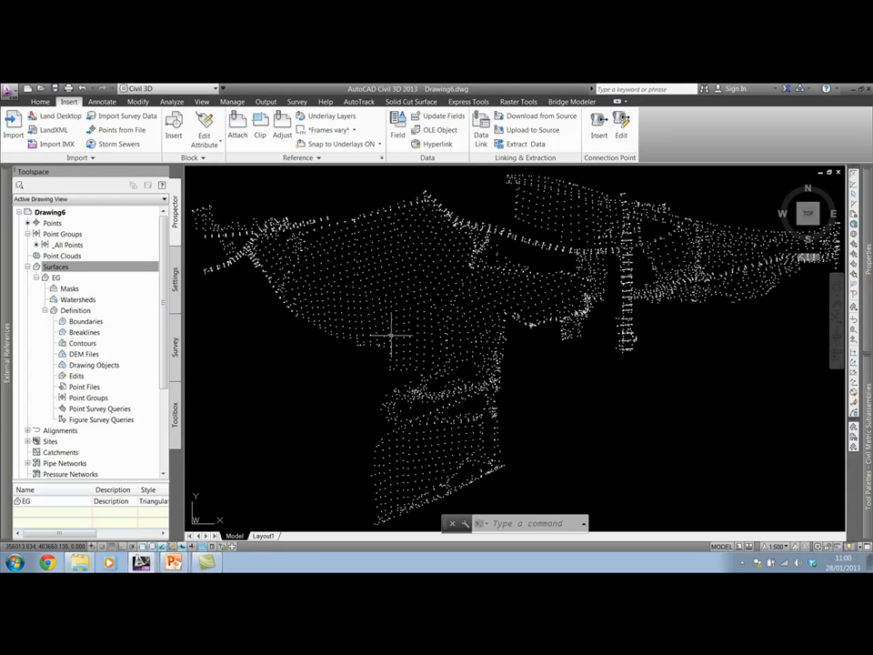
left_click(55, 266)
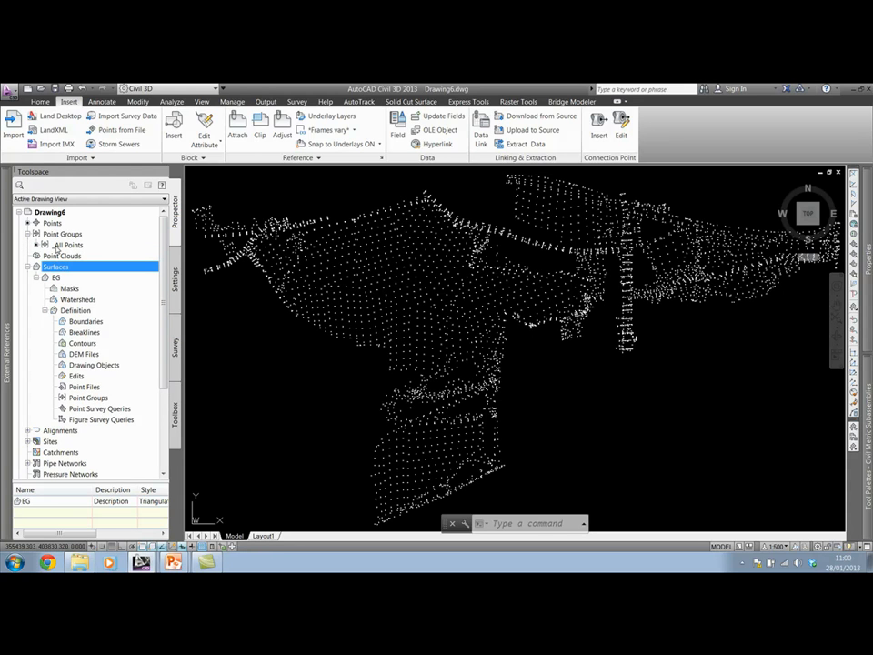
left_click(69, 244)
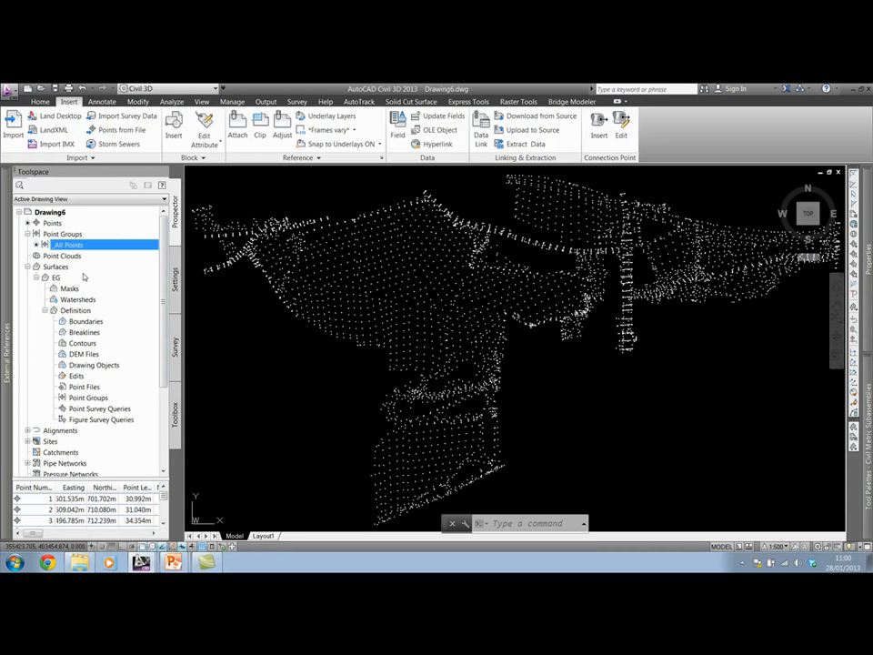
mouse_move(78, 404)
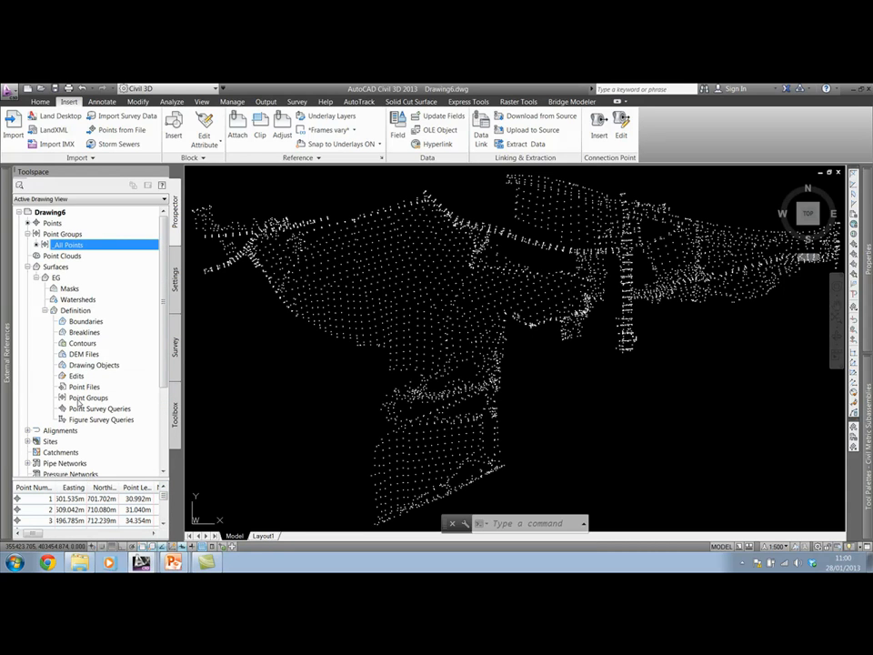
left_click(88, 396)
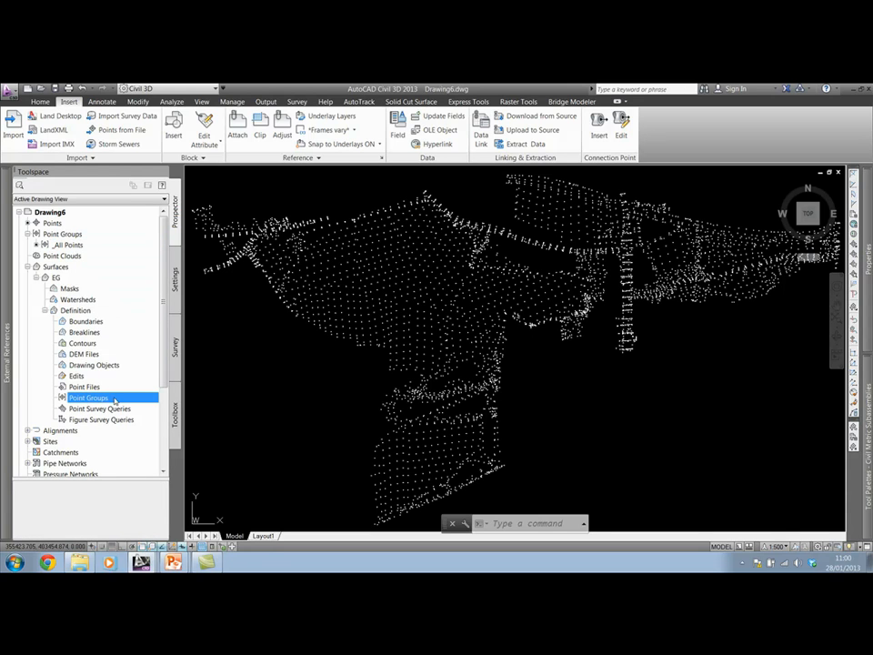
double_click(87, 396)
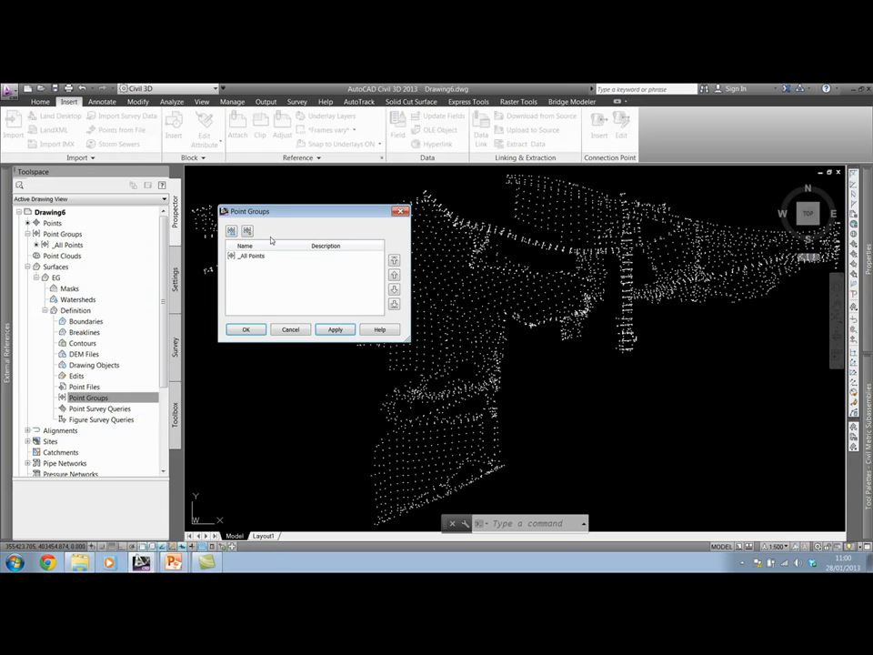
left_click(245, 330)
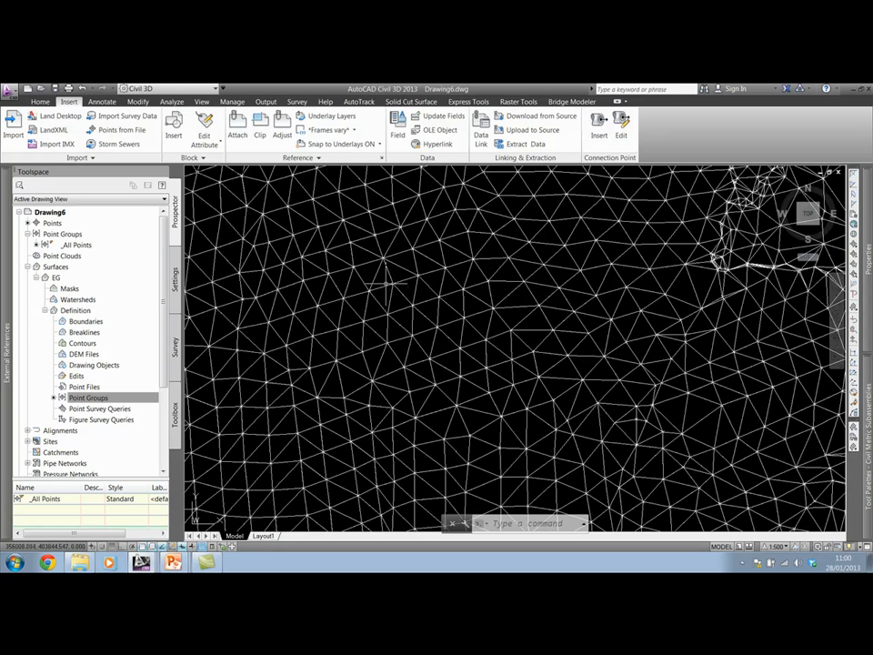
mouse_move(385, 282)
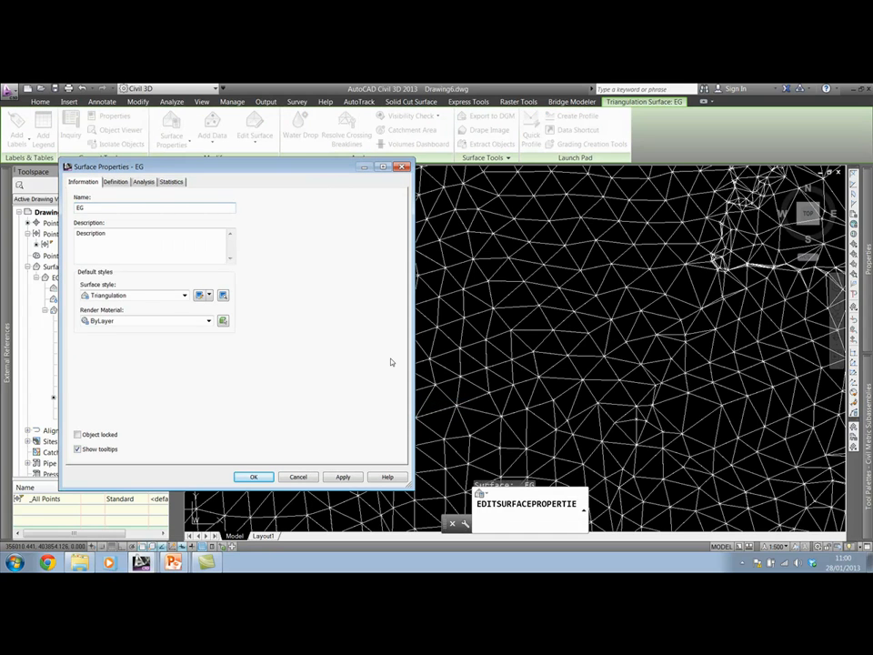
- Switch the surface style to 1m and 5m contours instead of the triangulated mesh
left_click(185, 295)
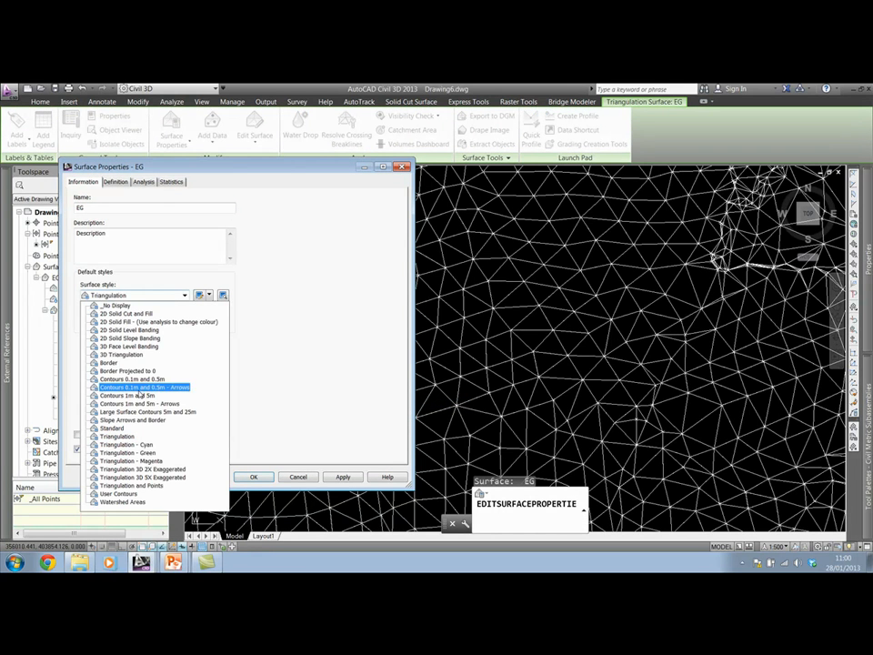
left_click(136, 404)
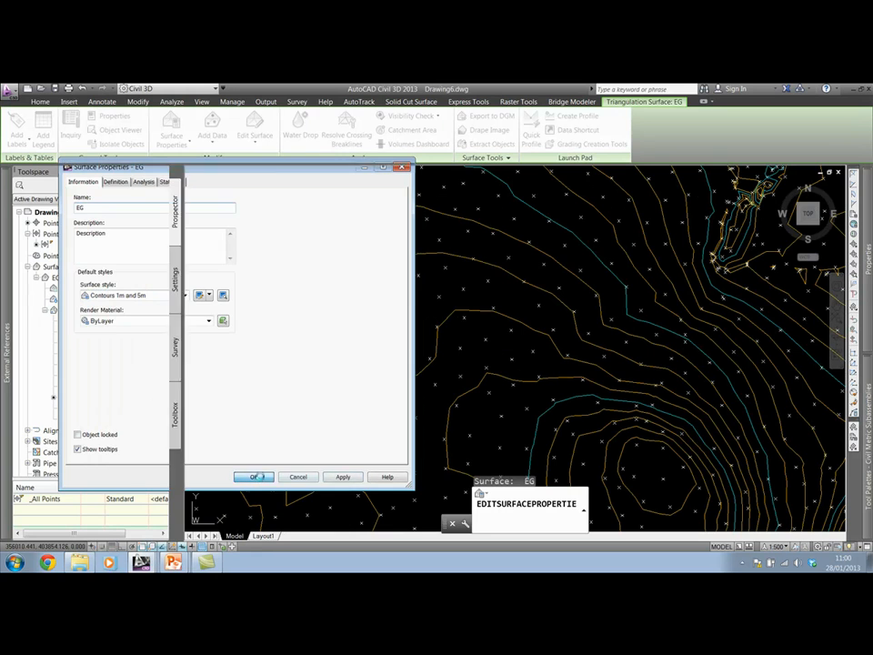
left_click(252, 476)
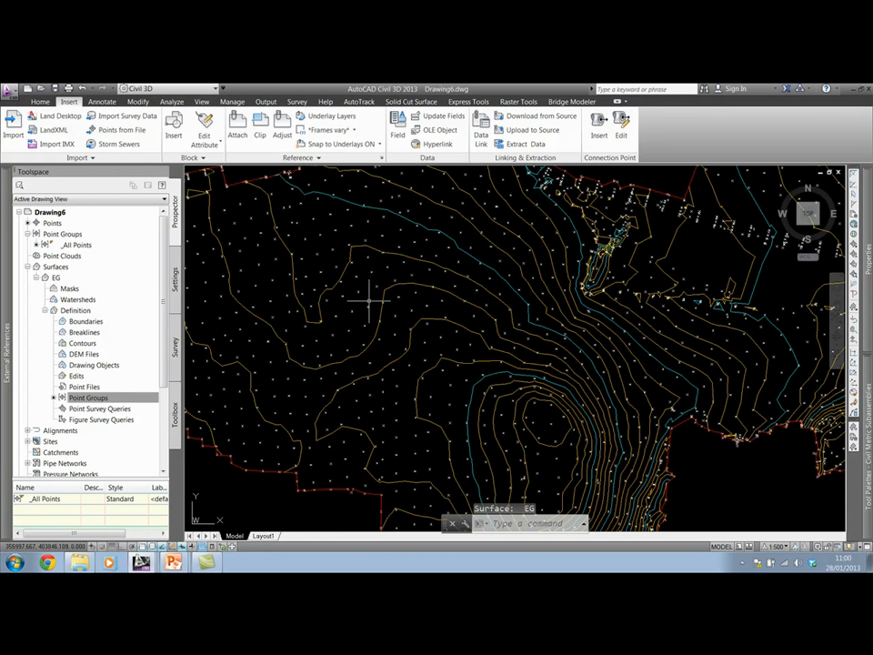
mouse_move(298, 299)
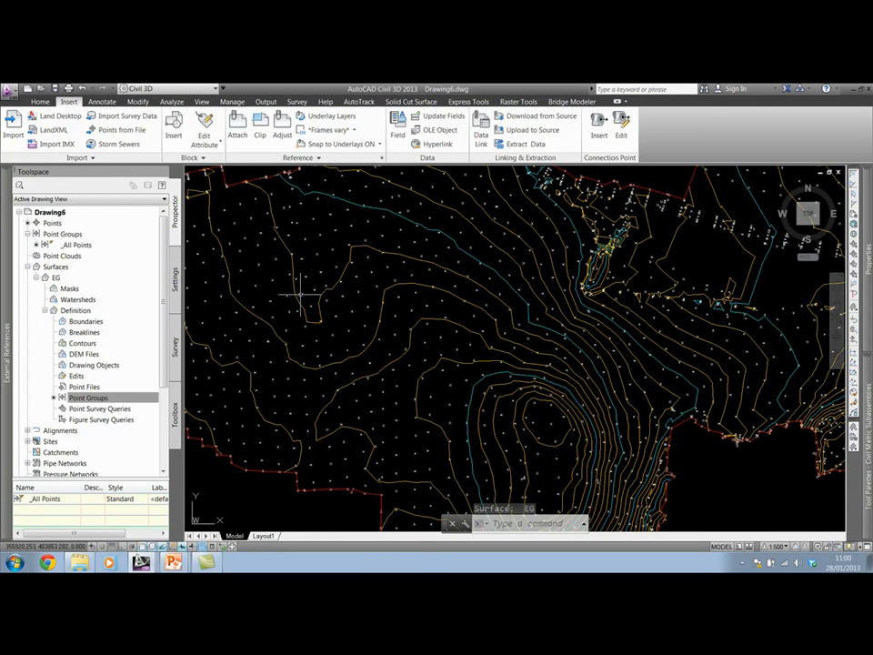
mouse_move(364, 269)
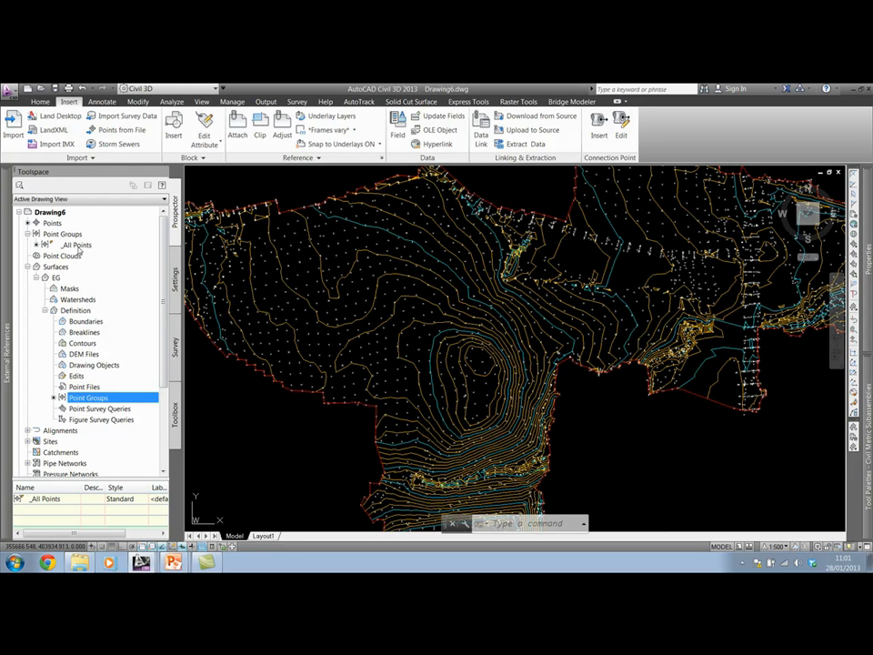
left_click(77, 244)
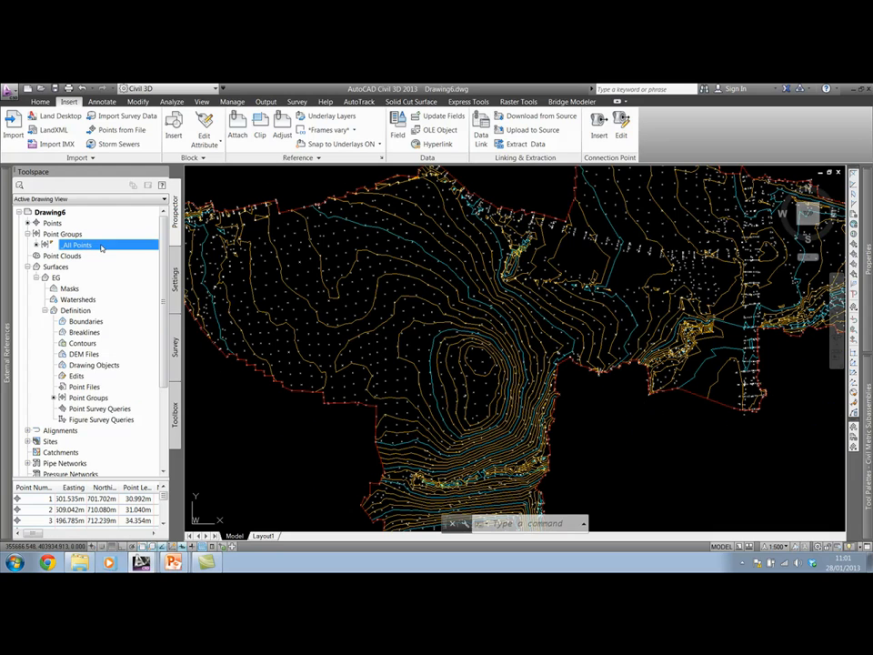
double_click(77, 244)
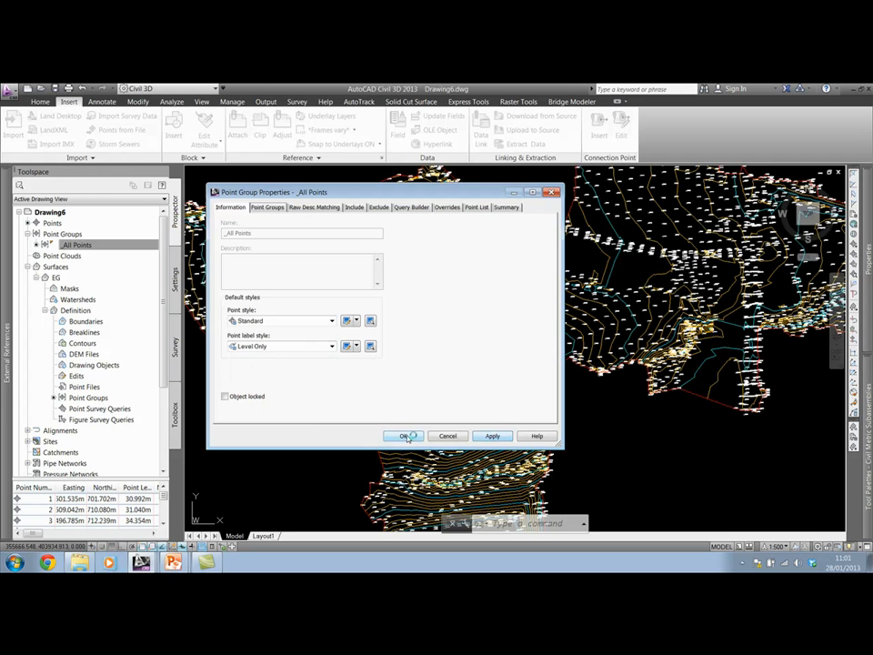
left_click(404, 436)
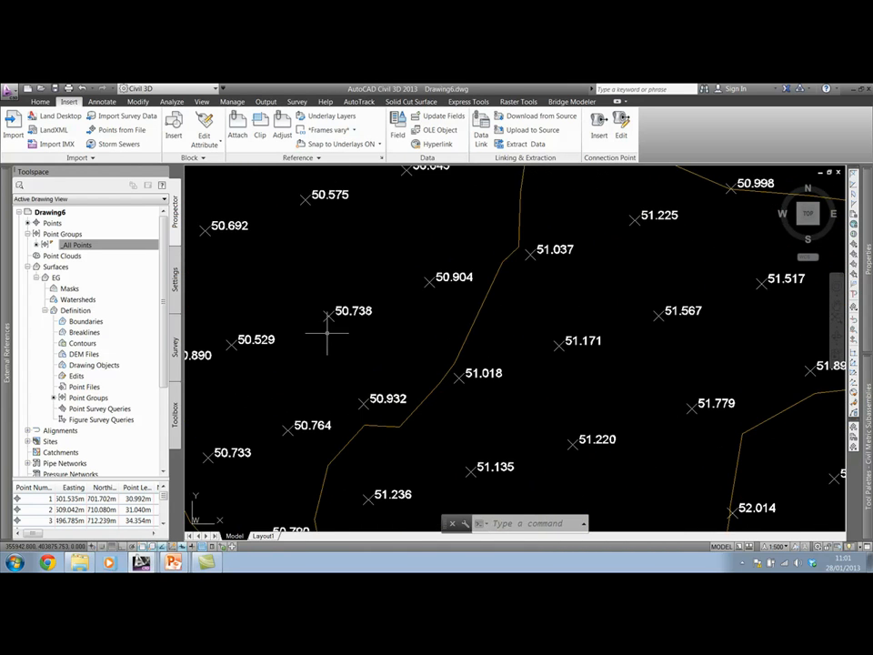
mouse_move(331, 324)
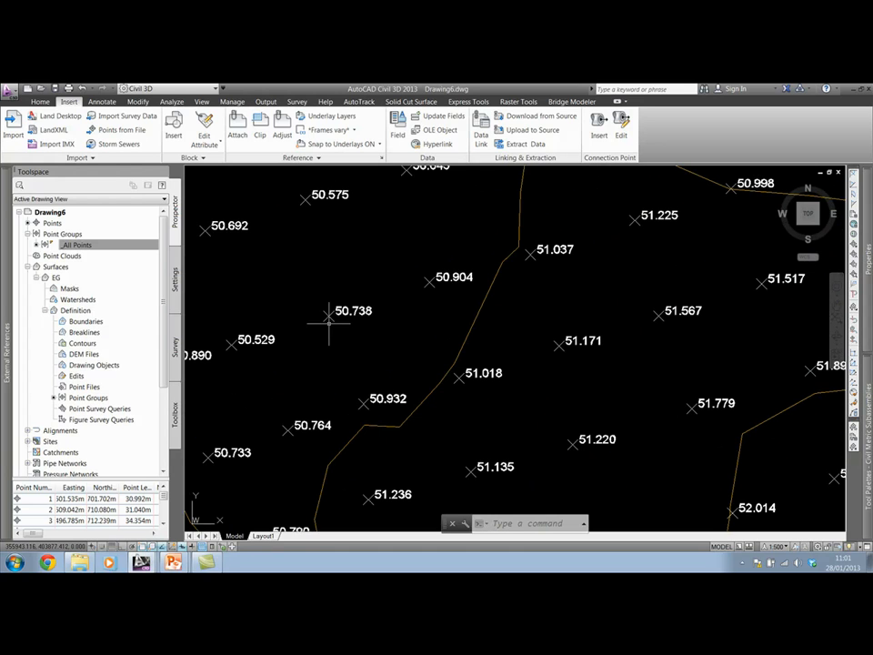
- Set the _All Points group's label style to Point Coordinates and Level
left_click(76, 244)
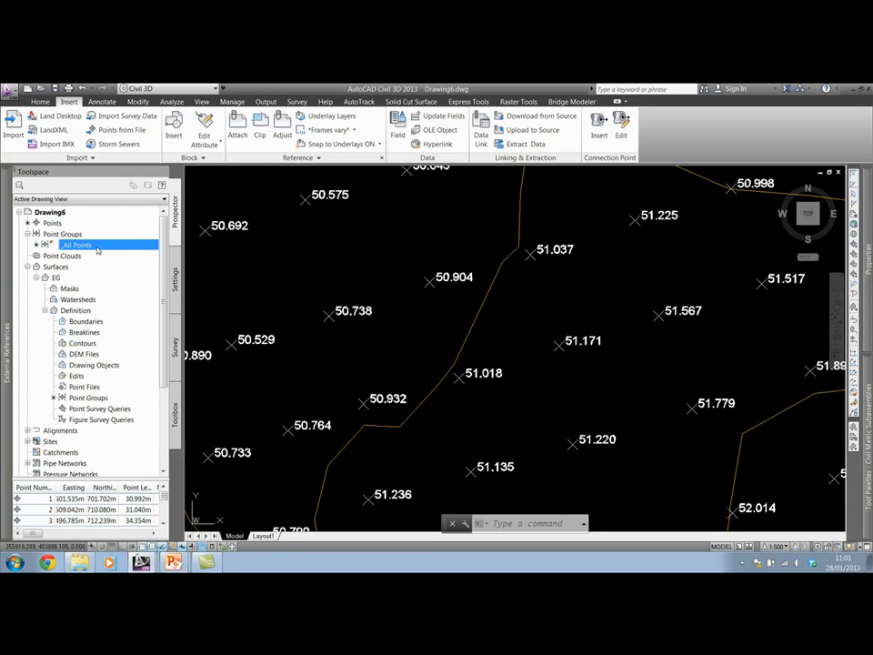
right_click(77, 246)
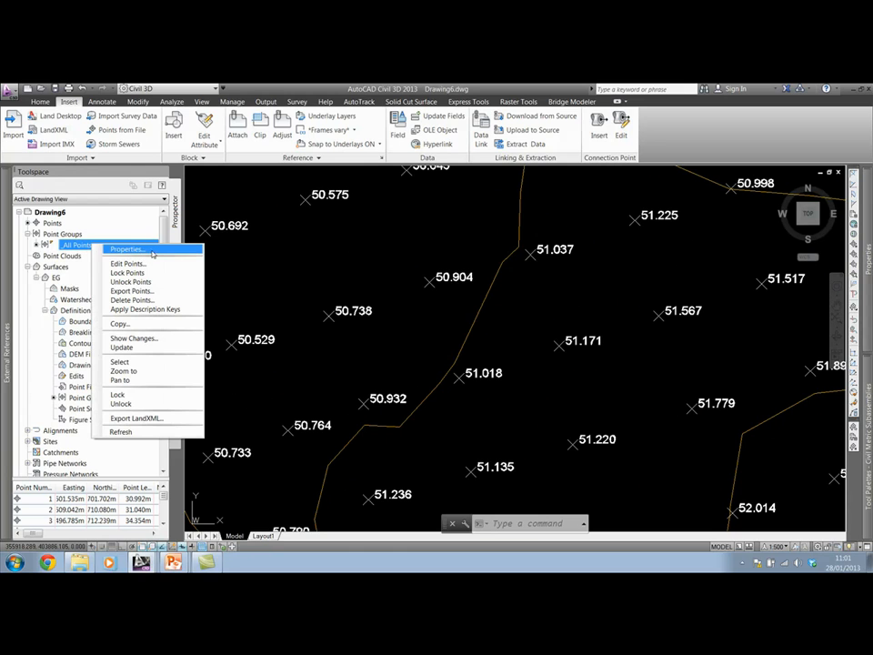
left_click(126, 249)
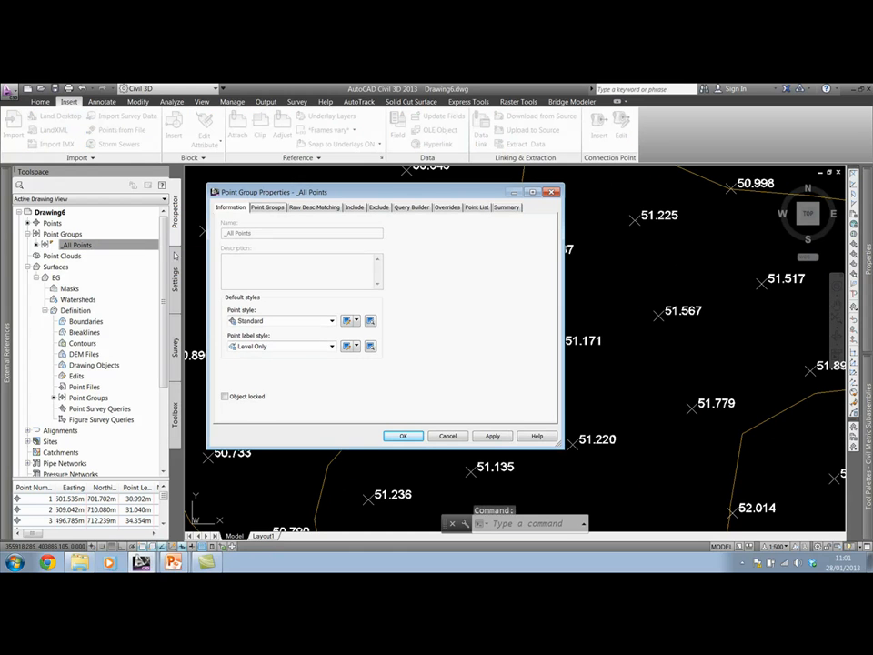
left_click(345, 345)
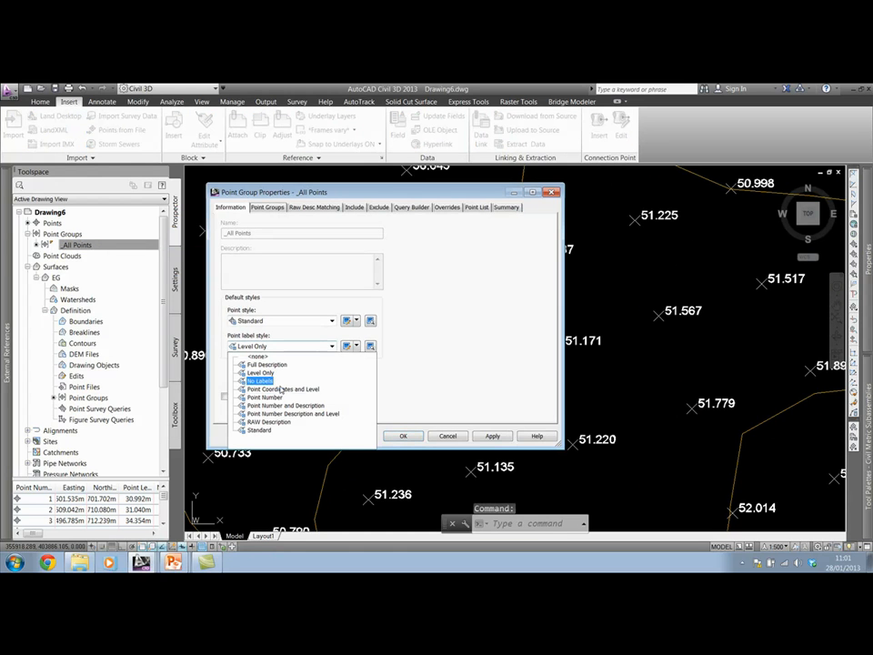
left_click(284, 390)
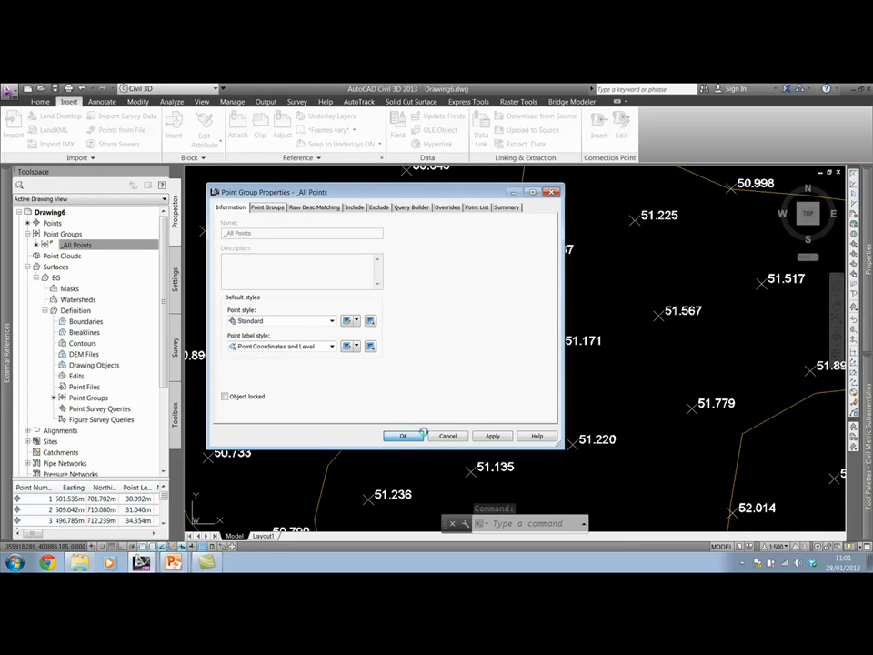
left_click(404, 437)
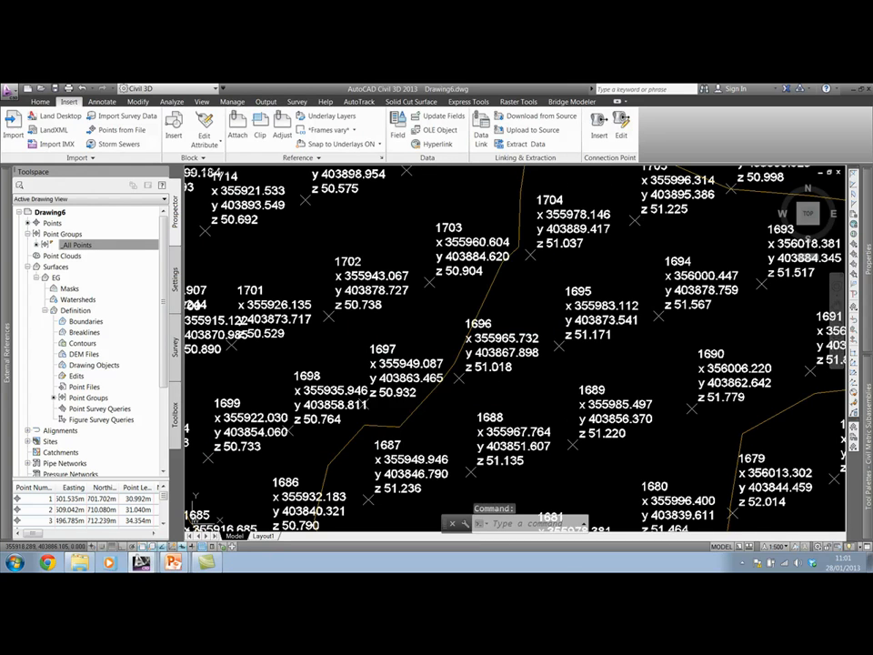
mouse_move(506, 324)
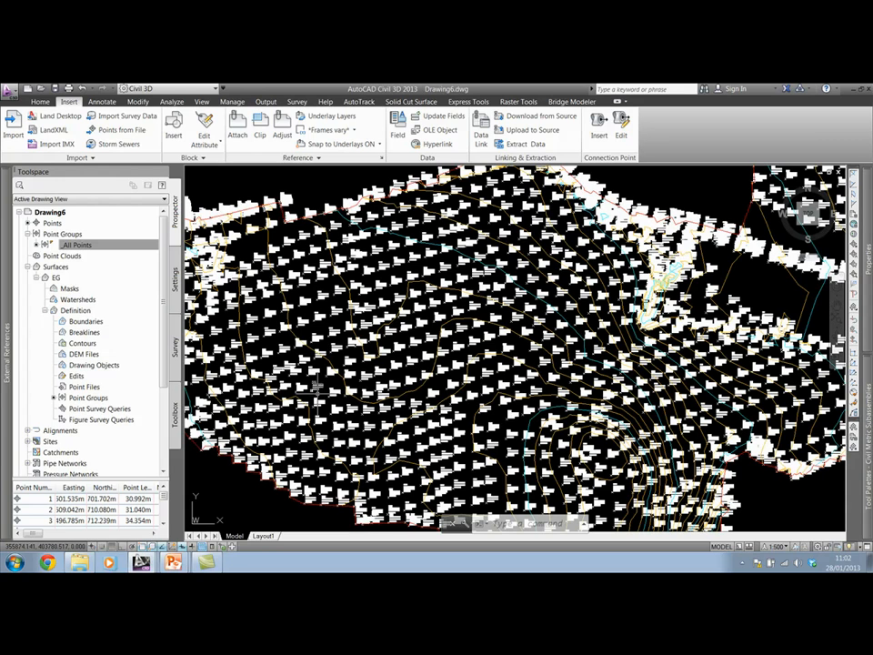
mouse_move(513, 408)
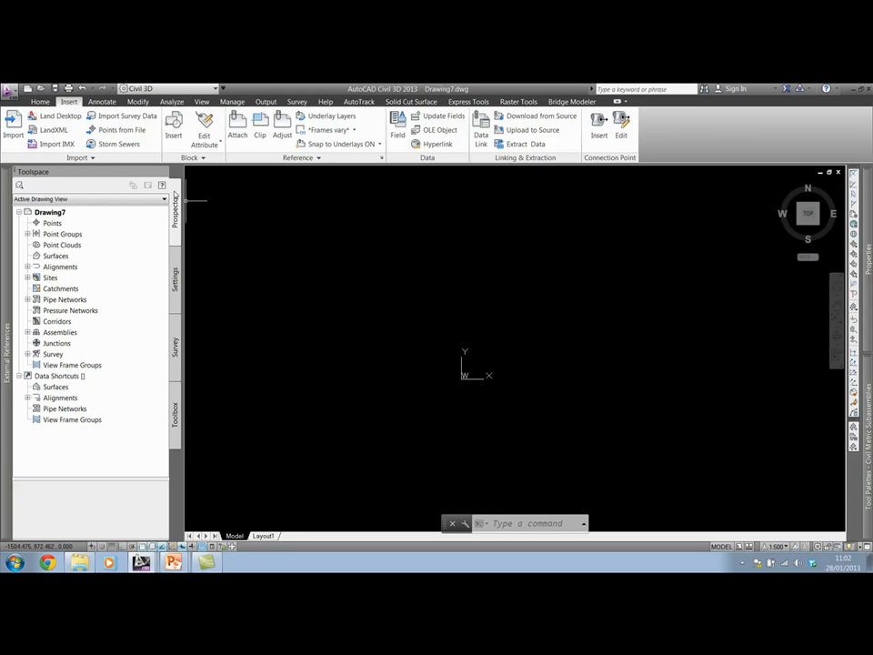
- Start a point import with Topo Day 1.txt and enable adding points to a point group
left_click(120, 131)
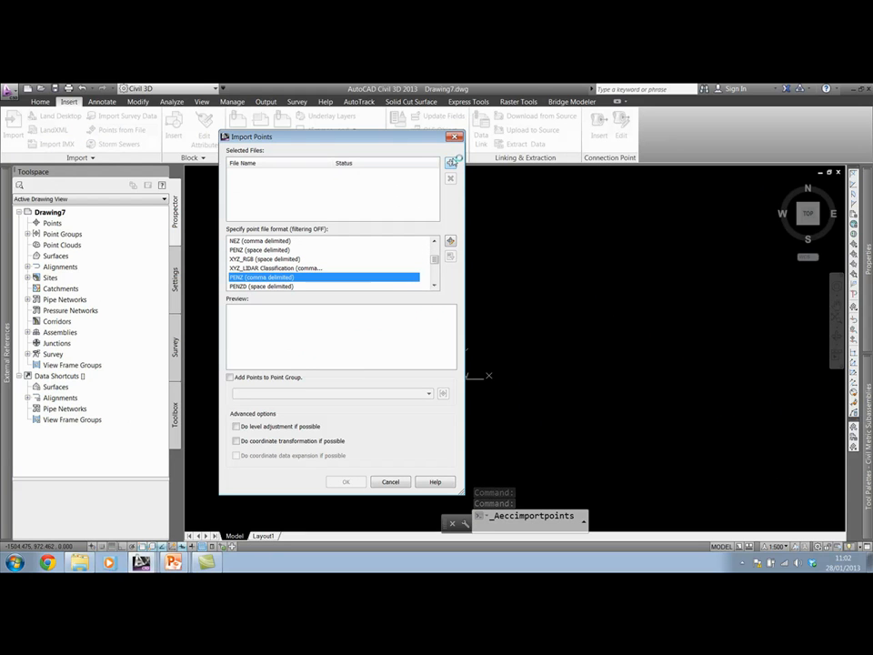
left_click(451, 164)
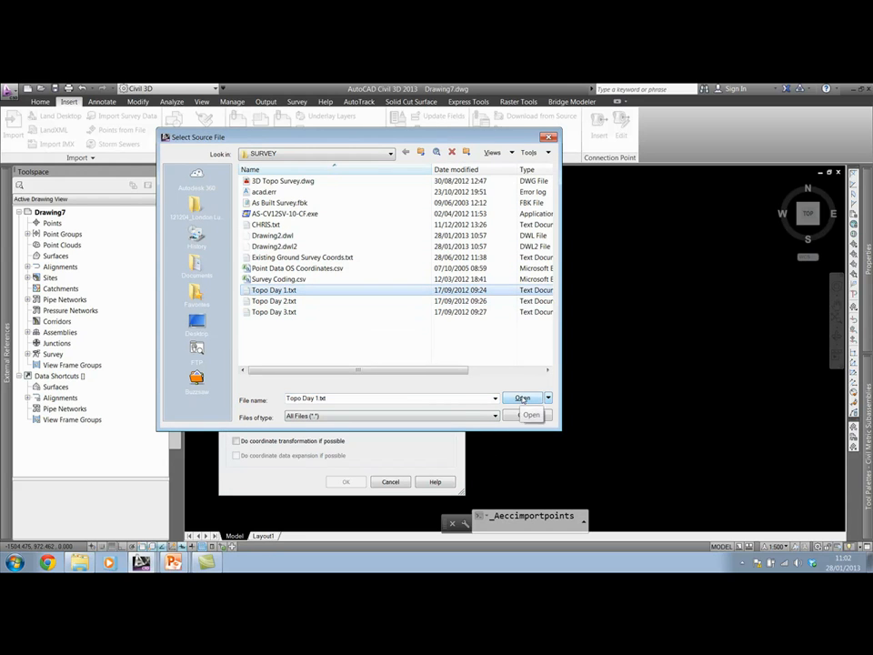
left_click(522, 399)
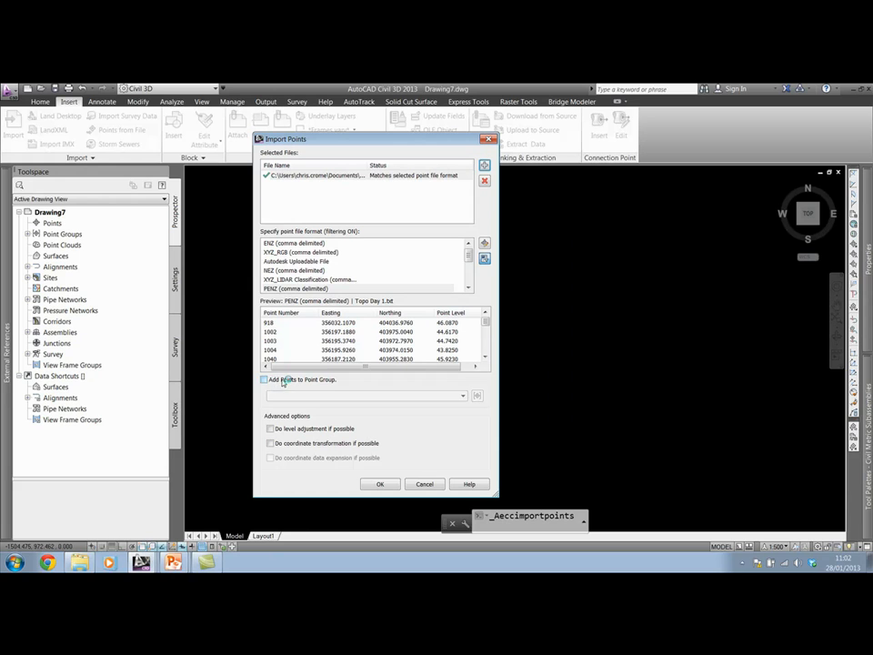
left_click(270, 380)
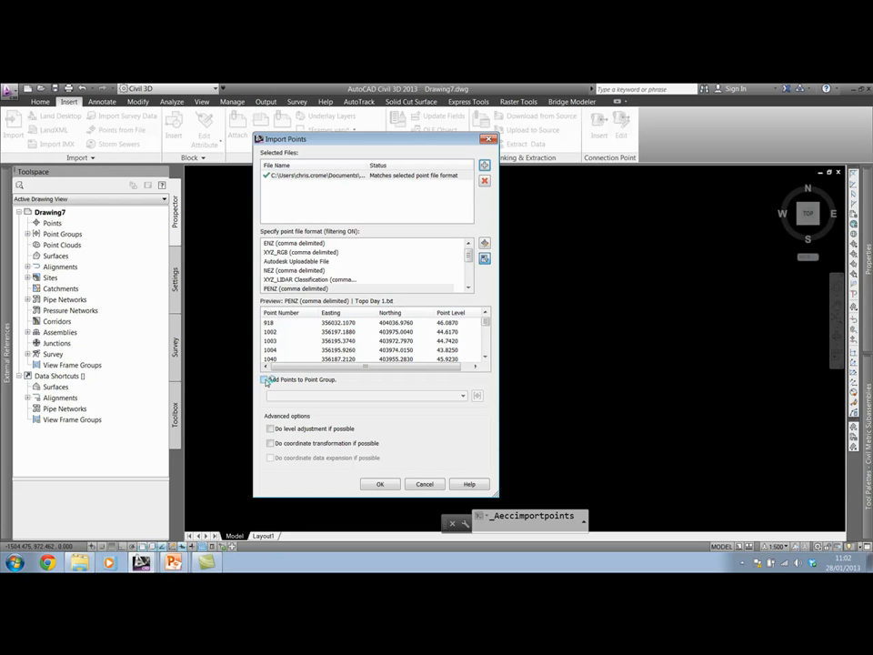
left_click(265, 380)
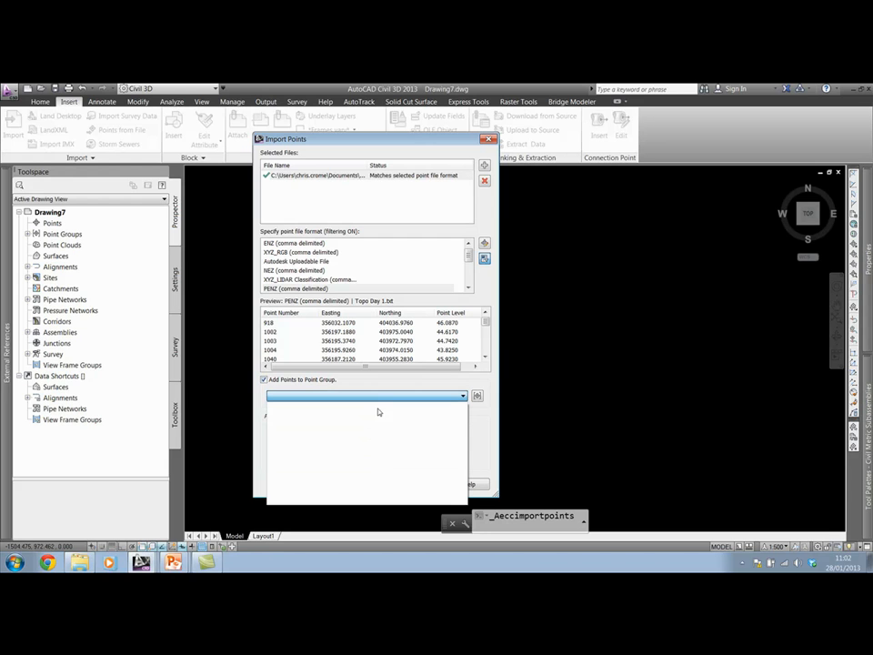
left_click(477, 397)
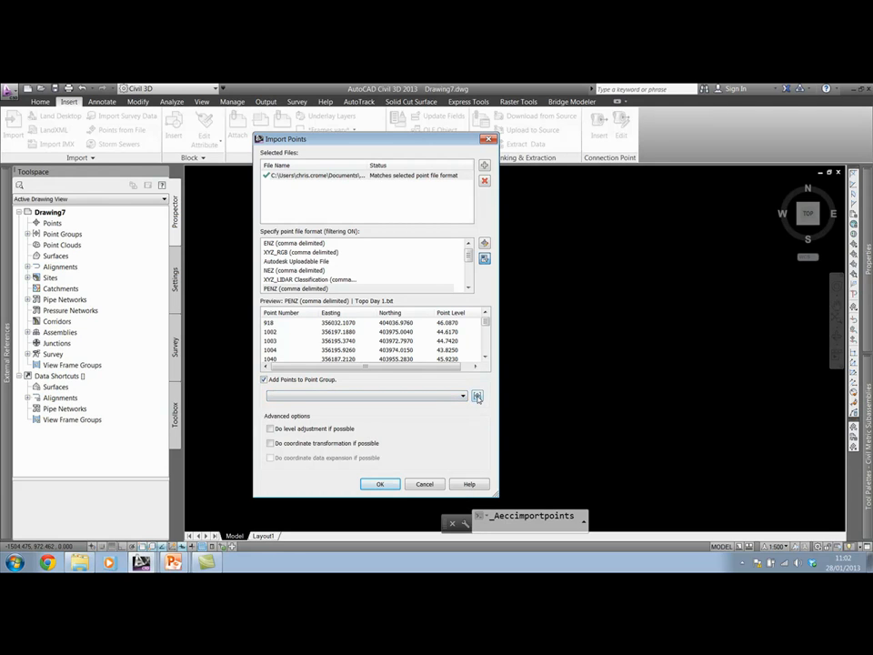
- Create the new point group TOPO DAY 1 and run the import into it
left_click(477, 395)
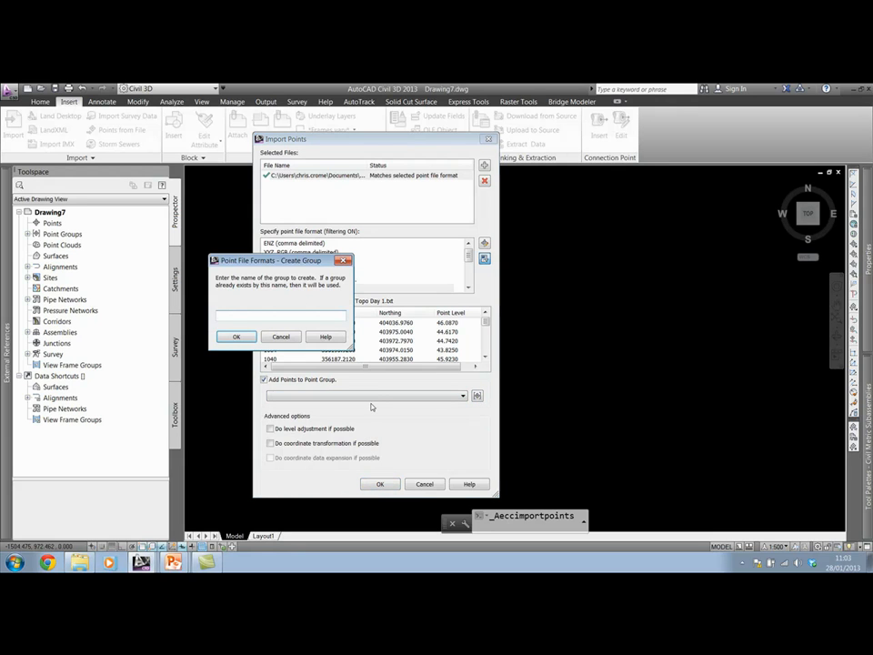
type("TOPO DAY 1")
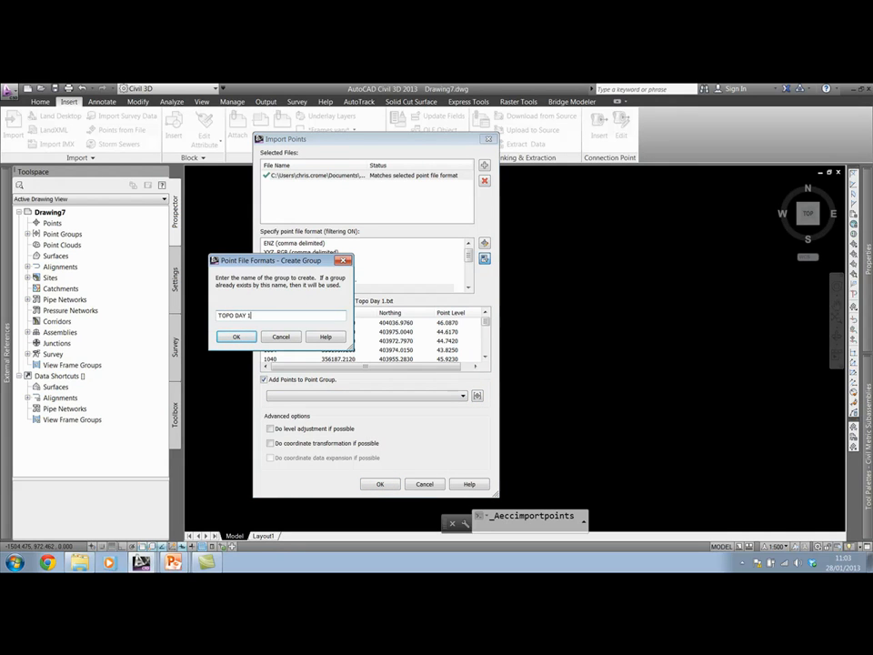
left_click(236, 337)
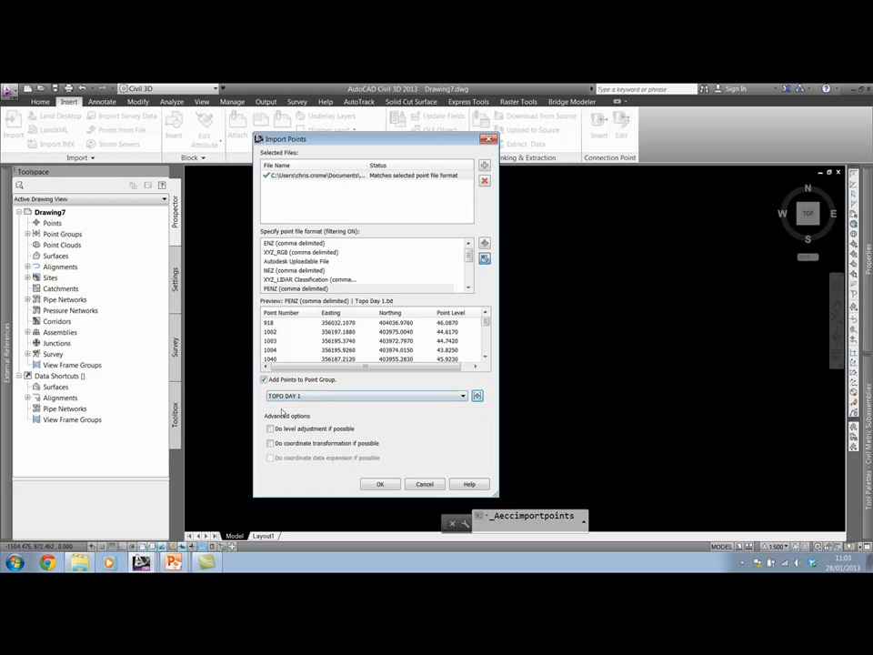
left_click(378, 484)
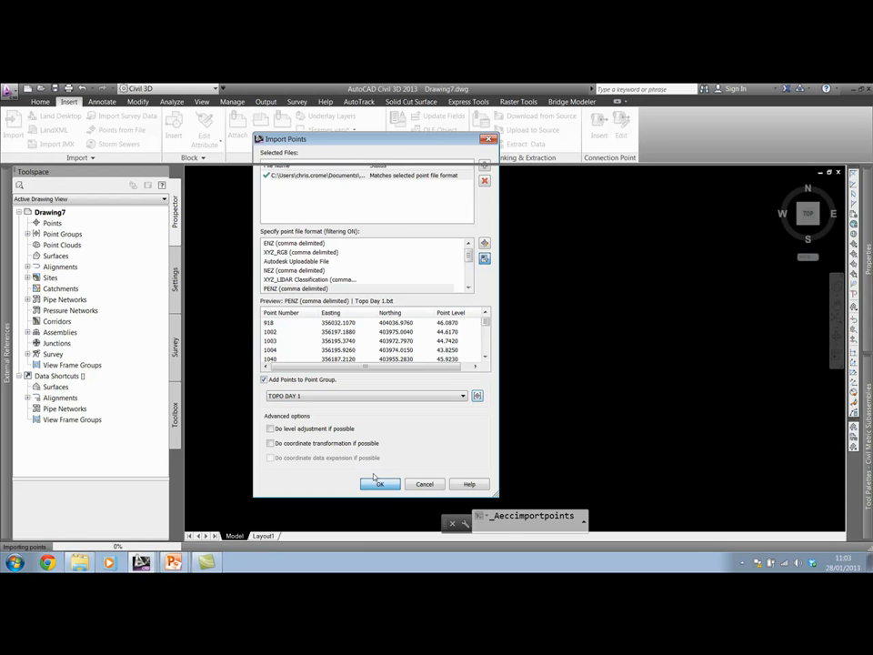
left_click(378, 484)
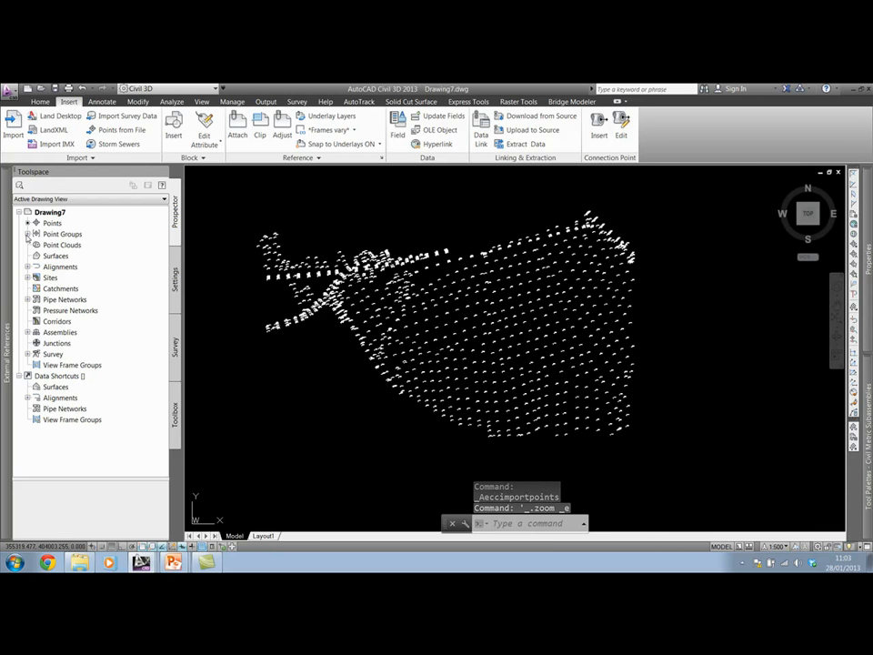
left_click(29, 232)
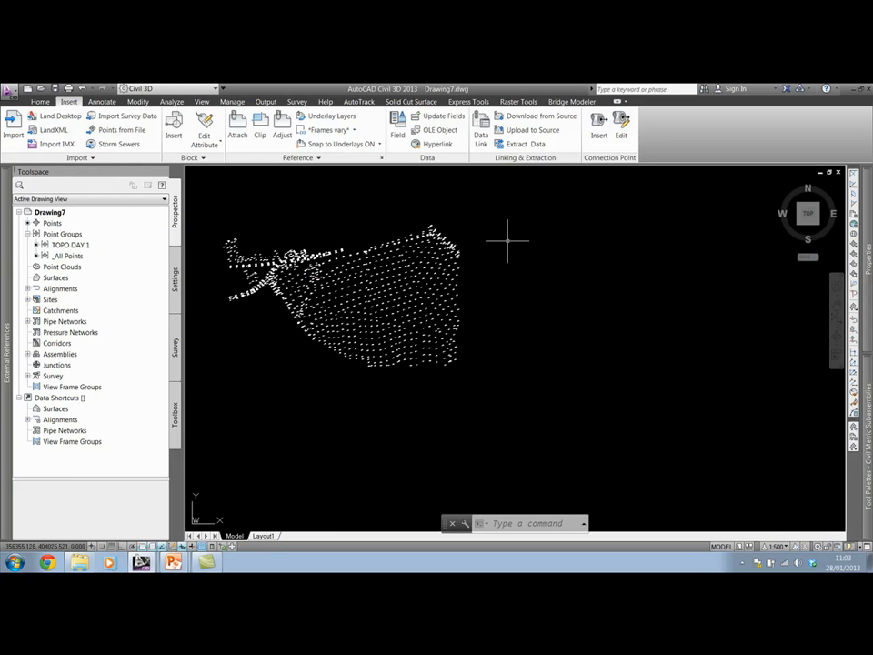
mouse_move(356, 491)
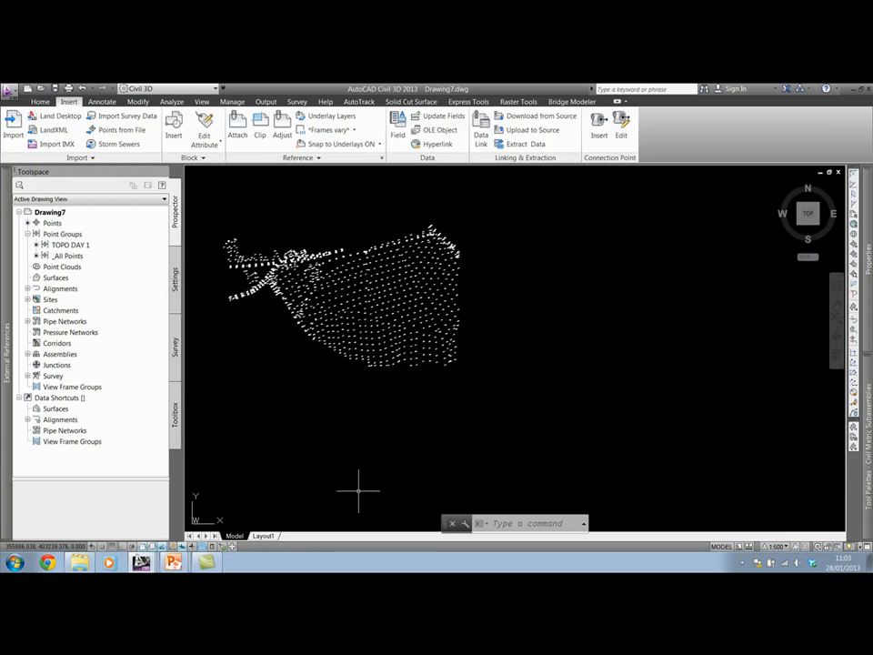
mouse_move(128, 253)
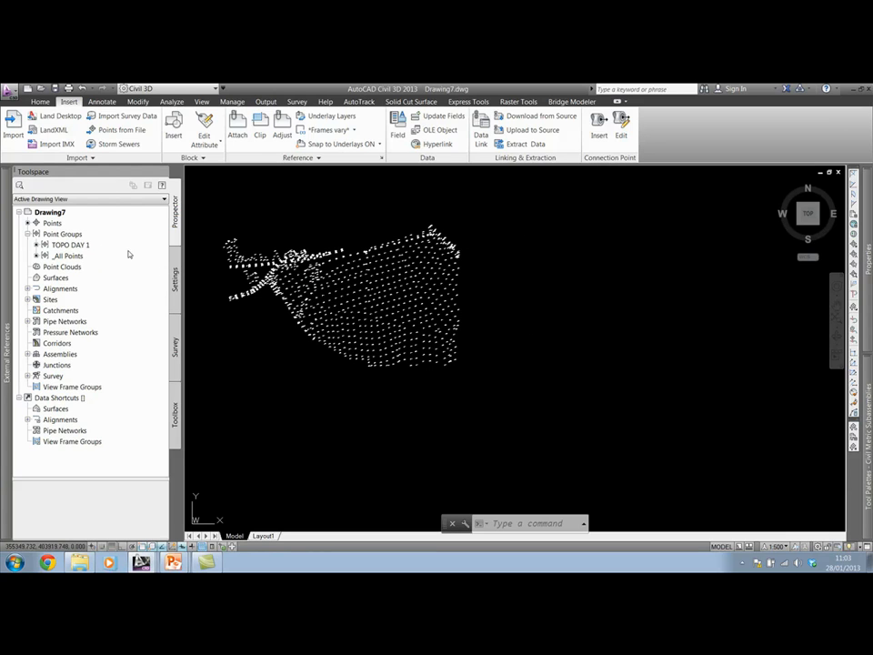
- Create point group TOPO DAY 2 with Standard point style and Level Only label style
left_click(62, 232)
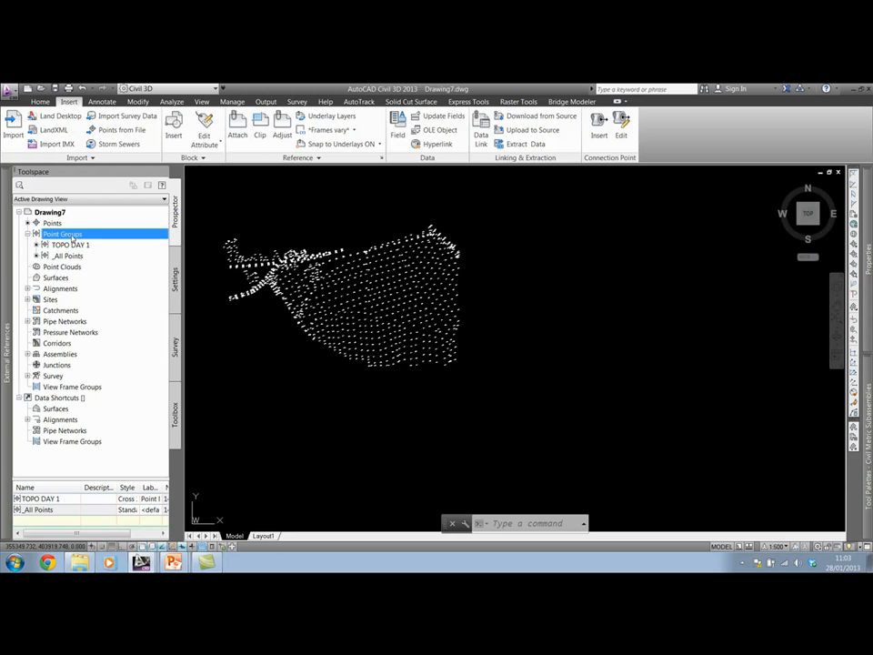
right_click(62, 232)
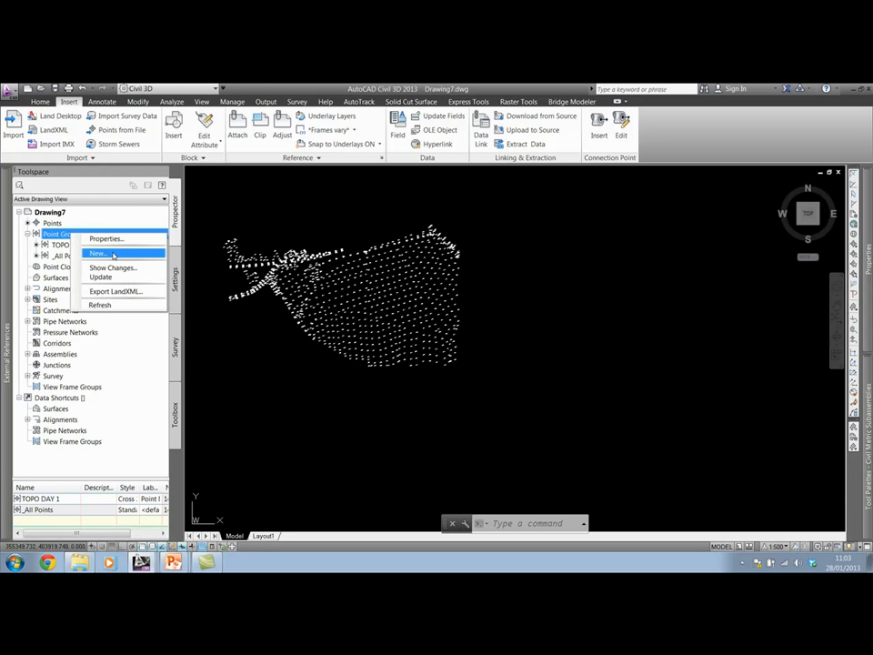
left_click(98, 251)
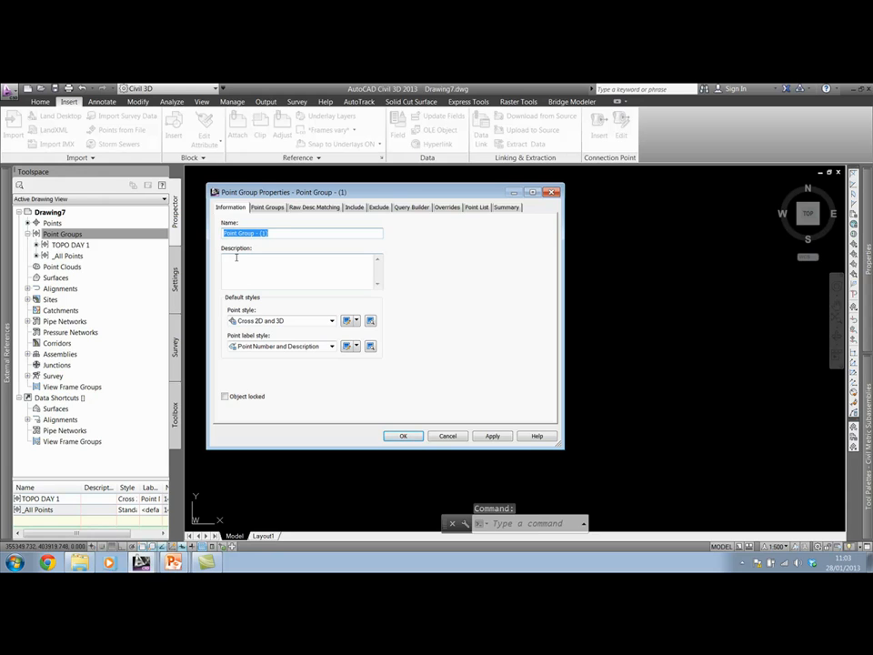
type("TOPO DAY 2")
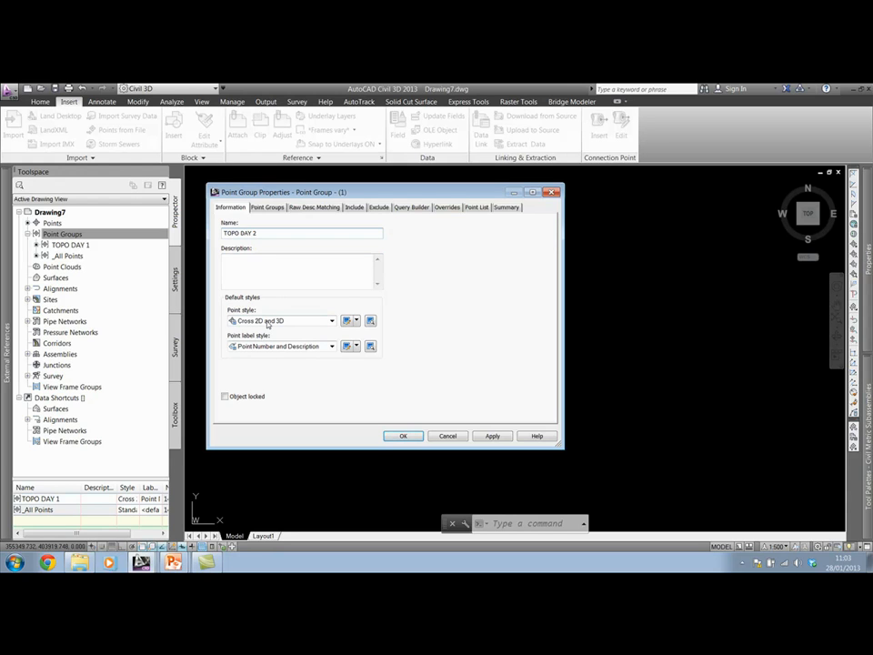
left_click(331, 320)
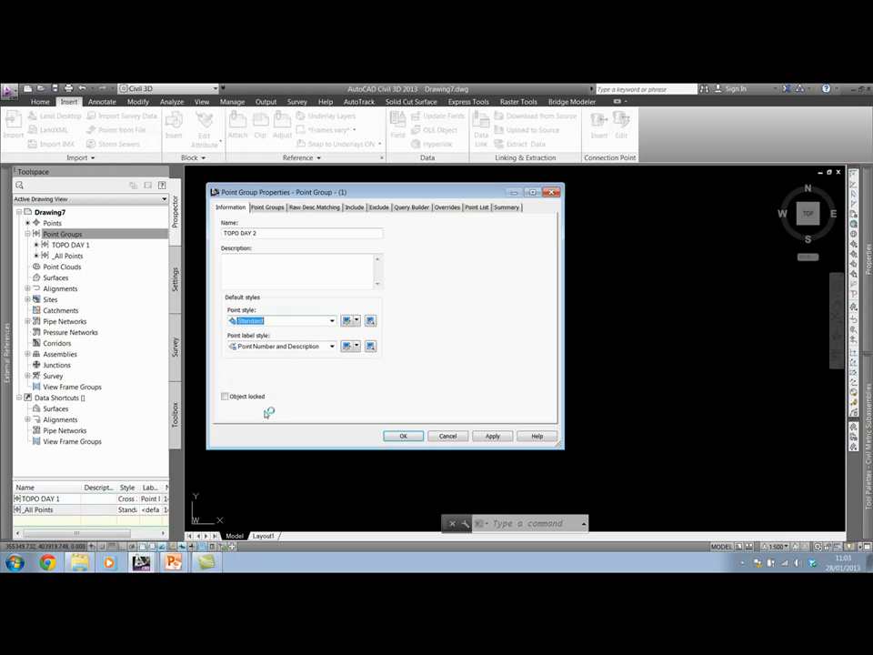
left_click(331, 346)
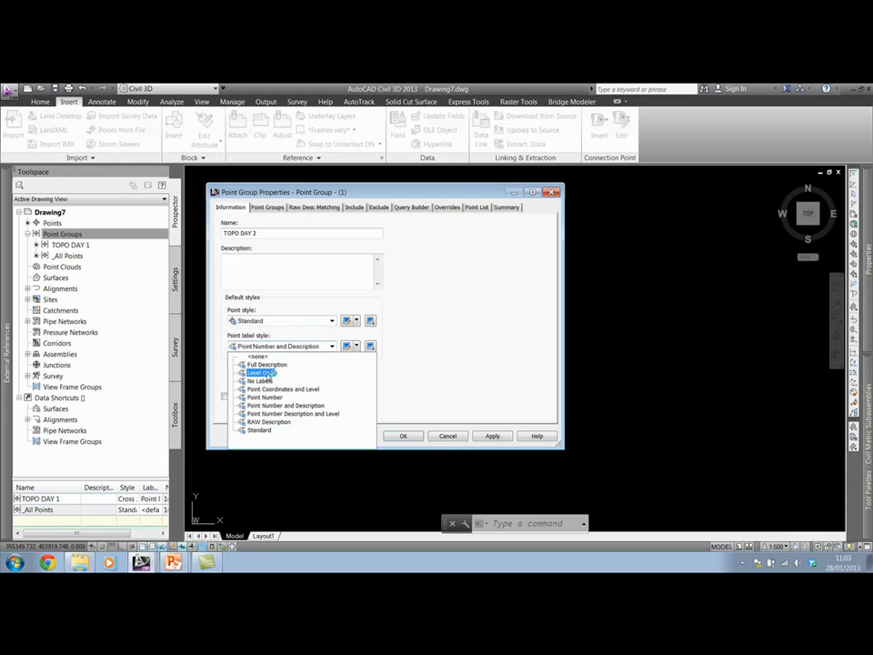
left_click(264, 373)
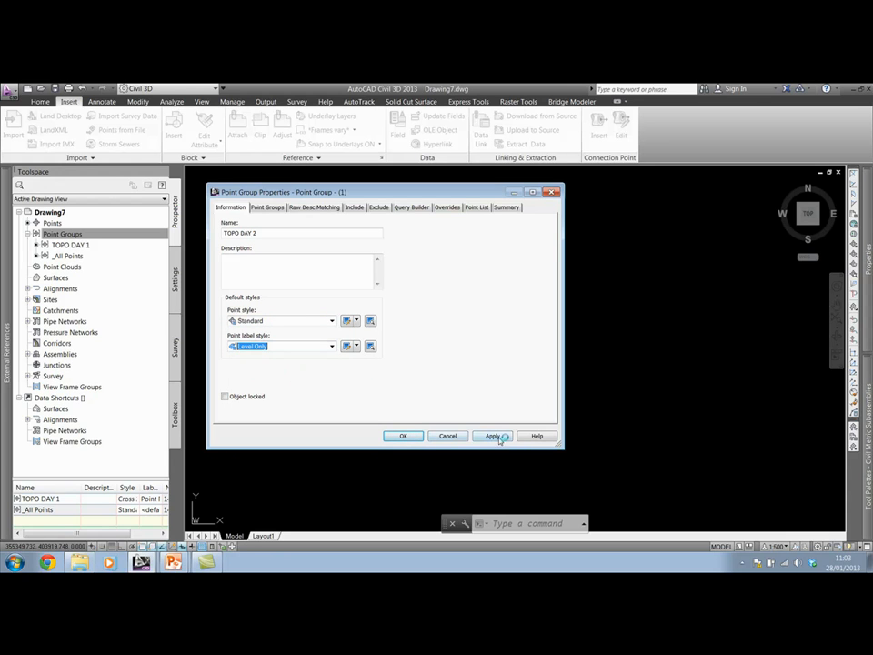
left_click(491, 437)
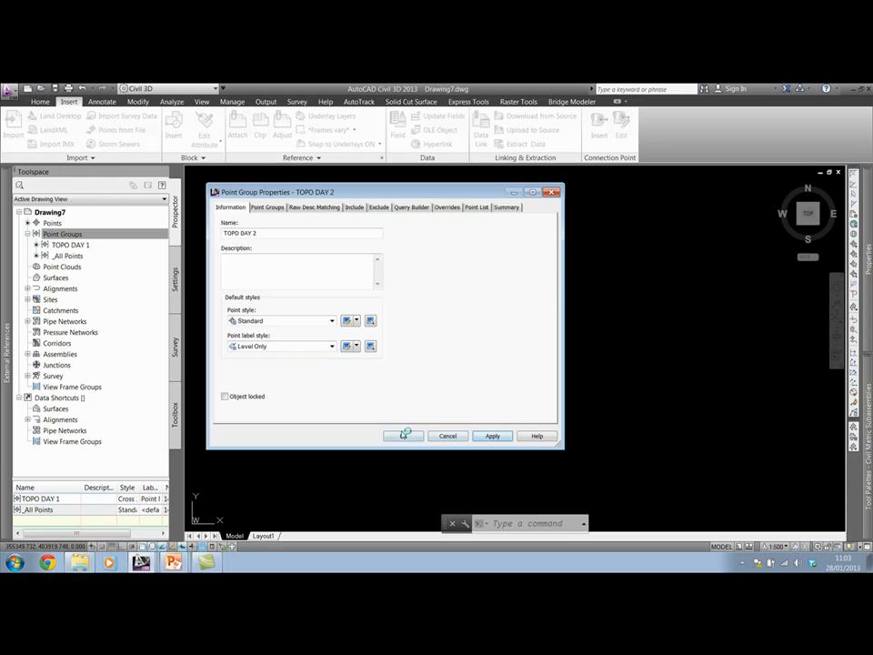
left_click(403, 436)
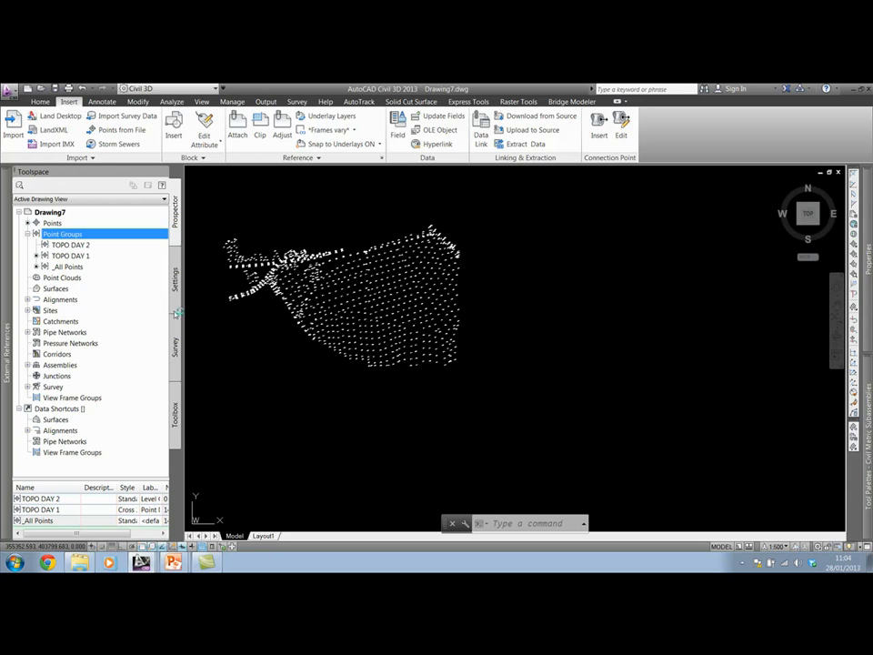
mouse_move(149, 215)
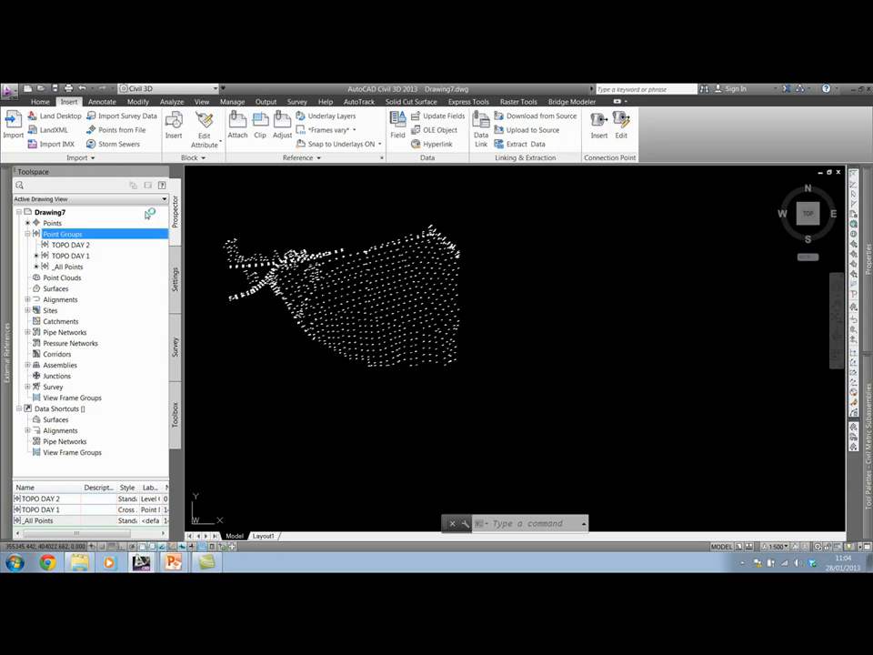
- Import Topo Day 2.txt in PENZ comma-delimited format into the TOPO DAY 2 point group
left_click(118, 129)
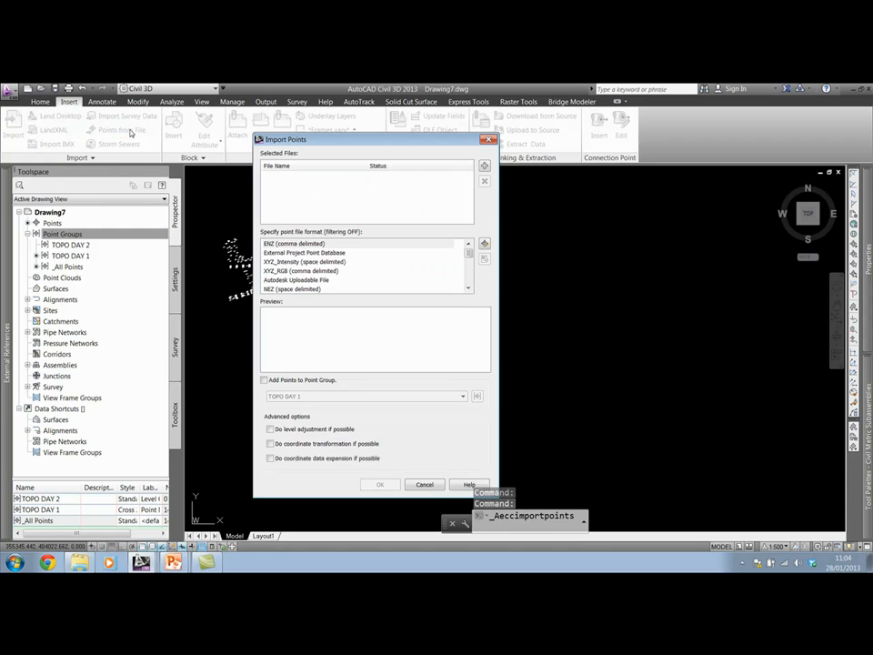
left_click(318, 262)
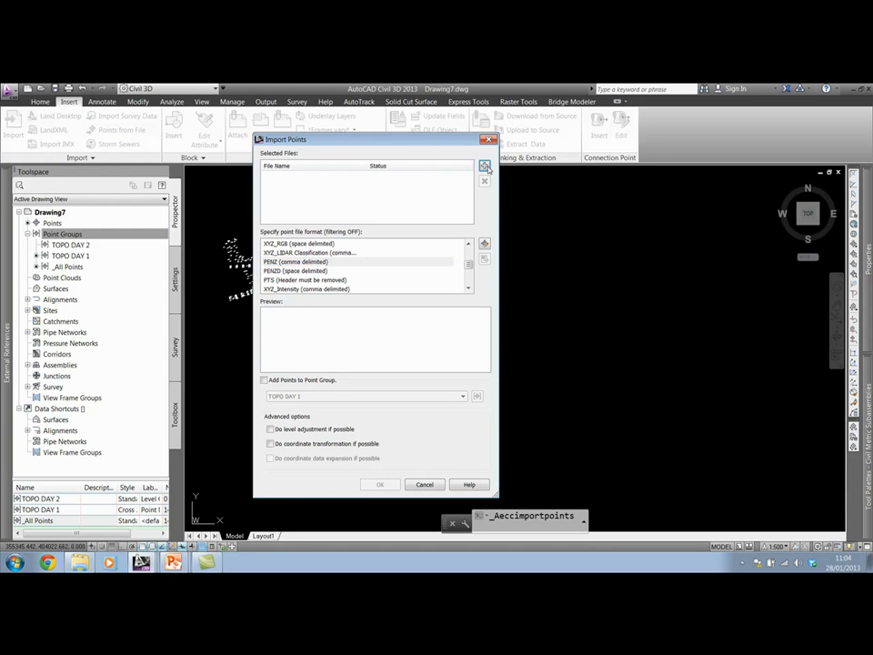
left_click(486, 168)
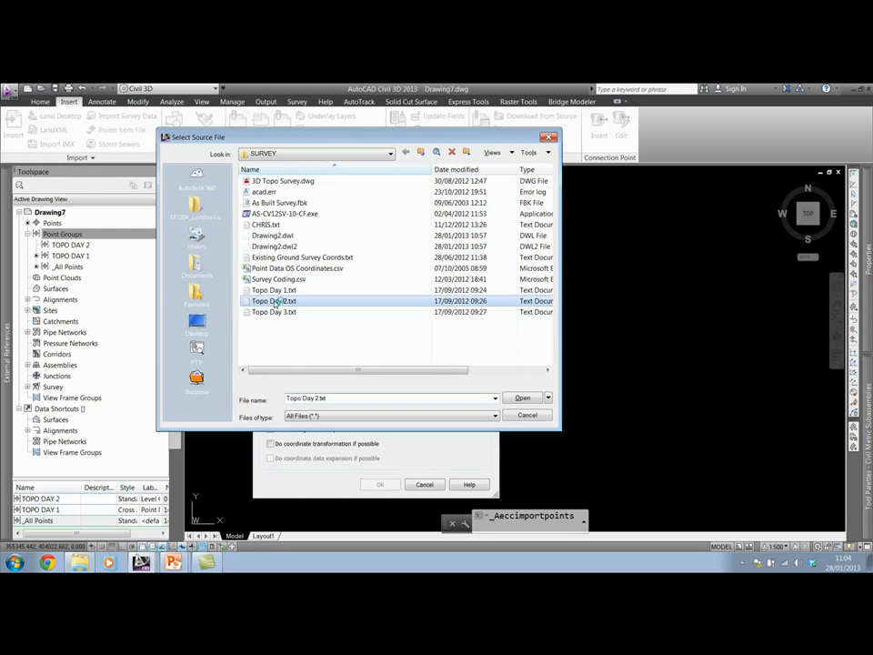
left_click(522, 397)
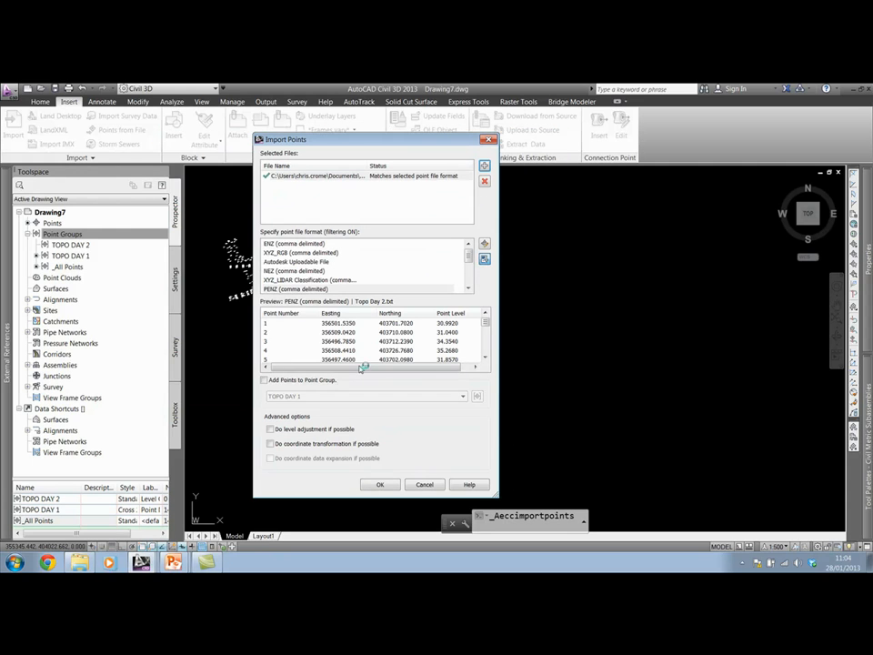
left_click(265, 380)
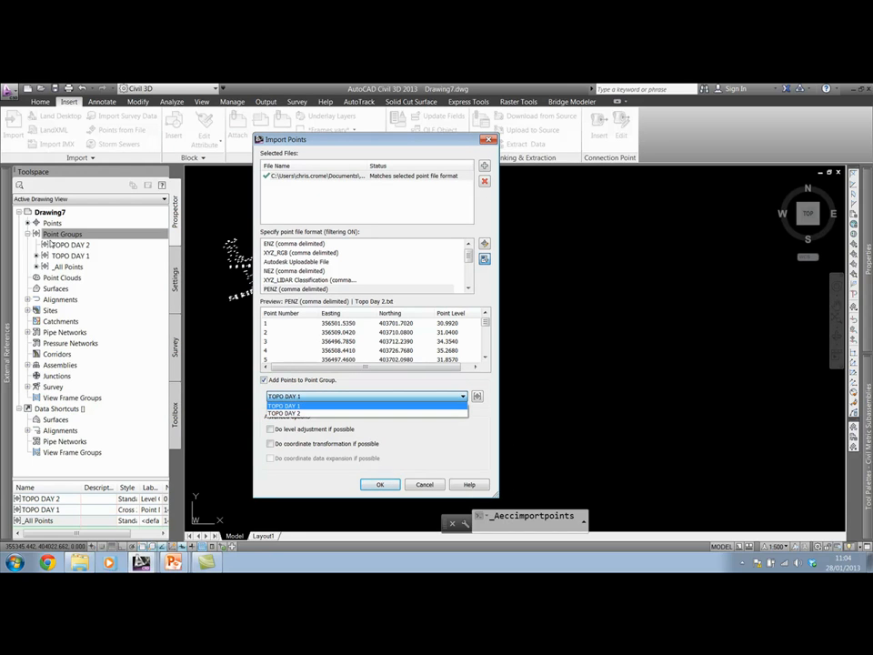
left_click(284, 413)
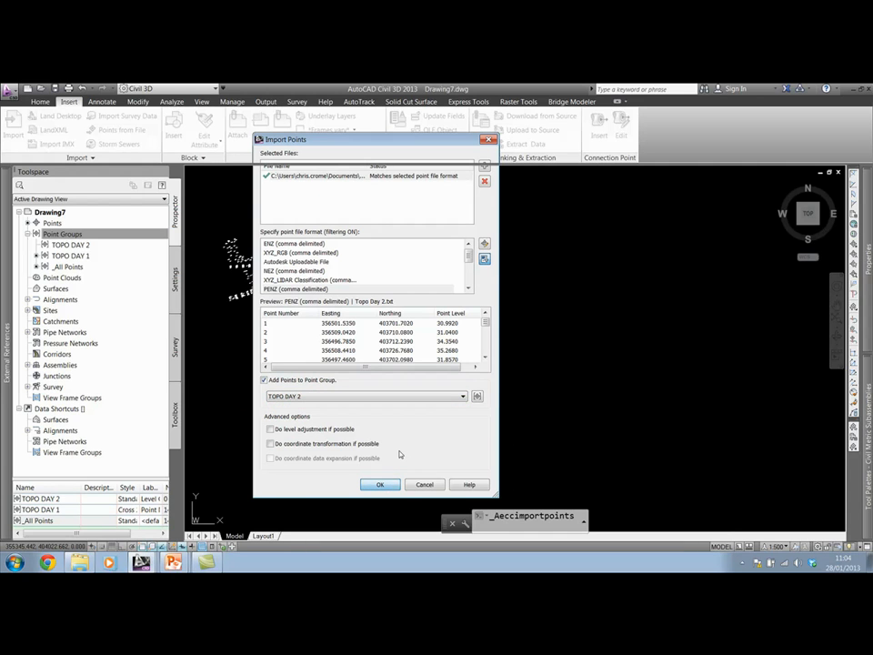
left_click(380, 484)
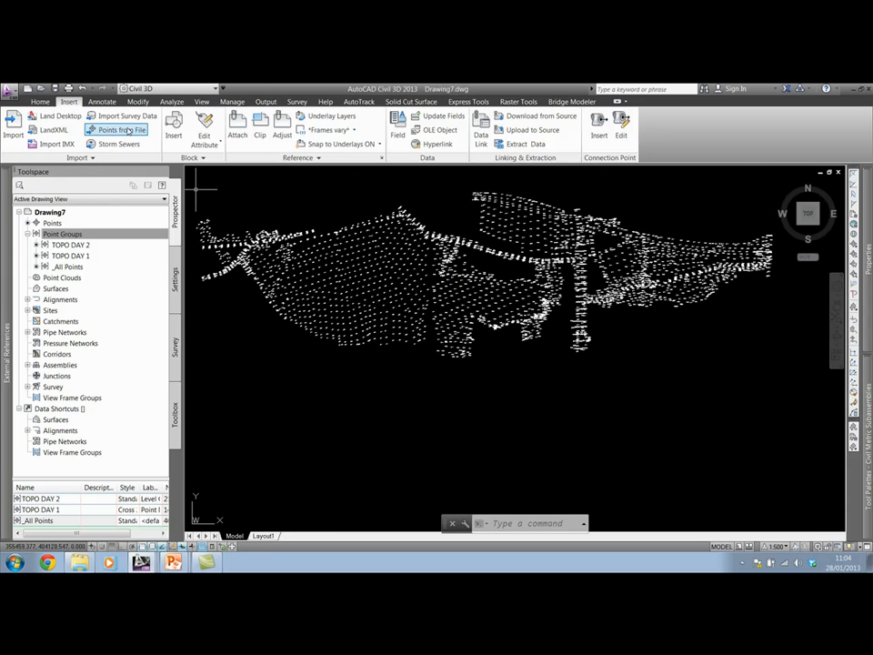
- Start a points-from-file import and choose the Topo Day 3.txt survey file
left_click(118, 131)
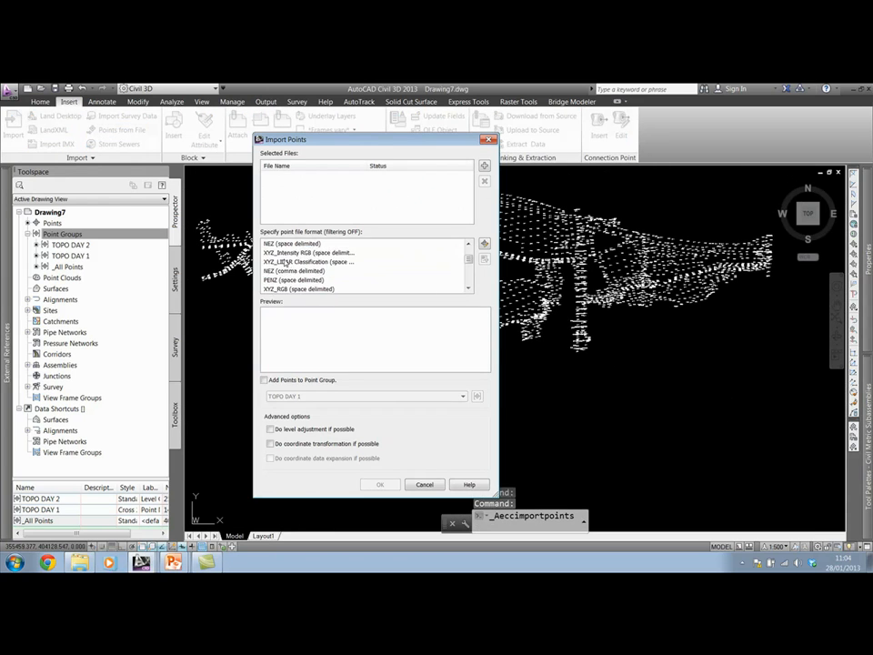
scroll("down", 3)
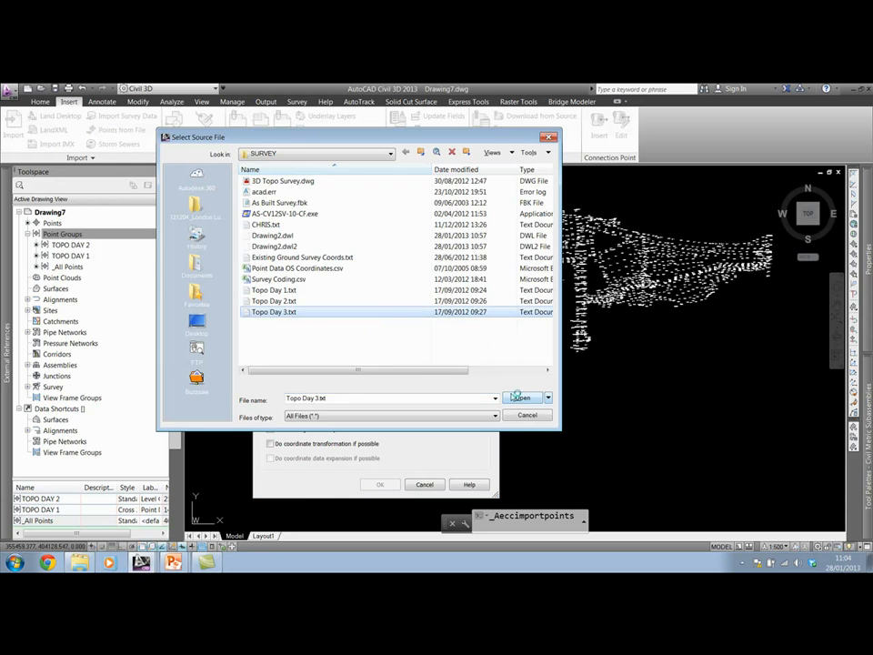
left_click(520, 396)
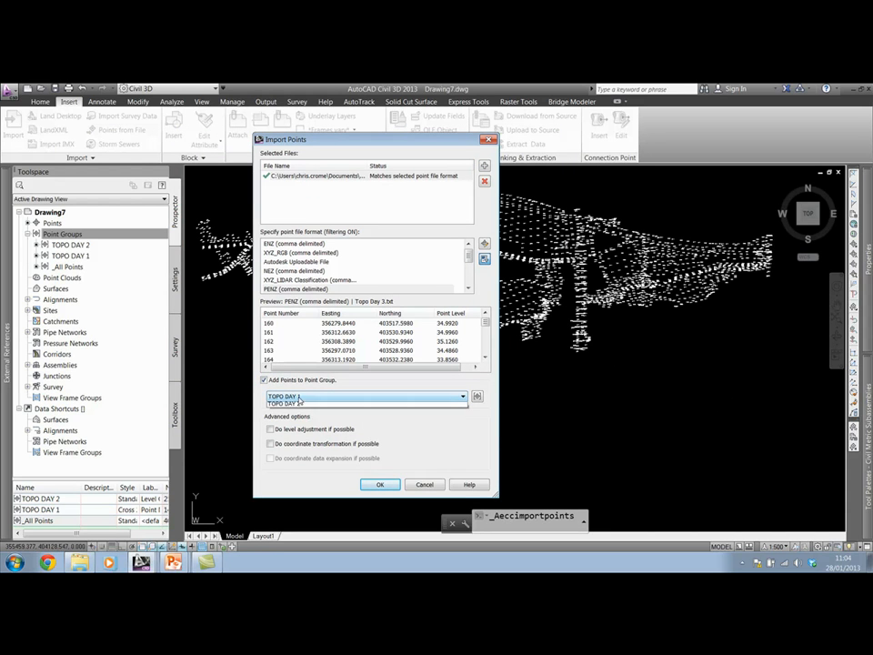
- Create a new TOPO DAY 3 point group and import the points into it
left_click(462, 397)
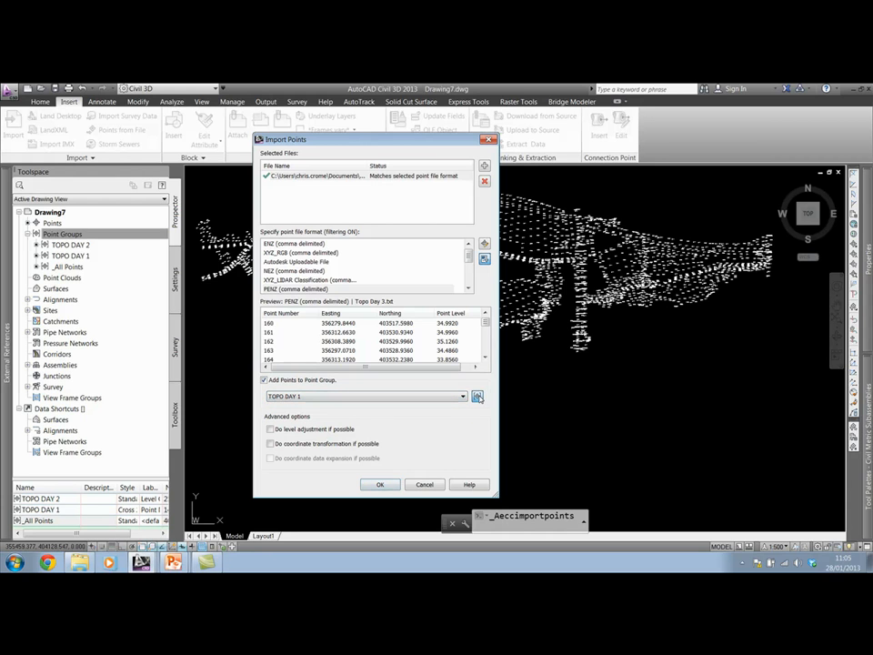
left_click(476, 396)
type("TOPO DAY 3")
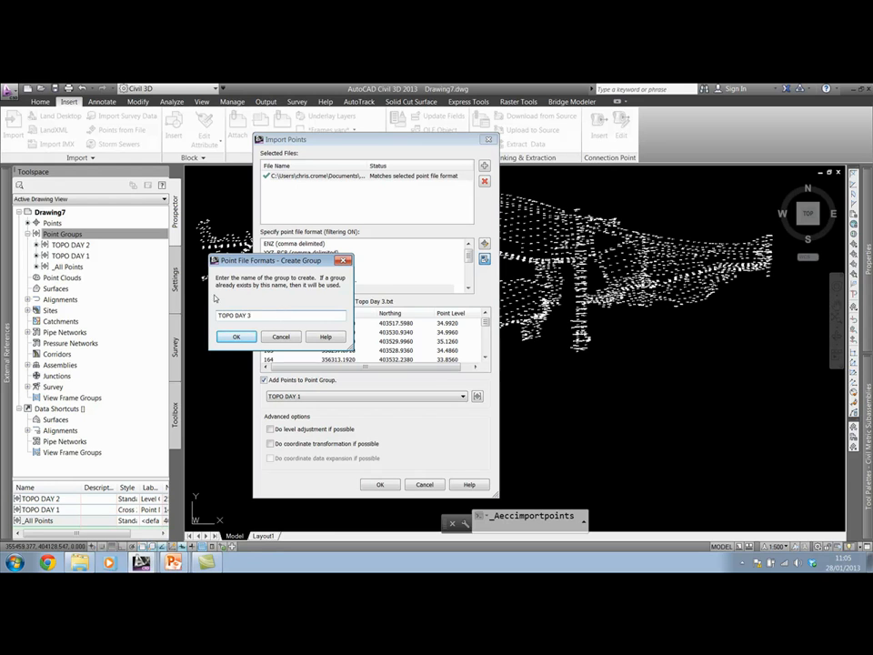
left_click(236, 337)
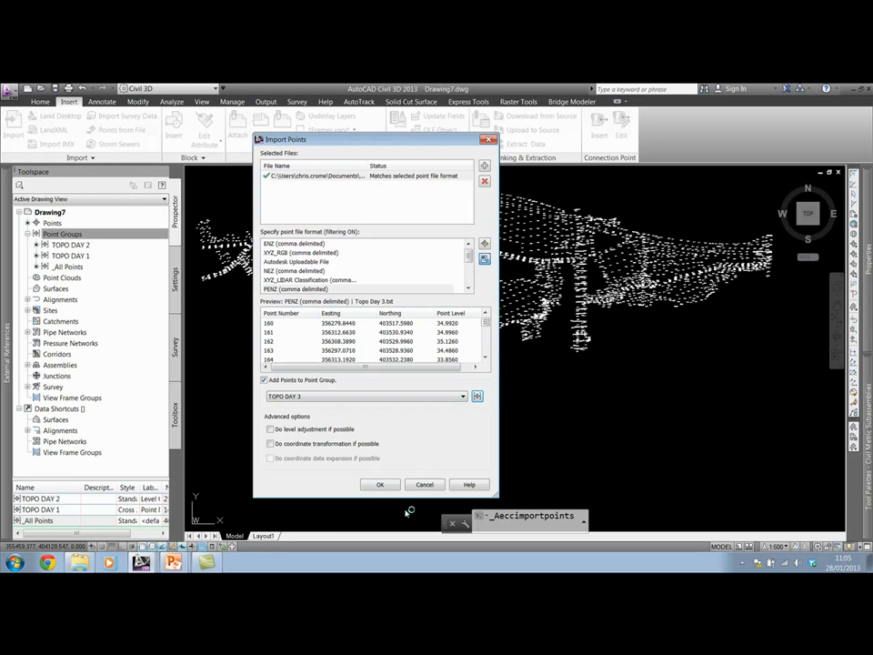
left_click(379, 484)
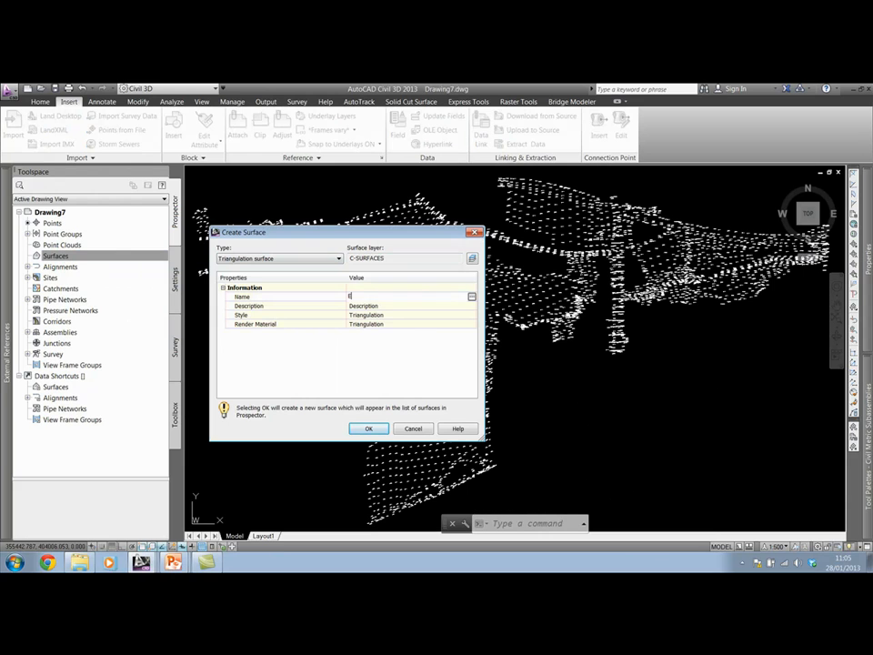
- Create the S1 triangulation surface and reach its point-group definition in Prospector
left_click(367, 429)
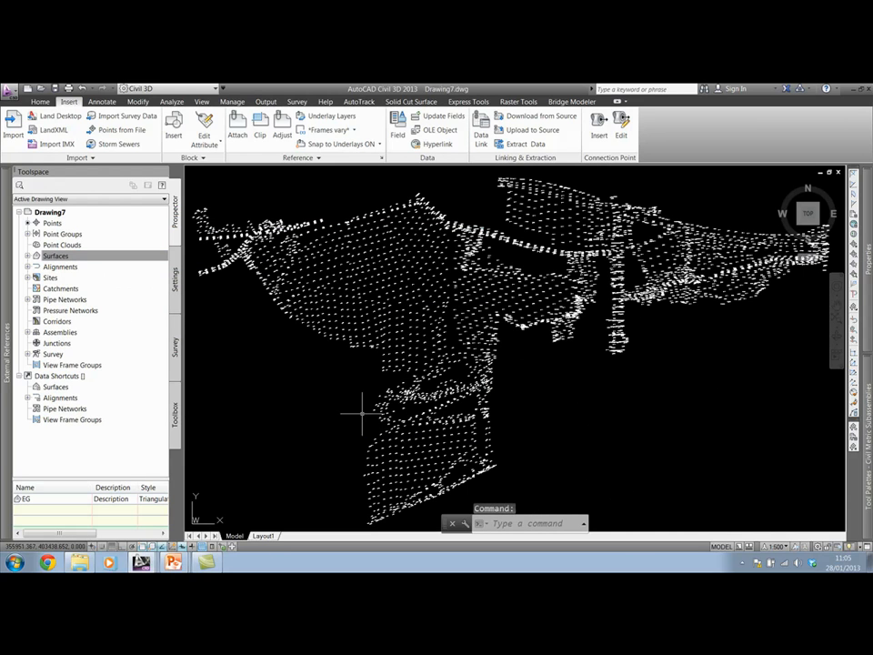
left_click(54, 255)
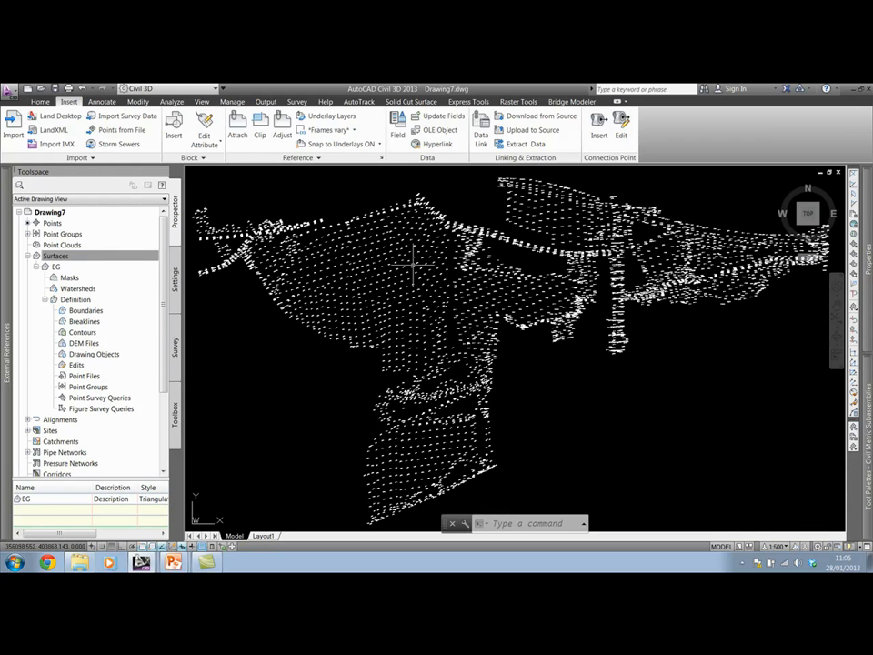
left_click(57, 255)
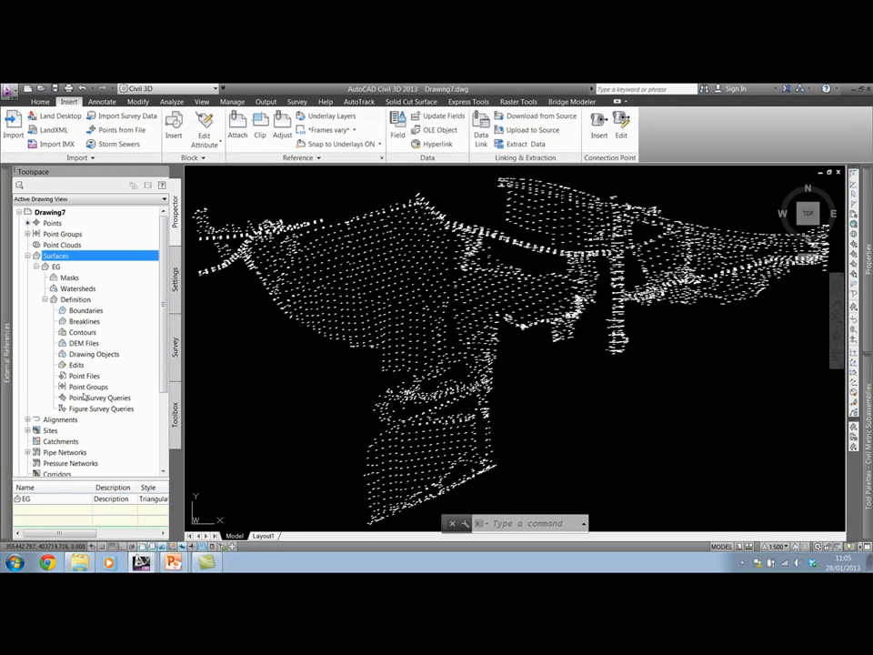
double_click(88, 386)
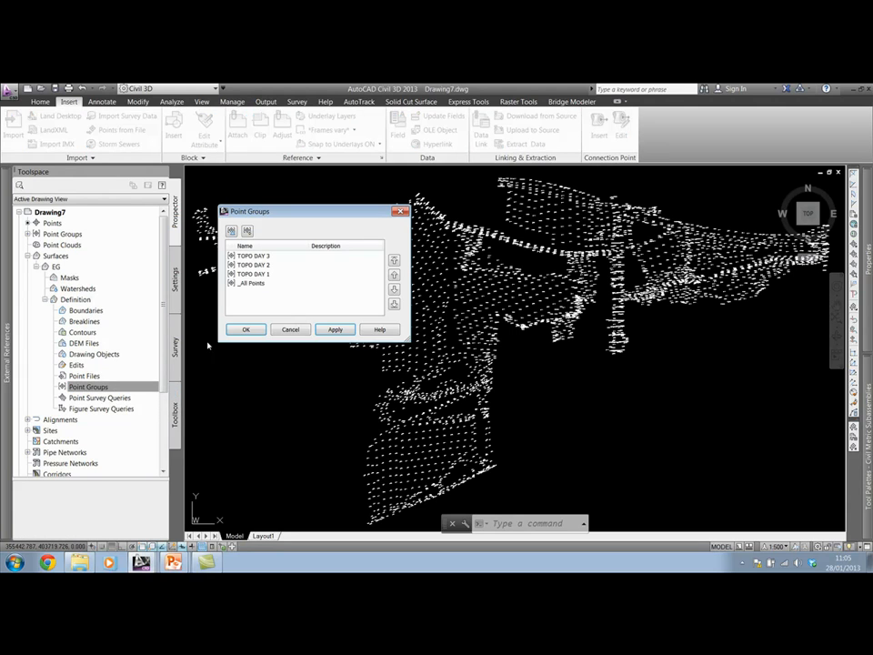
- Add the _All Points group so S1 builds as a triangulated mesh
left_click(264, 284)
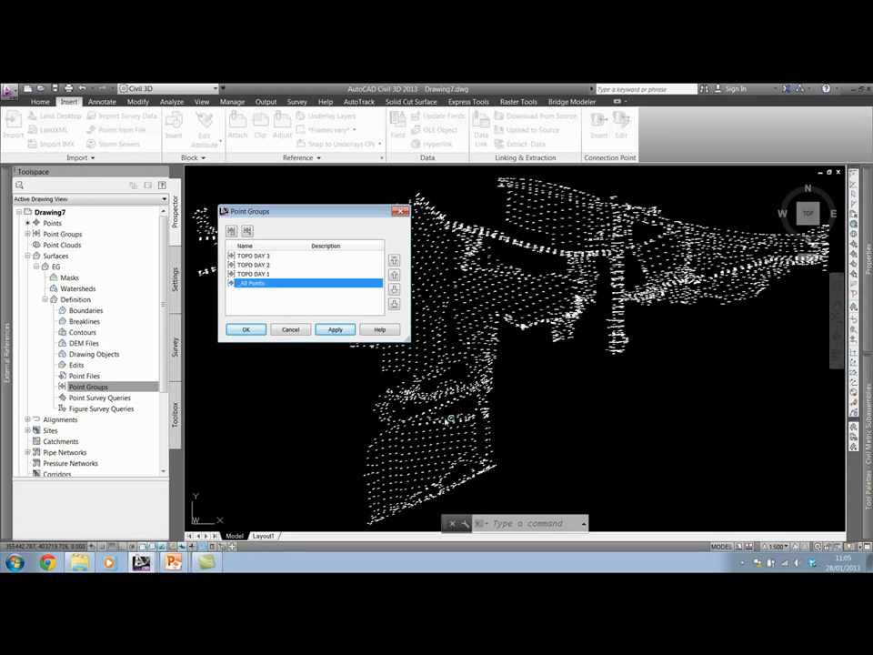
mouse_move(505, 288)
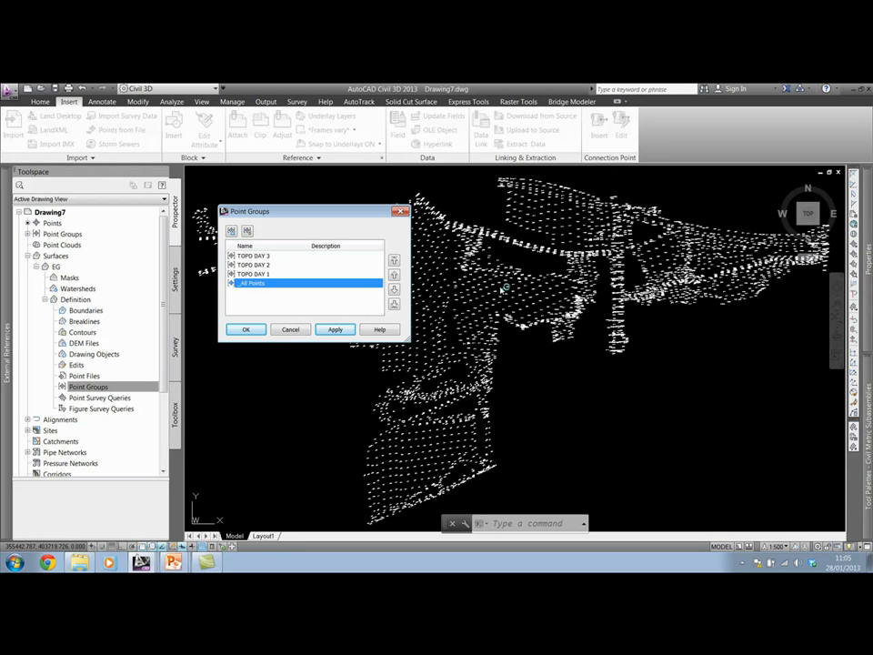
mouse_move(517, 353)
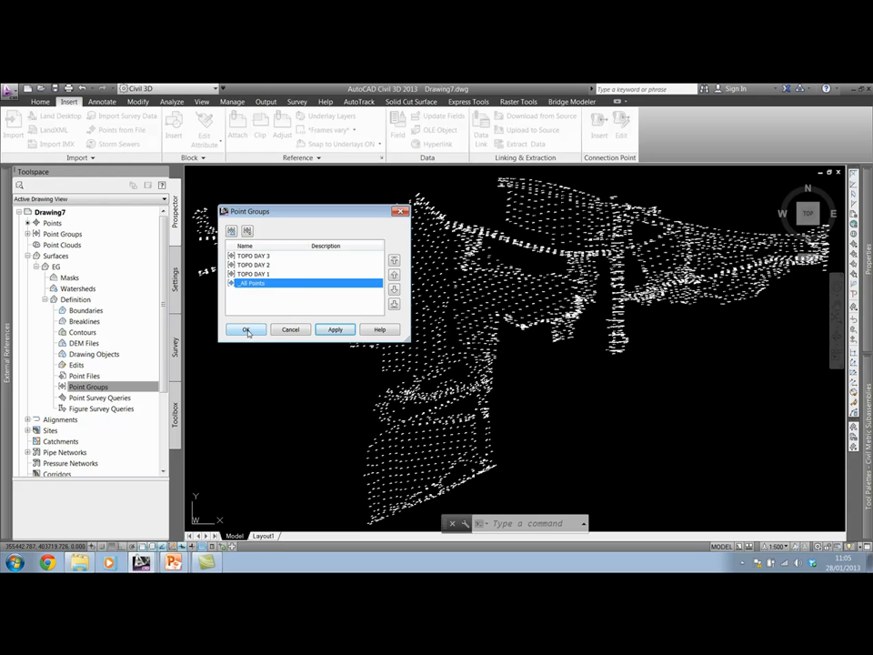
left_click(246, 329)
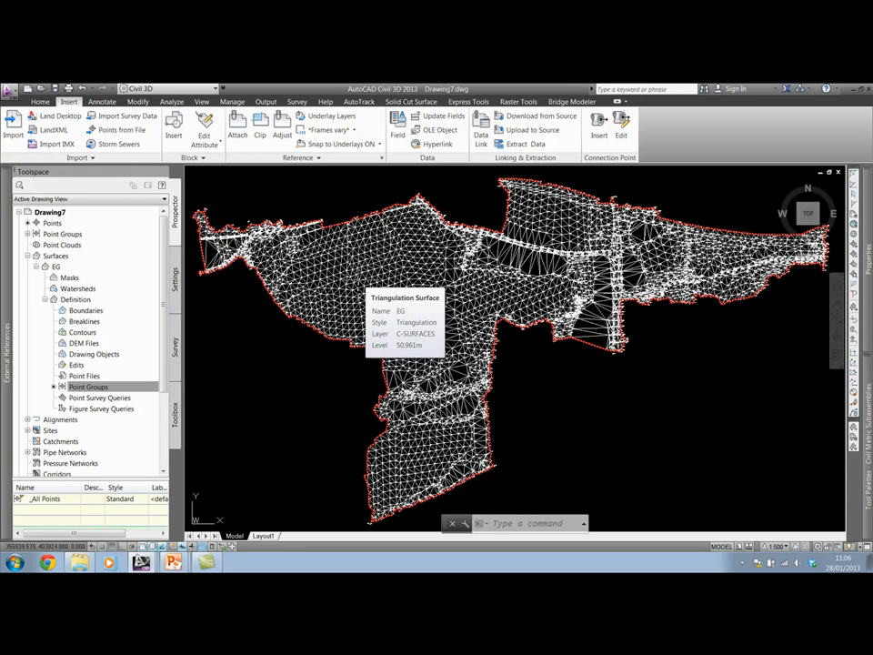
left_click(46, 499)
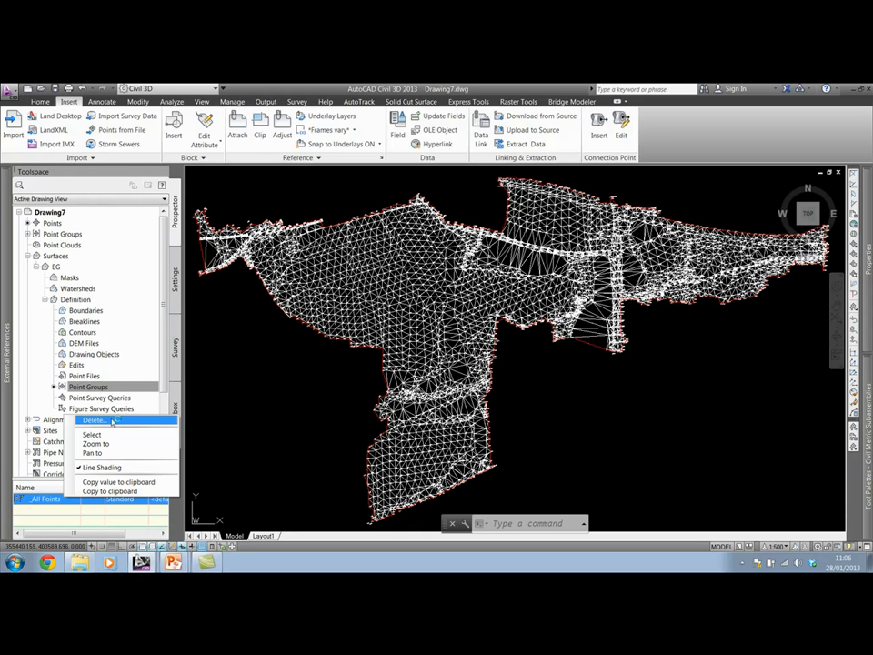
- Remove _All Points from the S1 definition and add TOPO DAY 1 instead
left_click(100, 466)
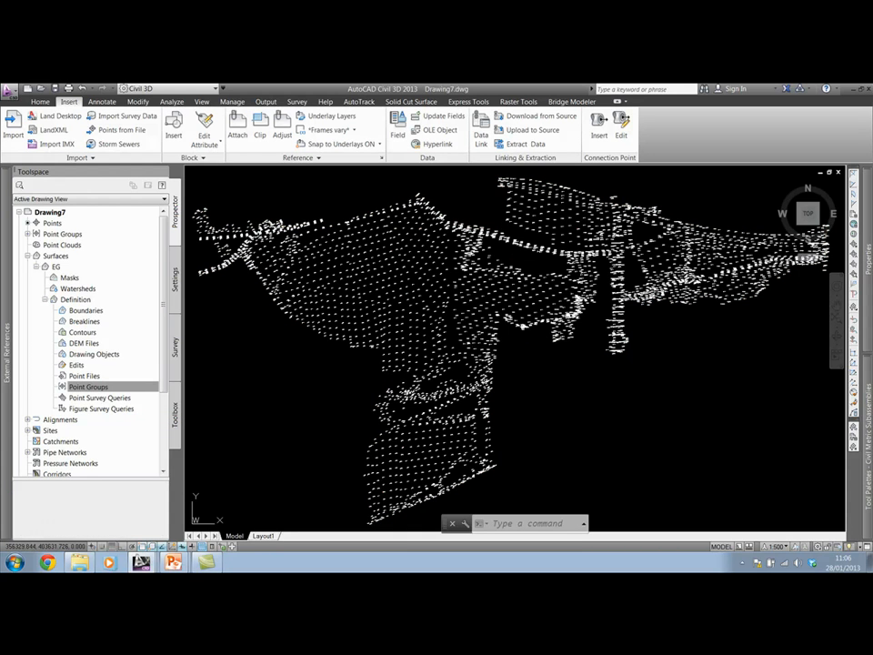
left_click(88, 386)
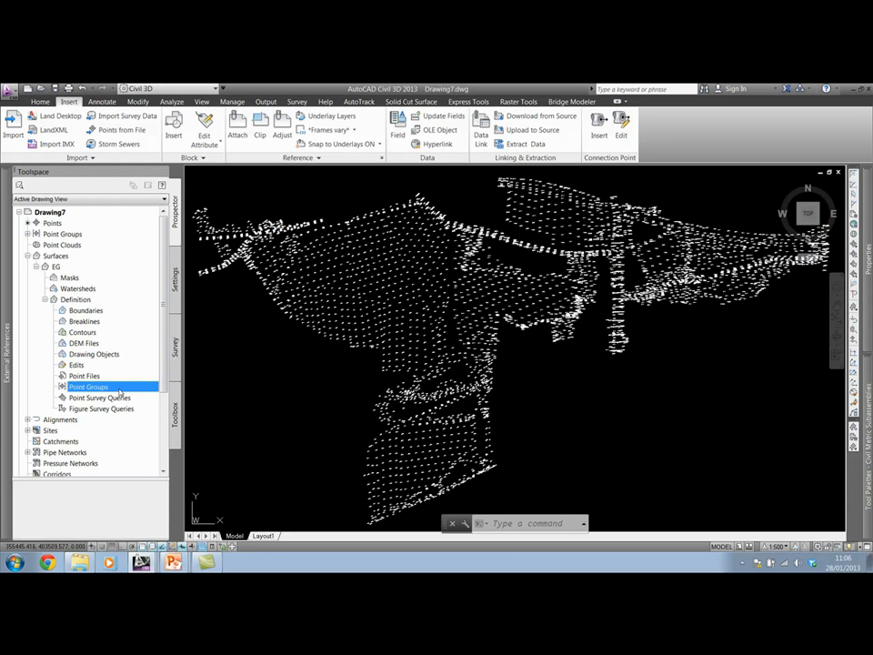
mouse_move(116, 389)
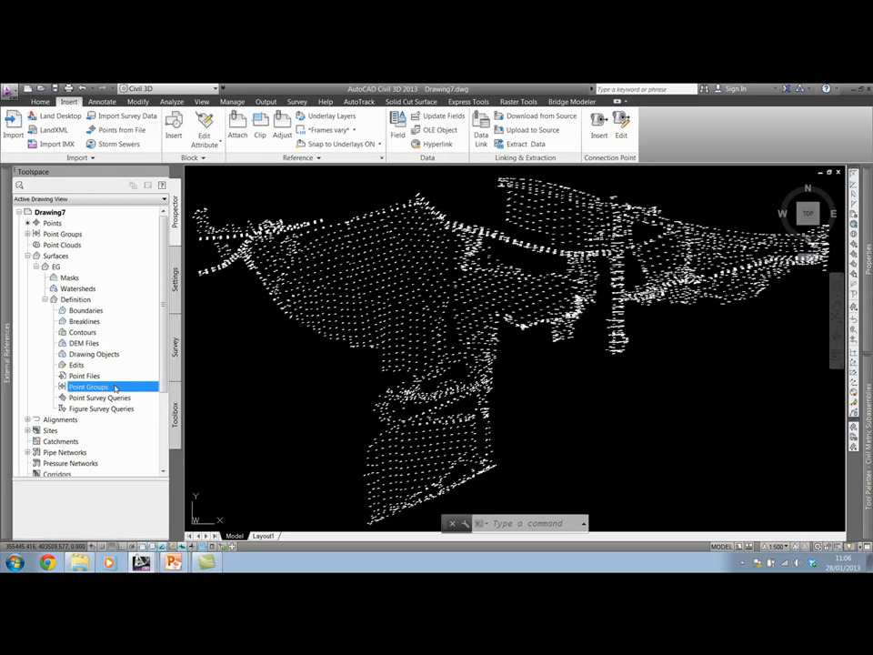
right_click(87, 386)
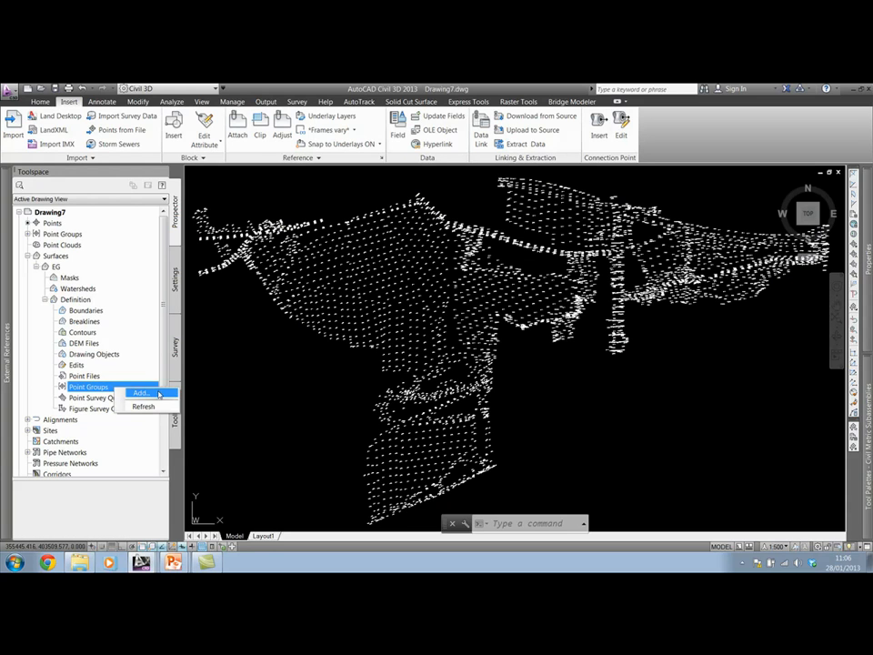
left_click(138, 393)
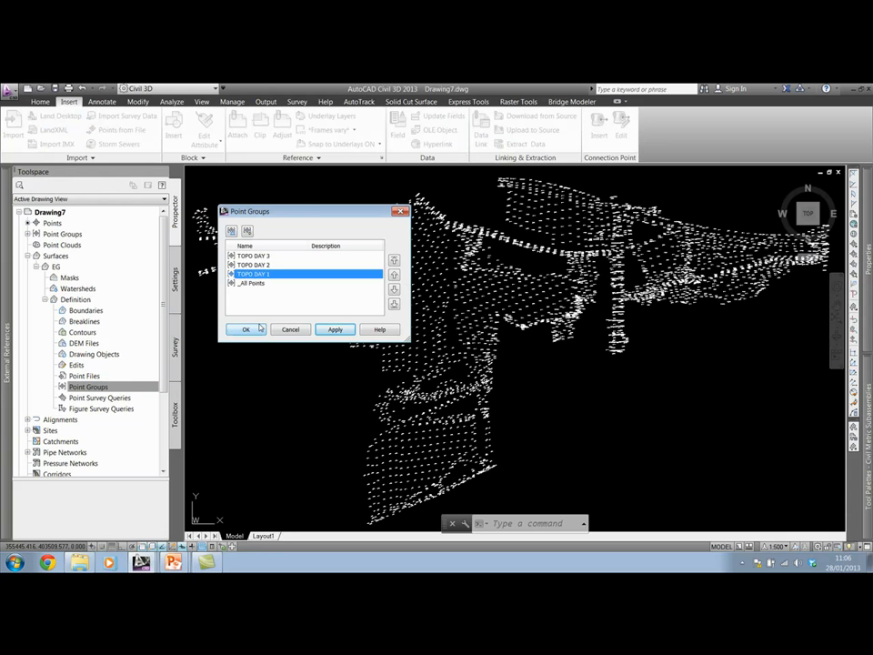
left_click(246, 330)
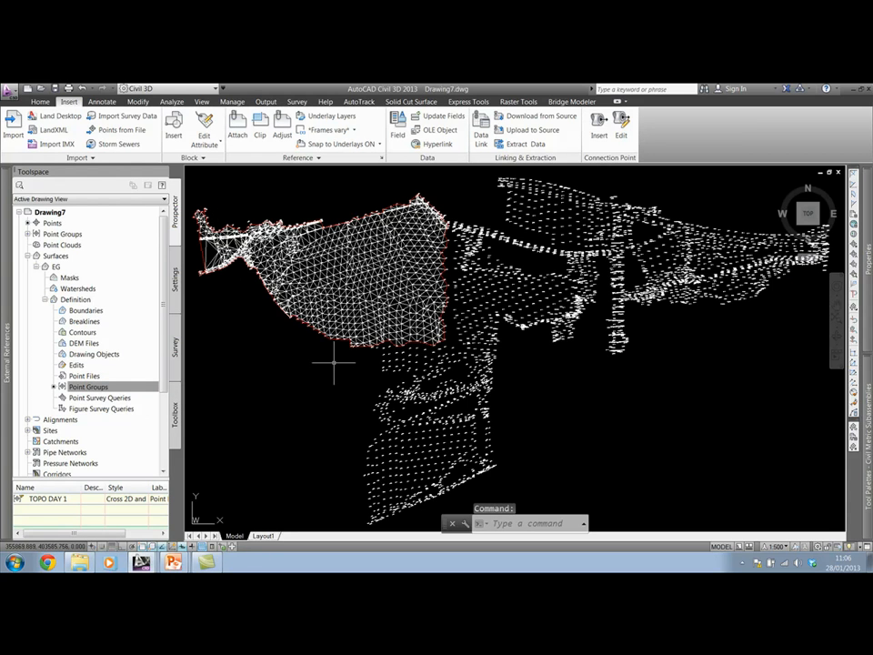
- Add the TOPO DAY 2 and TOPO DAY 3 groups to the S1 surface definition
left_click(87, 386)
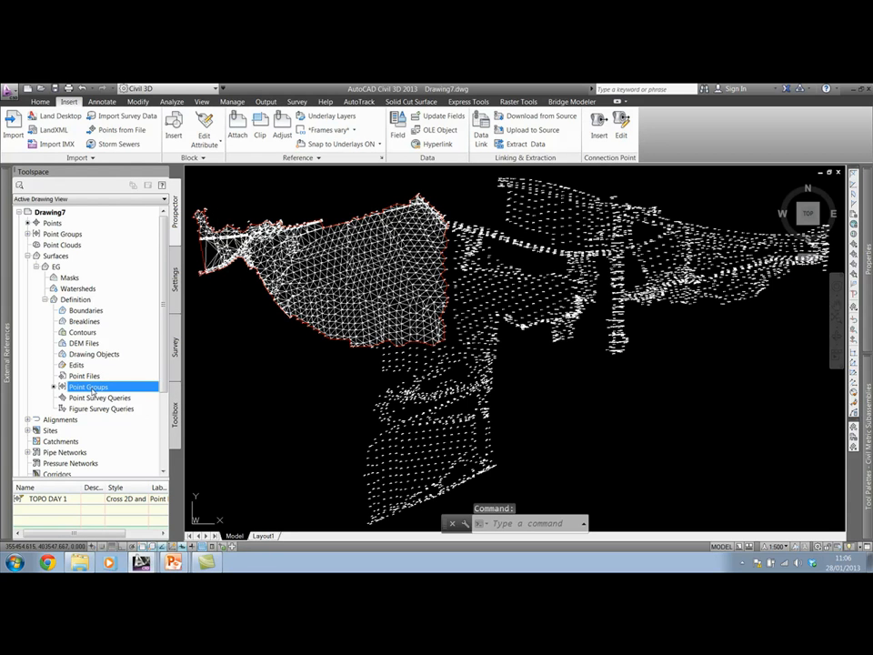
double_click(89, 386)
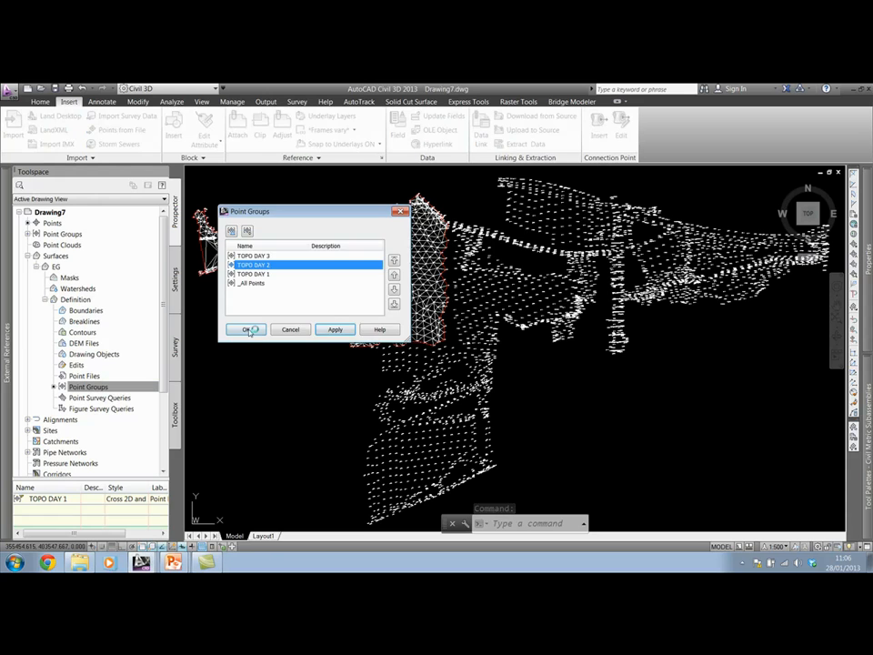
left_click(247, 329)
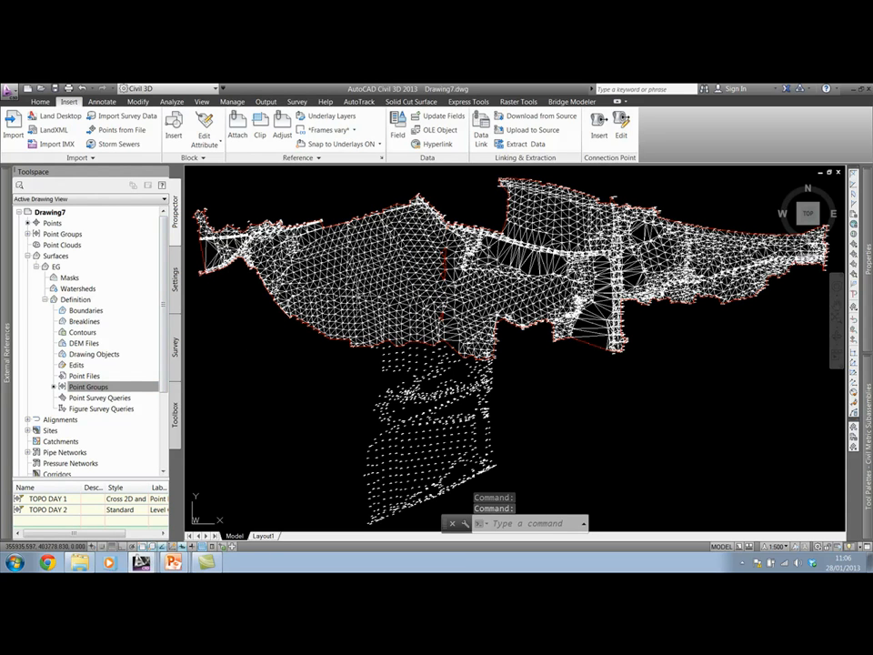
left_click(87, 385)
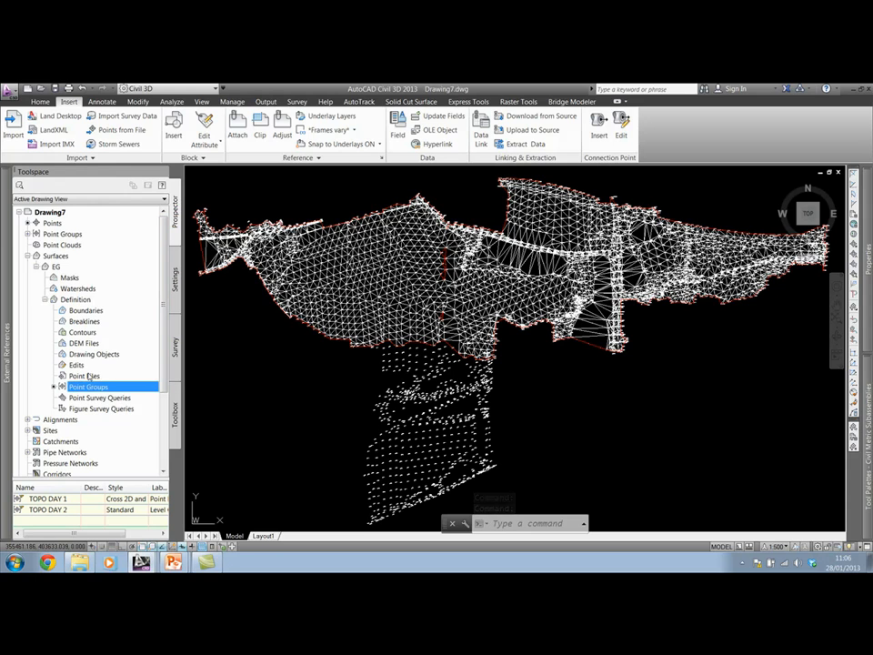
double_click(87, 385)
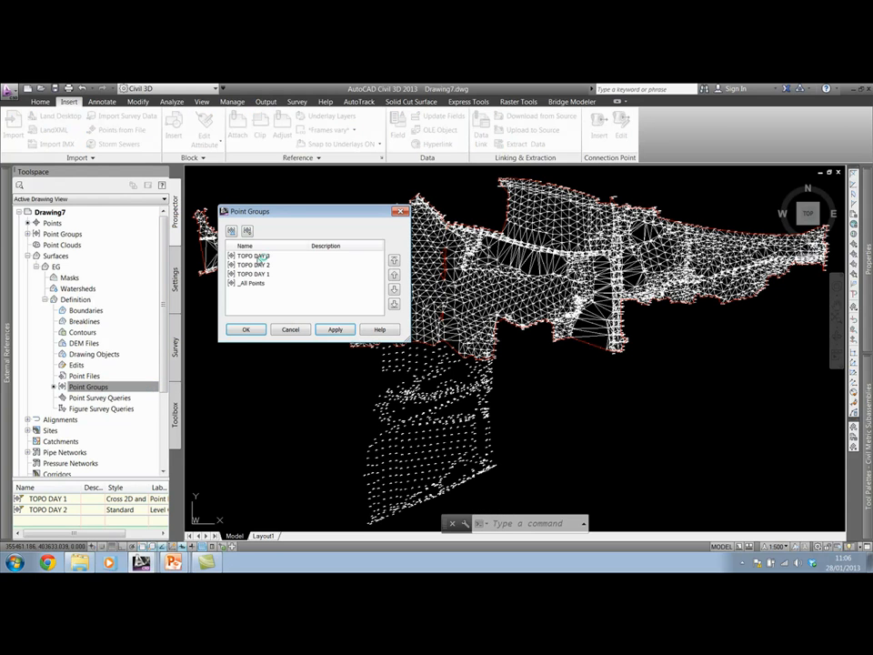
left_click(246, 329)
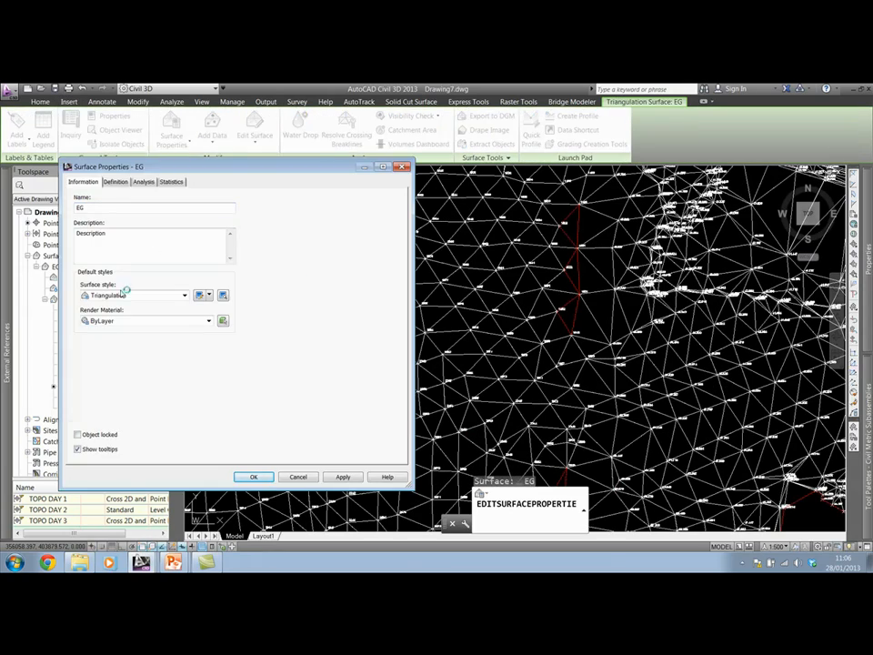
- Switch the S1 surface style from Triangulation to a contour style
left_click(136, 295)
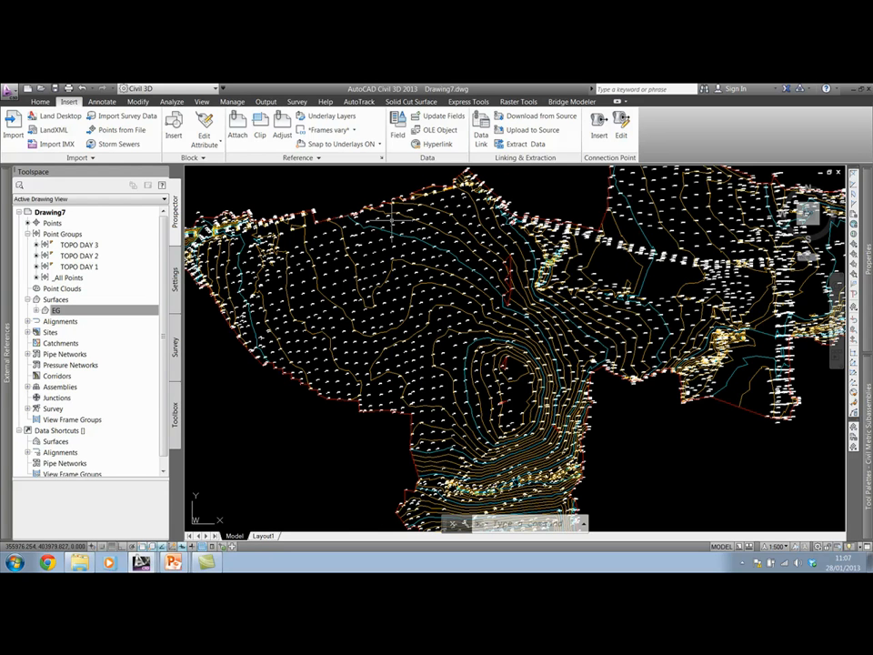
- Set the TOPO DAY 3 group's point style to <none> so its points no longer display
left_click(55, 309)
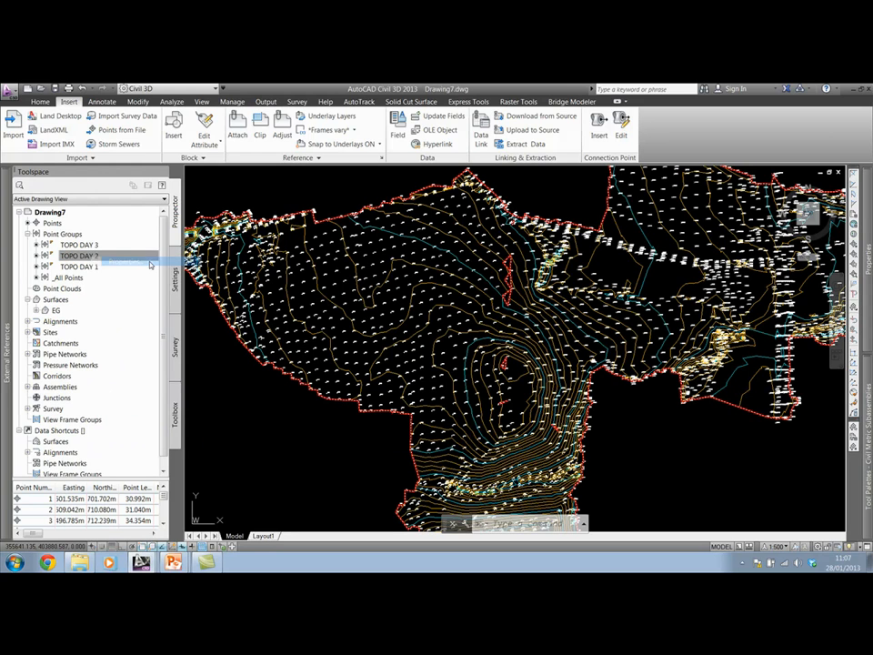
double_click(78, 254)
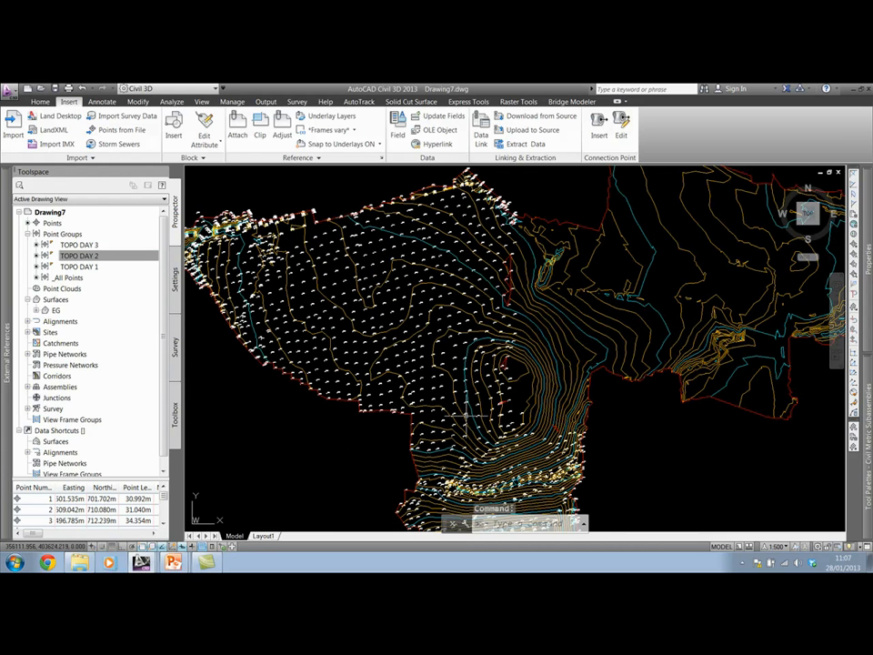
mouse_move(753, 266)
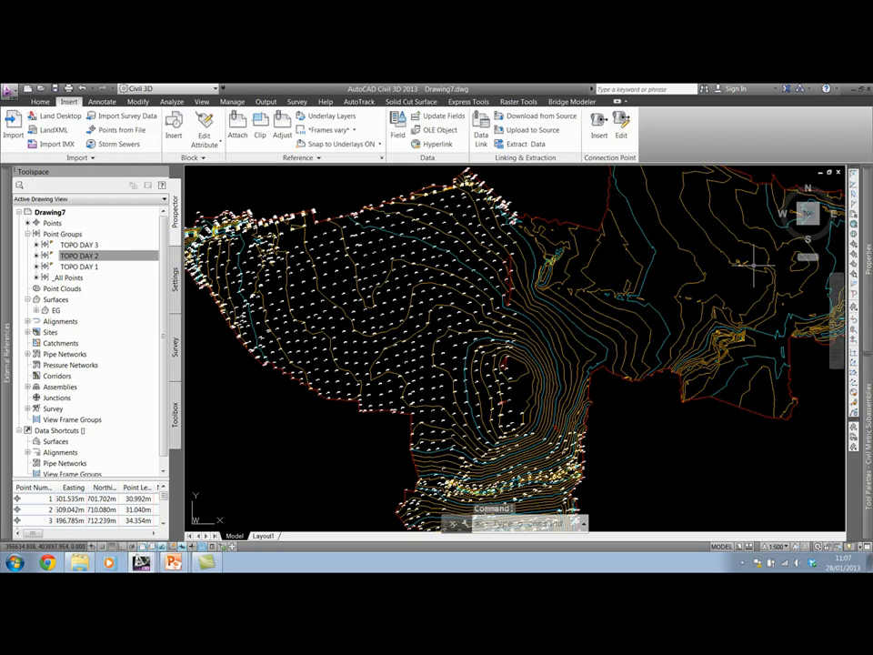
left_click(80, 255)
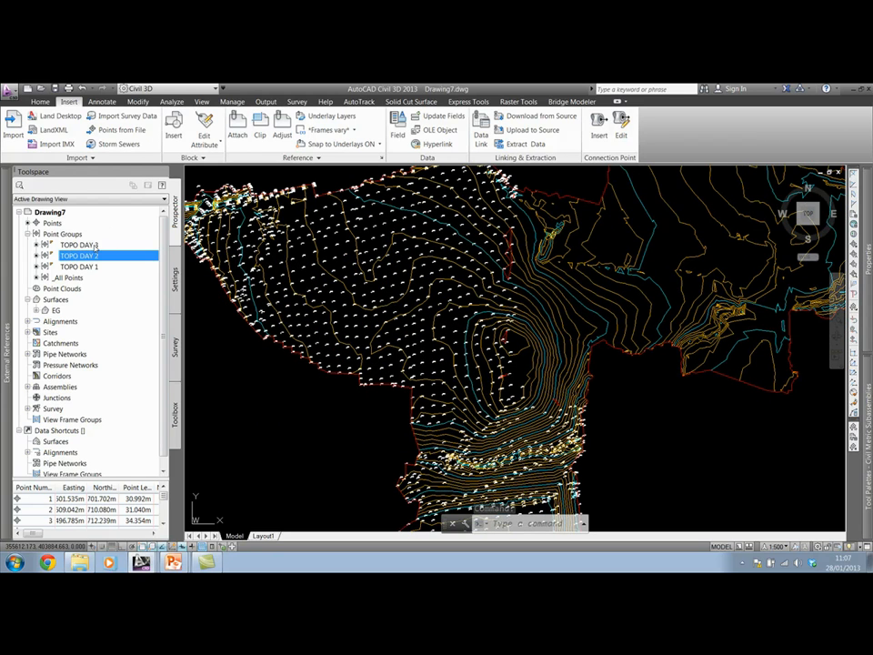
right_click(80, 255)
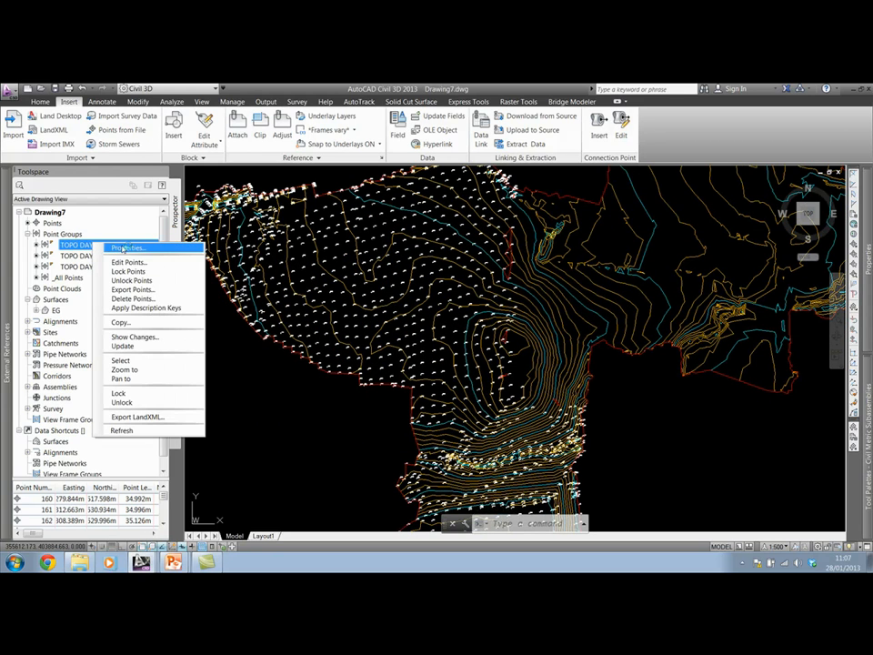
left_click(127, 248)
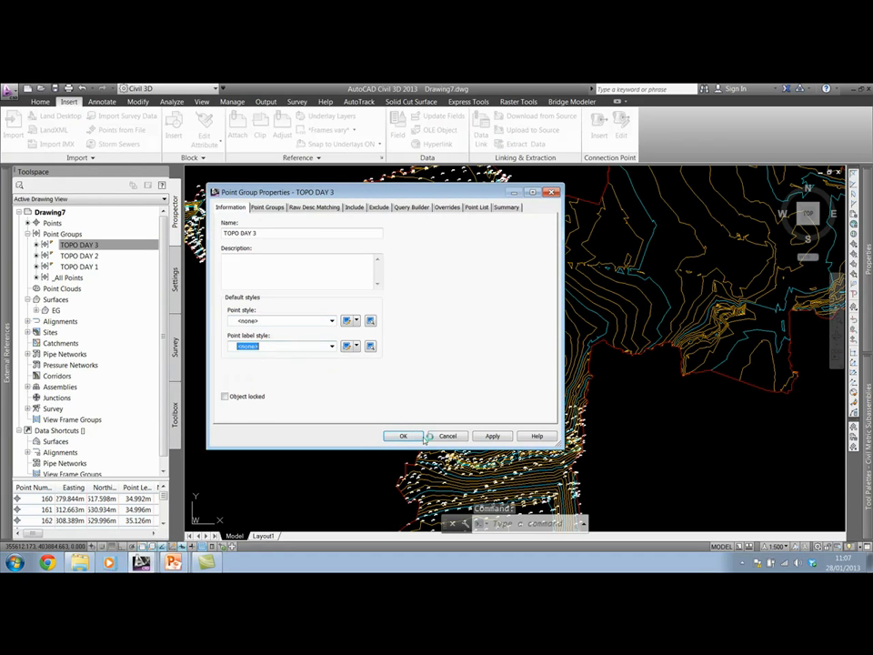
left_click(404, 437)
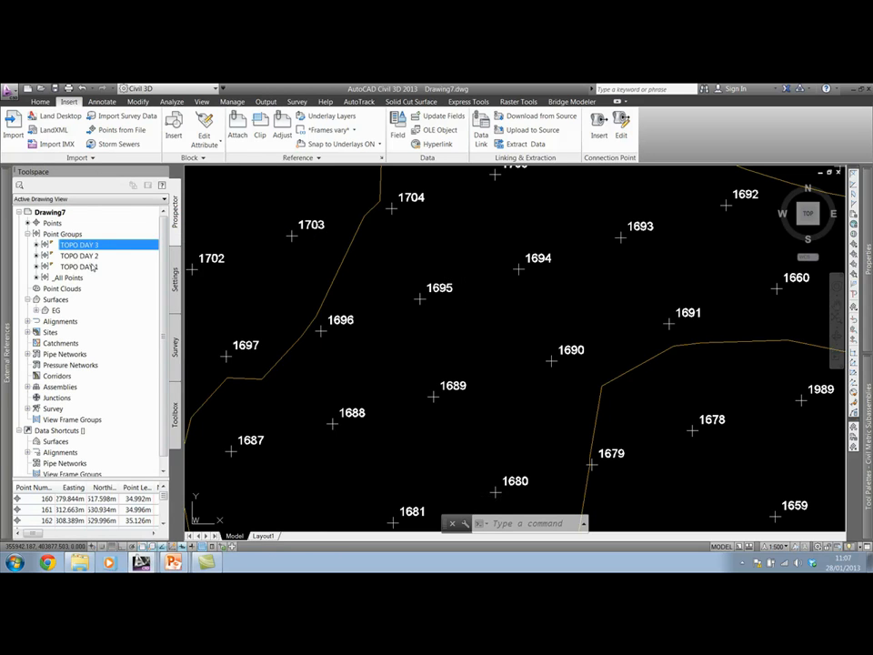
- Give TOPO DAY 1 the Cross 2D and 3D point style with Level Only labels
double_click(78, 266)
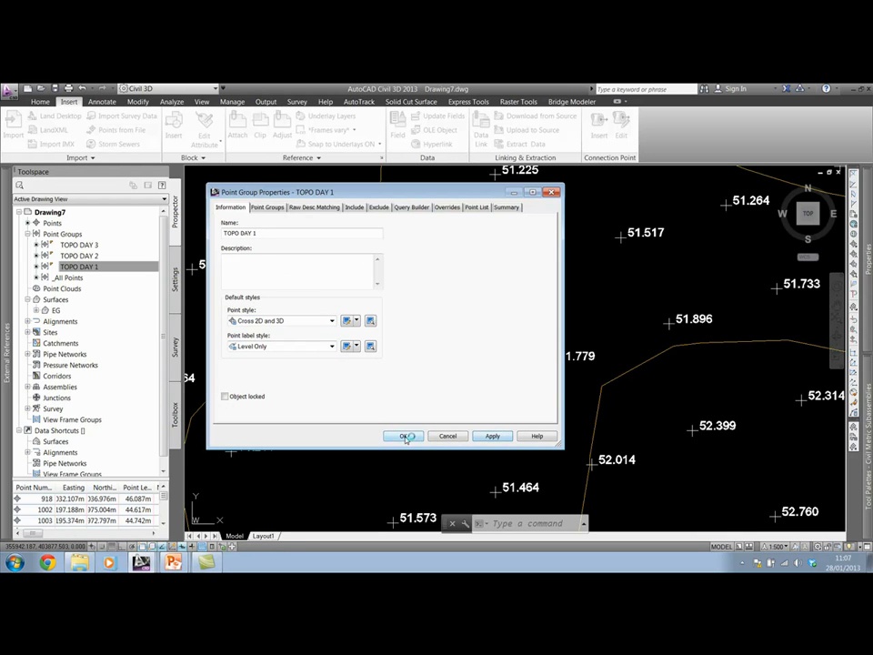
left_click(404, 437)
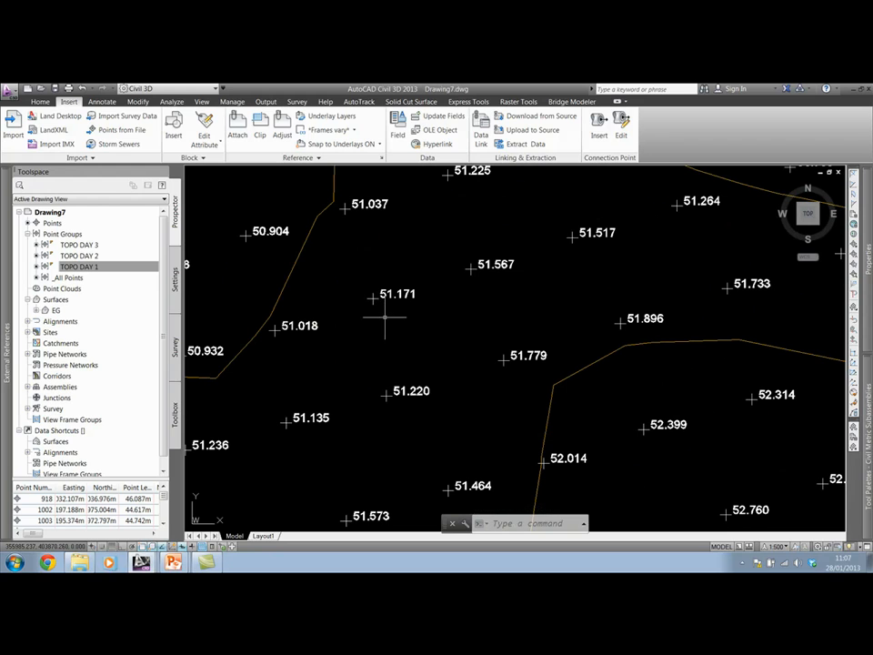
mouse_move(373, 293)
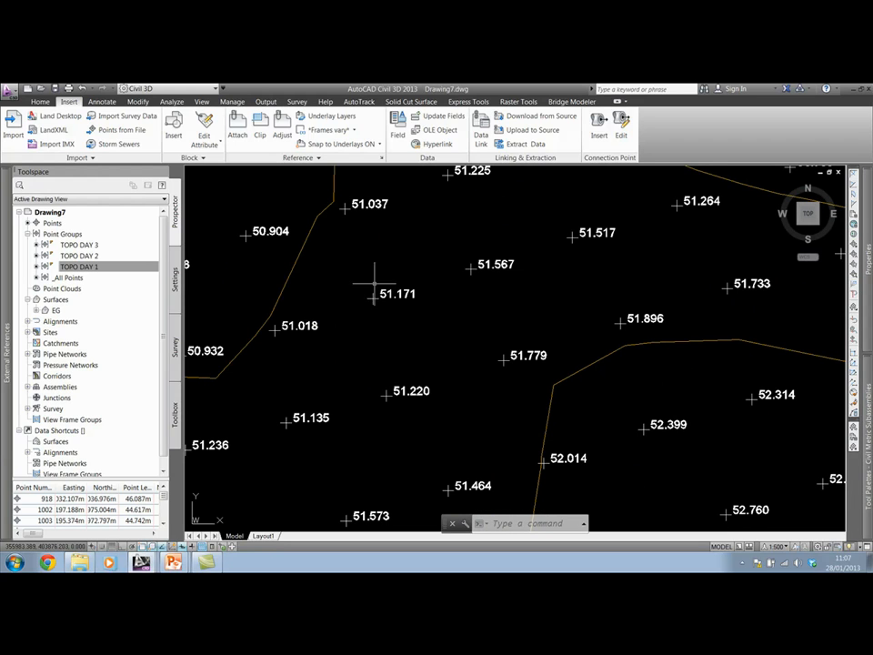
mouse_move(364, 269)
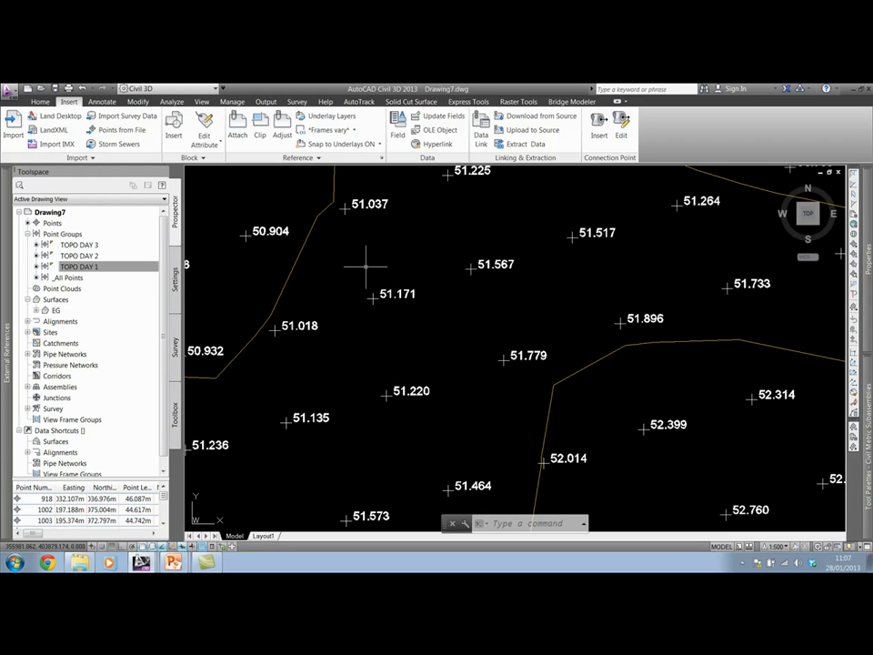